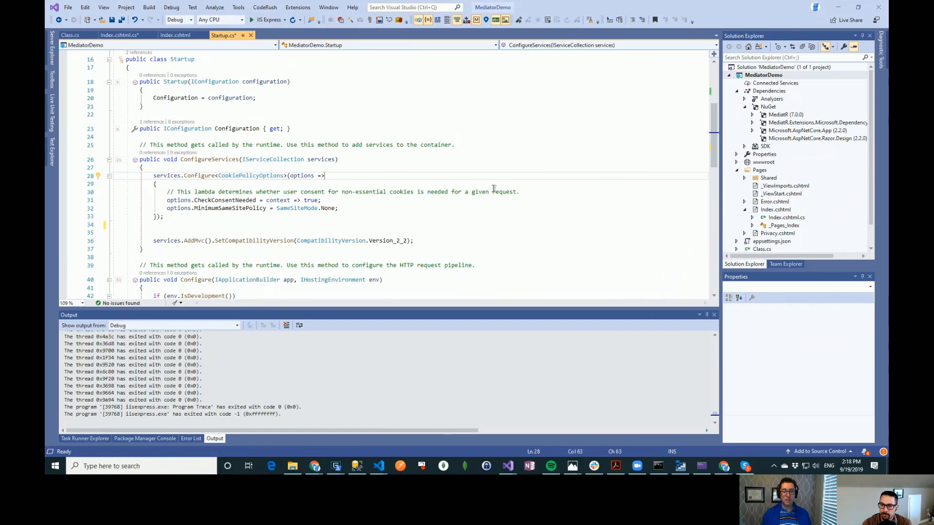
Step: Scroll down through Startup.cs to the ConfigureServices method
scroll("down", 3)
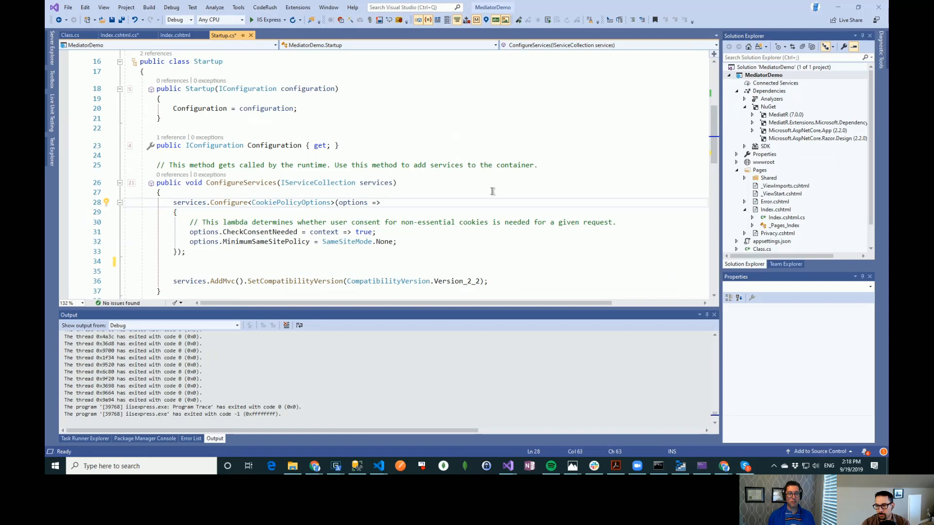
mouse_move(280, 97)
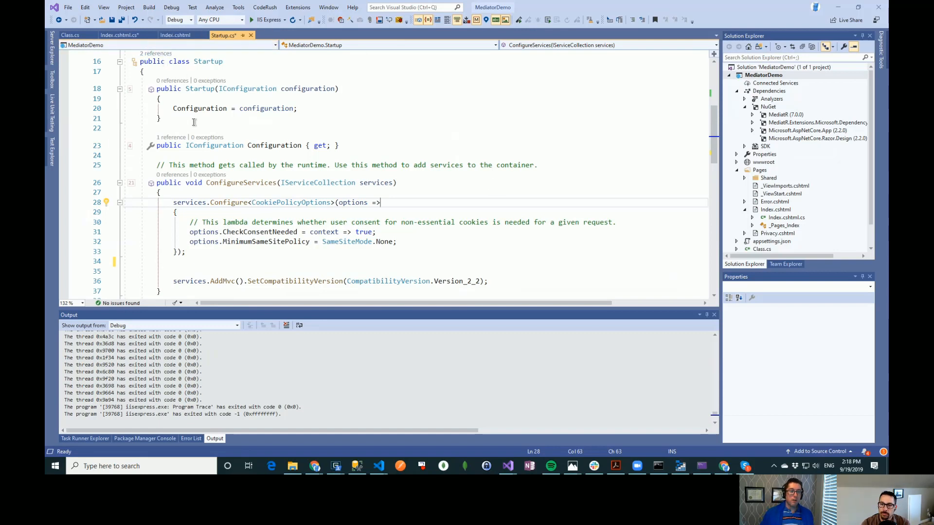
mouse_move(585, 135)
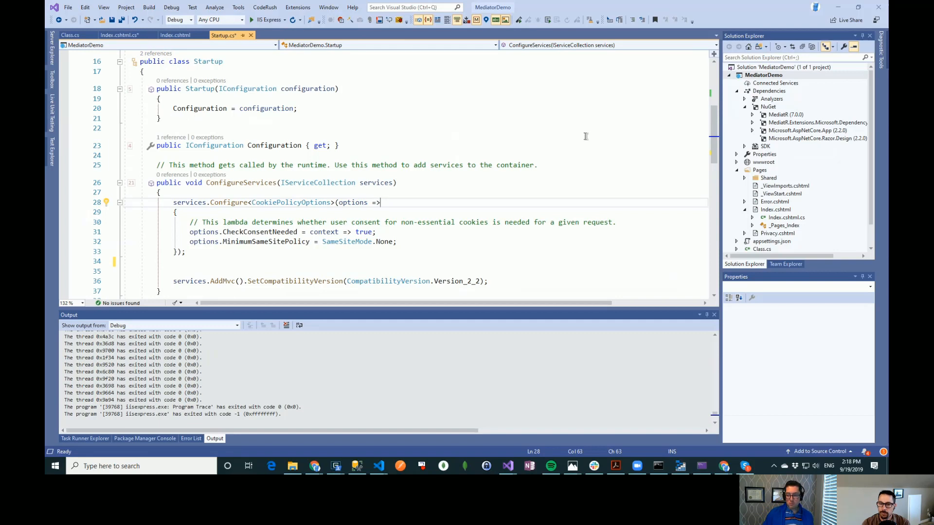
mouse_move(407, 126)
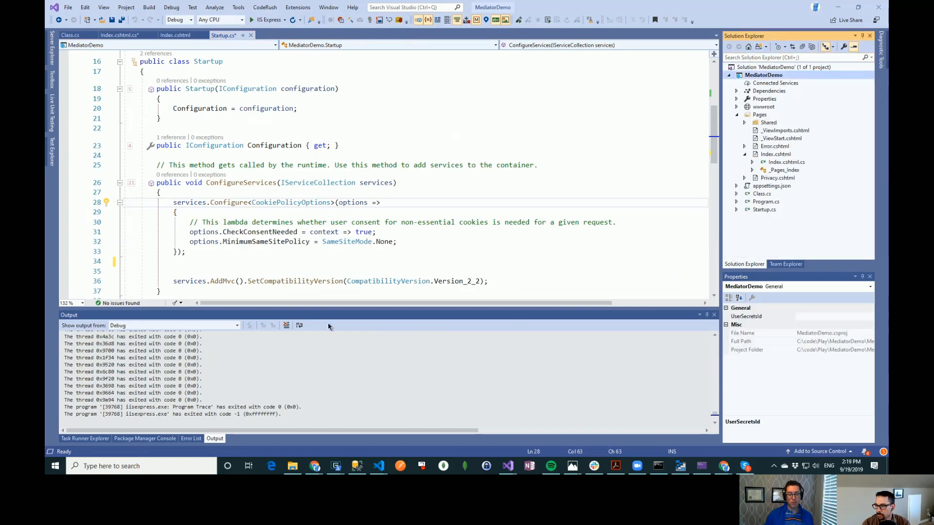
mouse_move(321, 183)
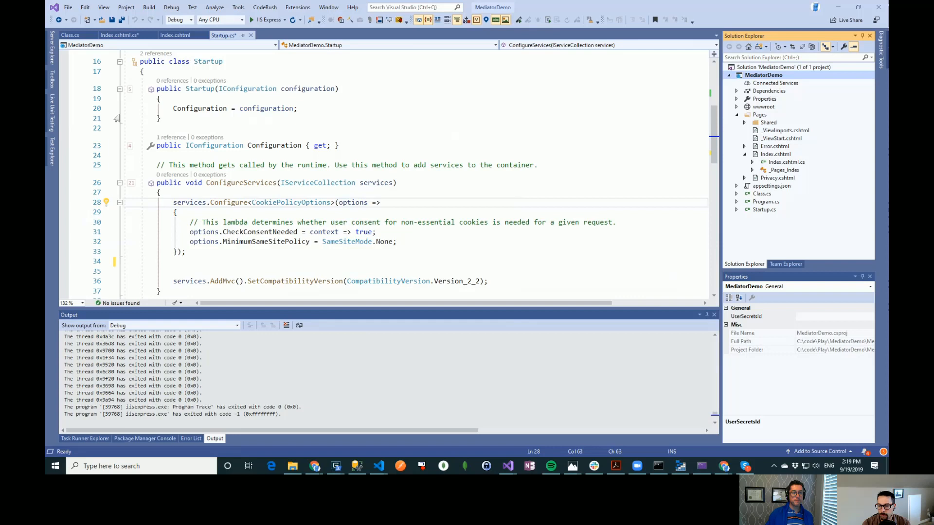
Step: Save the Startup changes and put the cursor in Index.cshtml.cs's empty OnPostAsync body
left_click(117, 35)
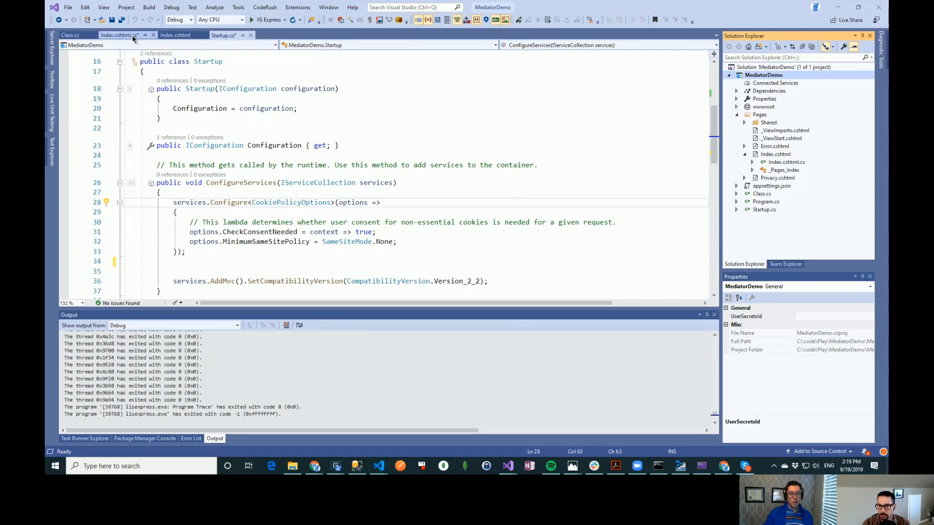
left_click(118, 34)
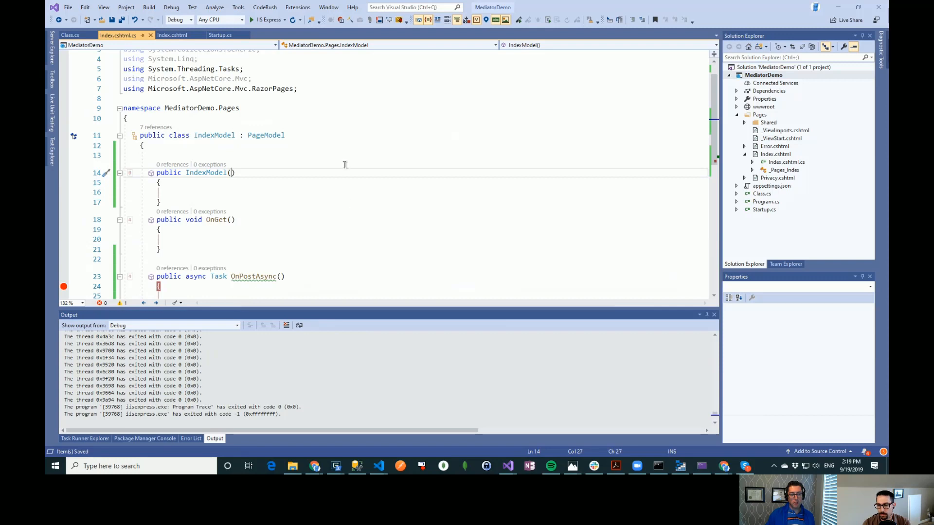
scroll("down", 3)
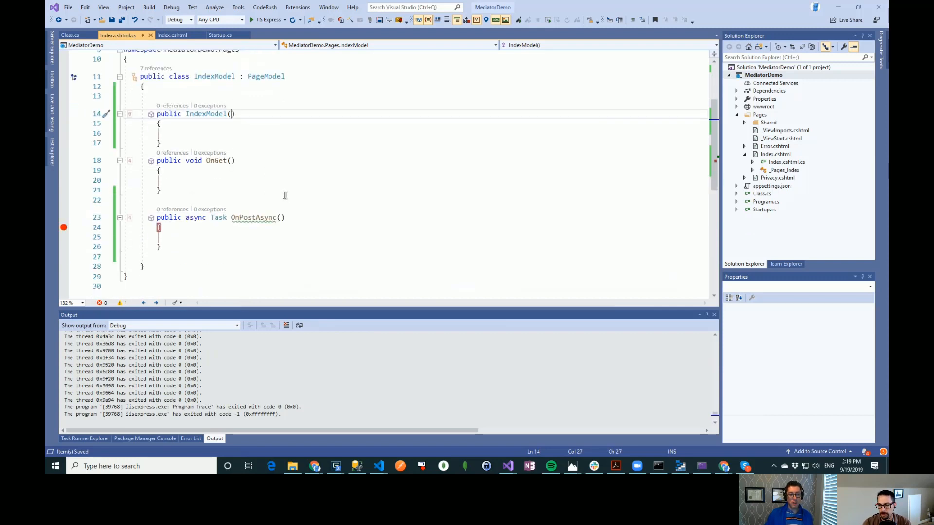
left_click(231, 236)
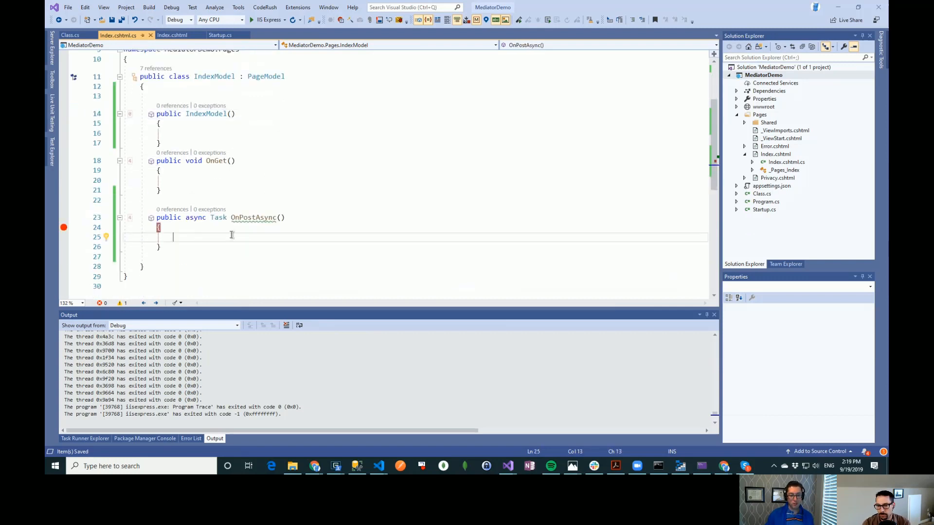
mouse_move(317, 220)
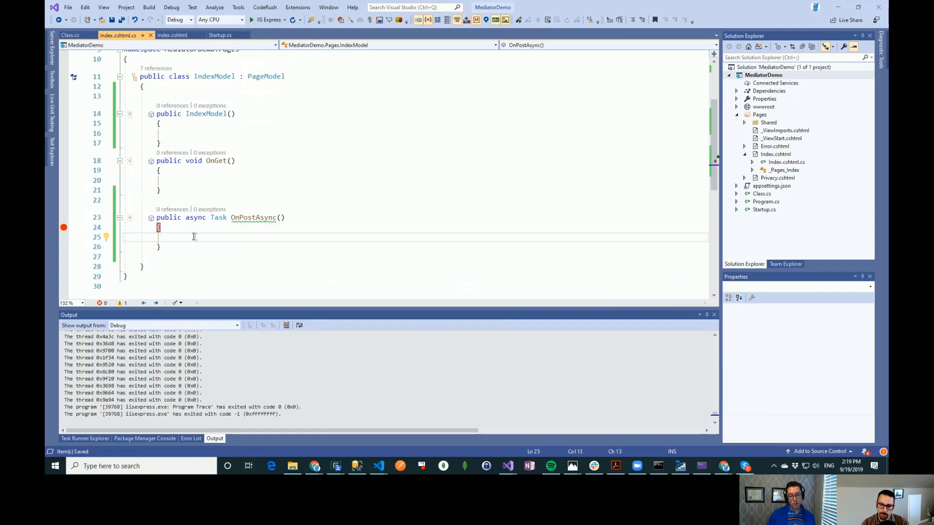
mouse_move(243, 220)
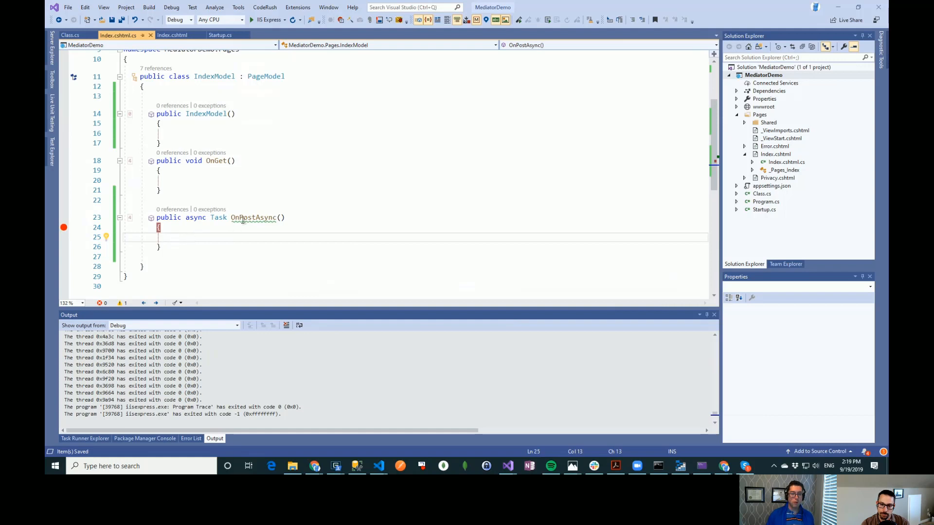
mouse_move(253, 218)
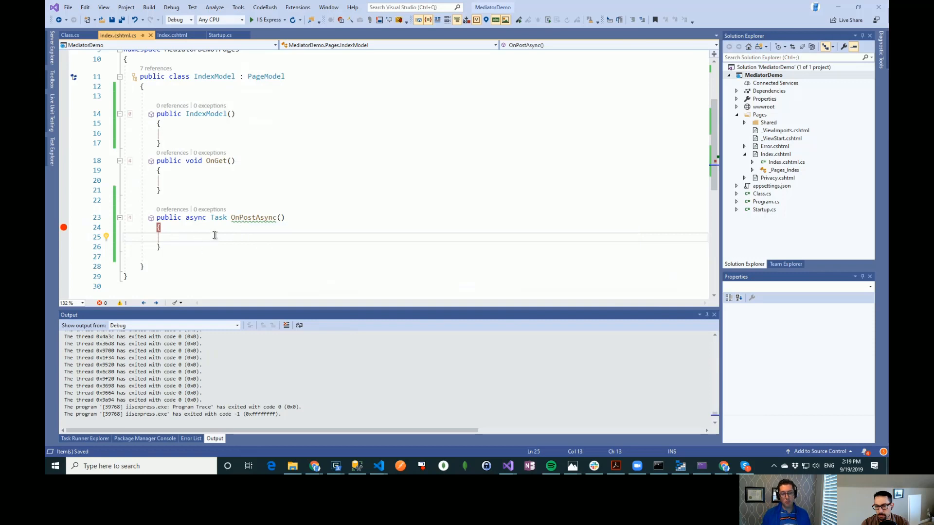
mouse_move(257, 254)
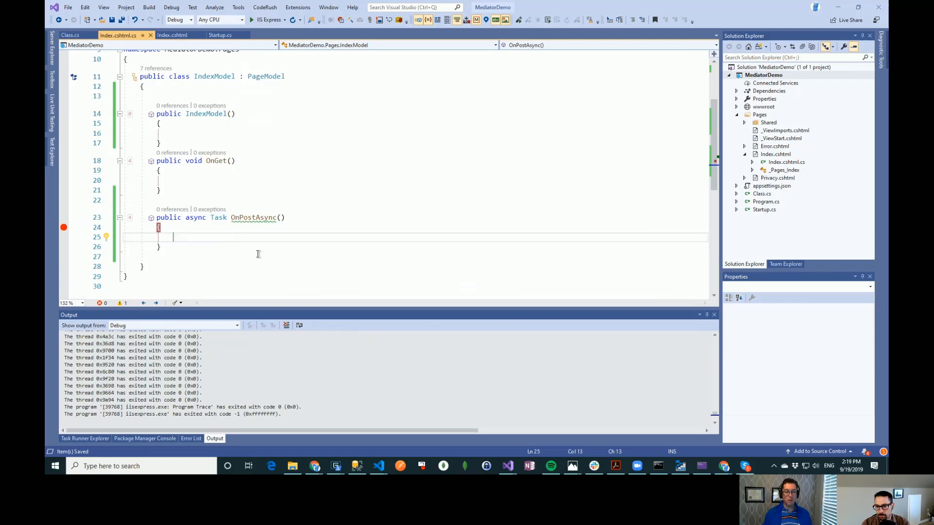
mouse_move(255, 273)
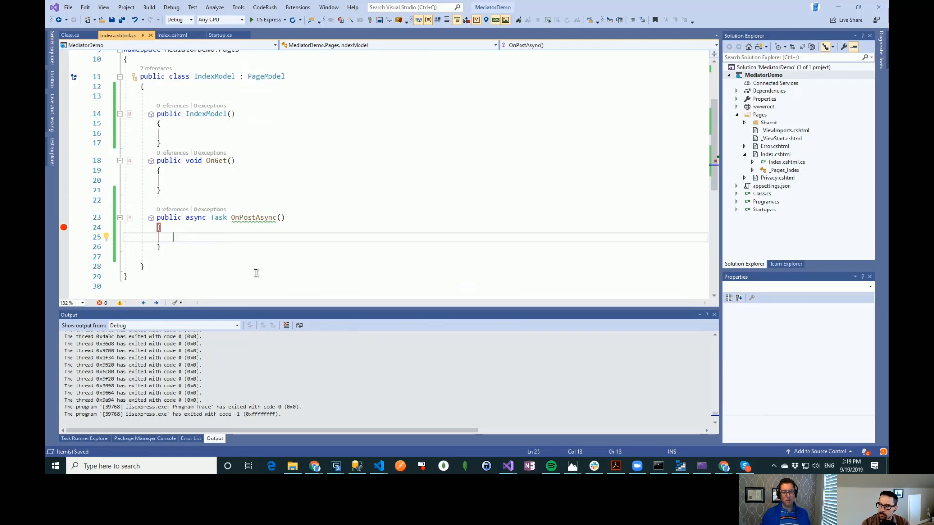
mouse_move(234, 235)
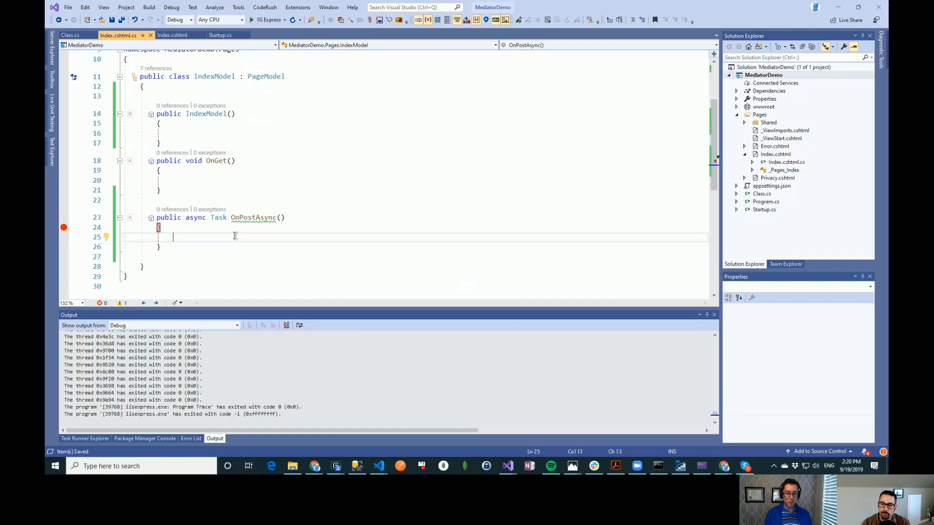
Step: Write the comments '//do something' and '//raise events' on separate lines in OnPostAsync
type("//do some")
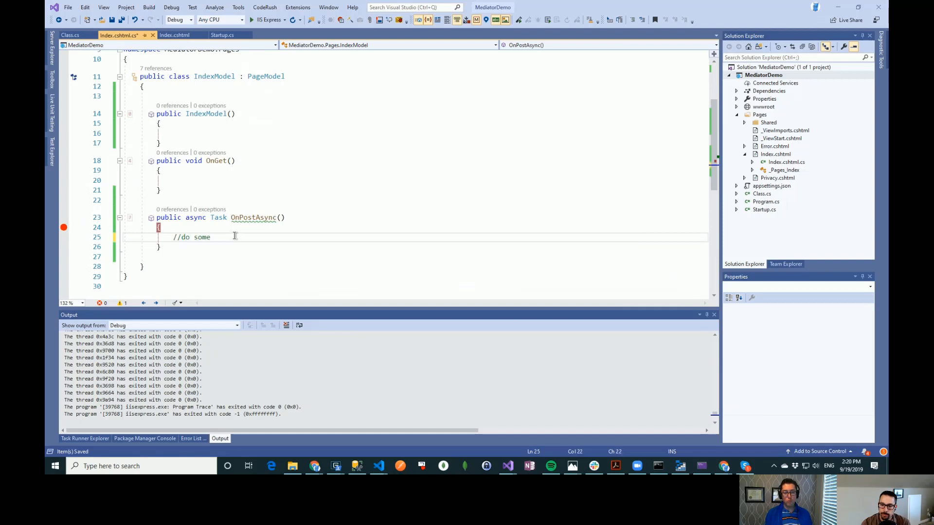
type("thing")
type("//ra")
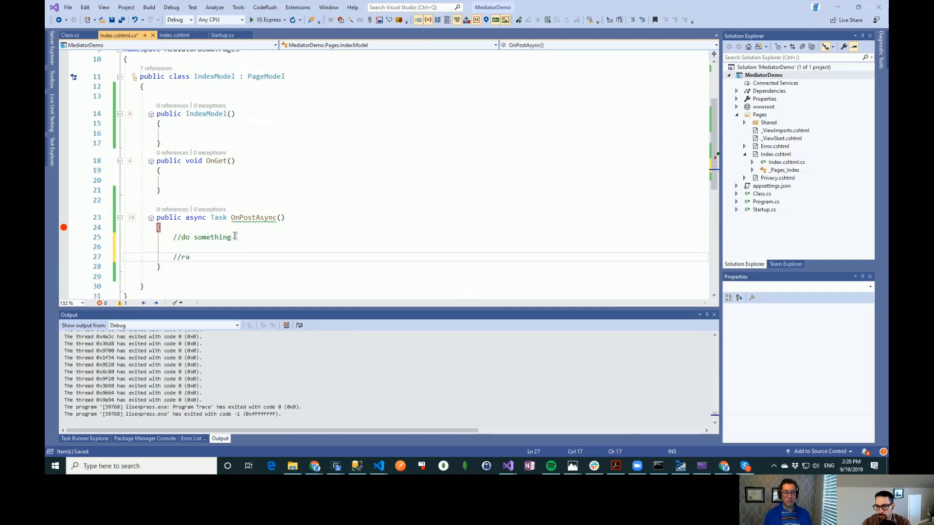
type("ise events")
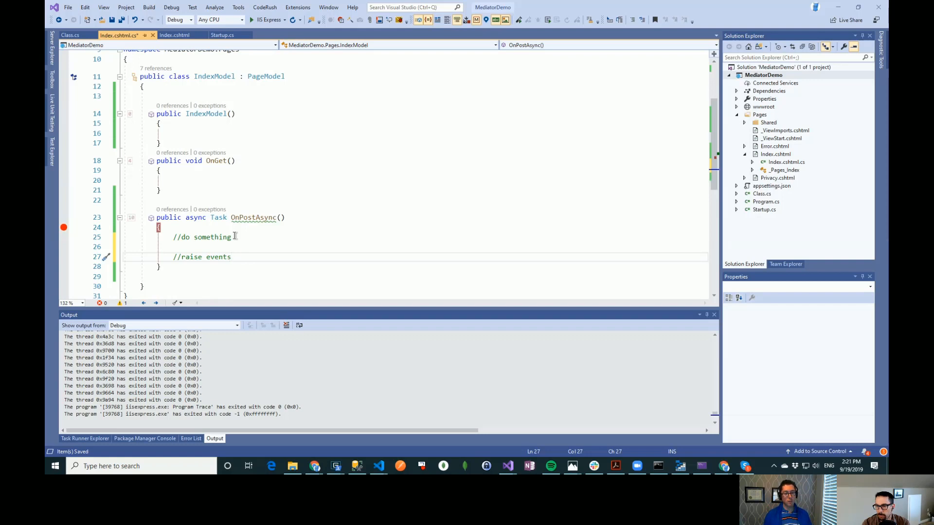
left_click(231, 257)
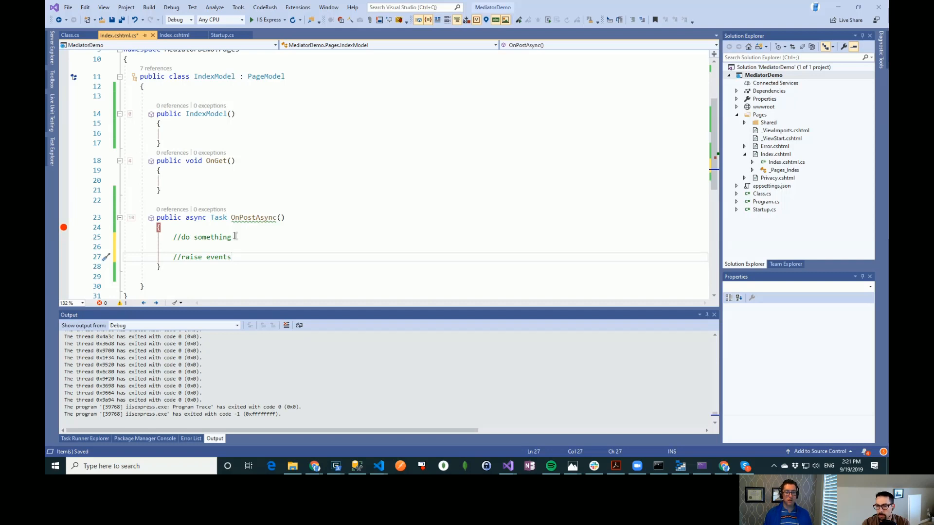
left_click(231, 257)
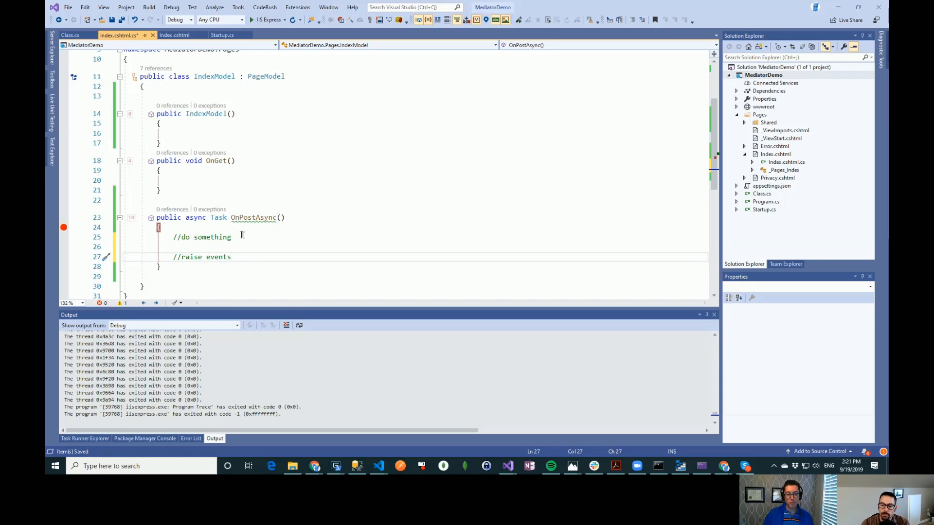
mouse_move(597, 145)
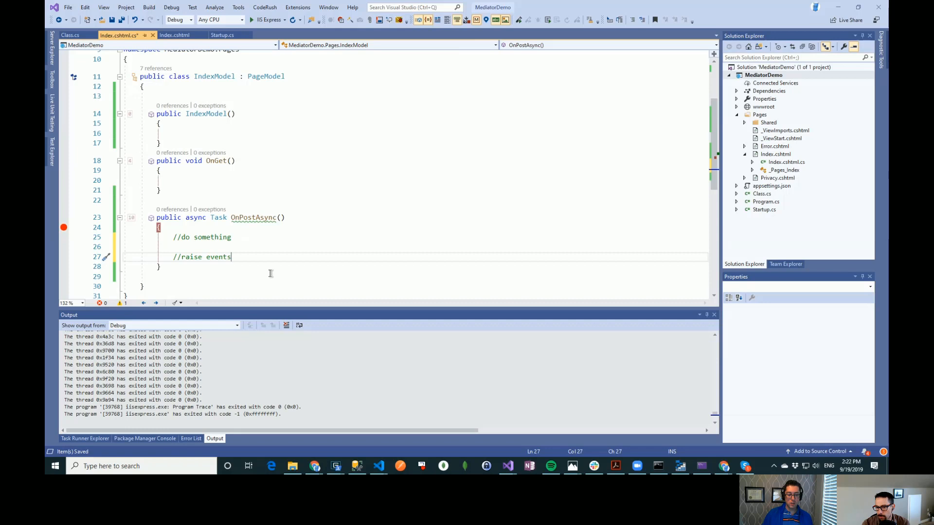
mouse_move(152, 448)
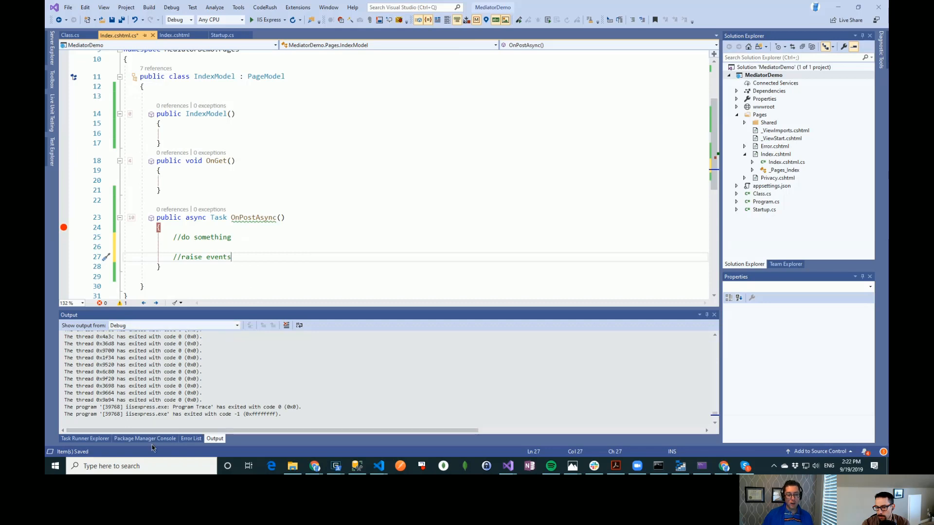
Step: Show the Package Manager Console confirming MediatR.Extensions.Microsoft.DependencyInjection 7.0.0 was installed
left_click(144, 438)
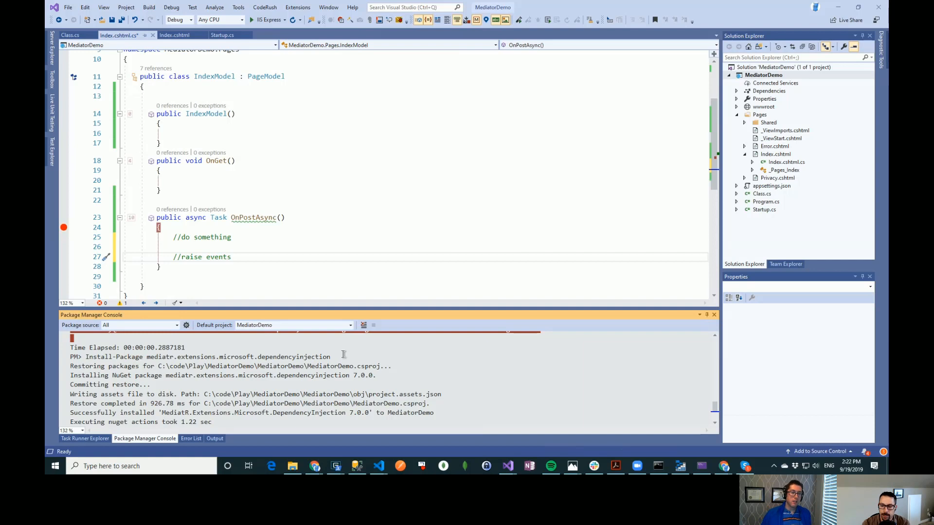
mouse_move(222, 34)
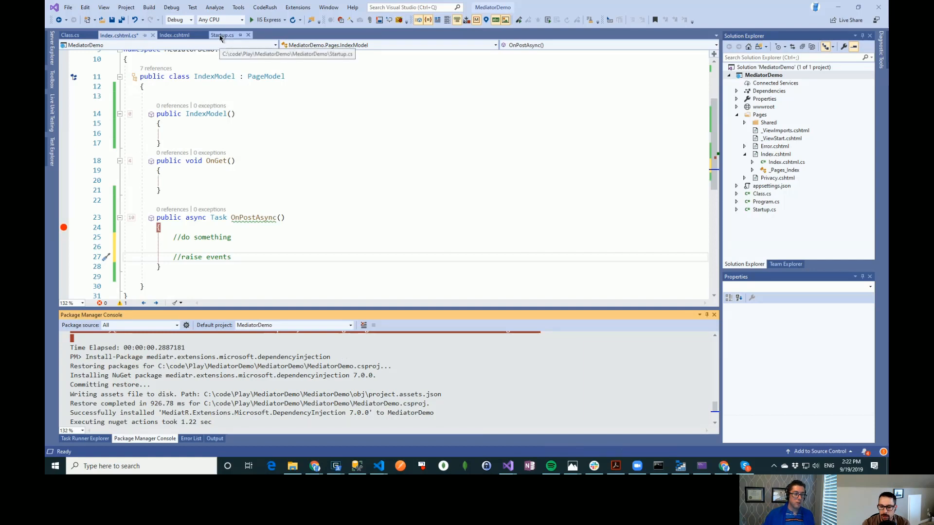
Step: Add services.AddMediatR(typeof(Startup)); below the cookie policy block and save Startup.cs
left_click(222, 34)
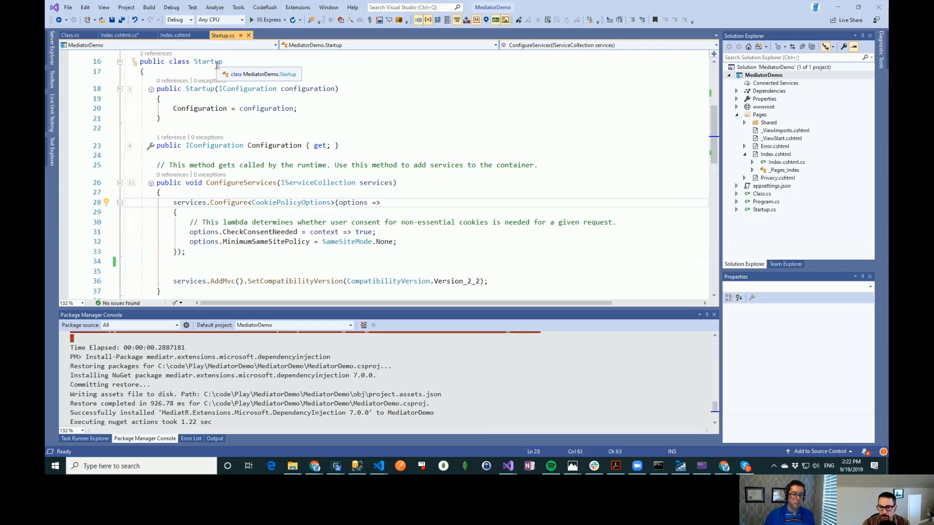
left_click(225, 260)
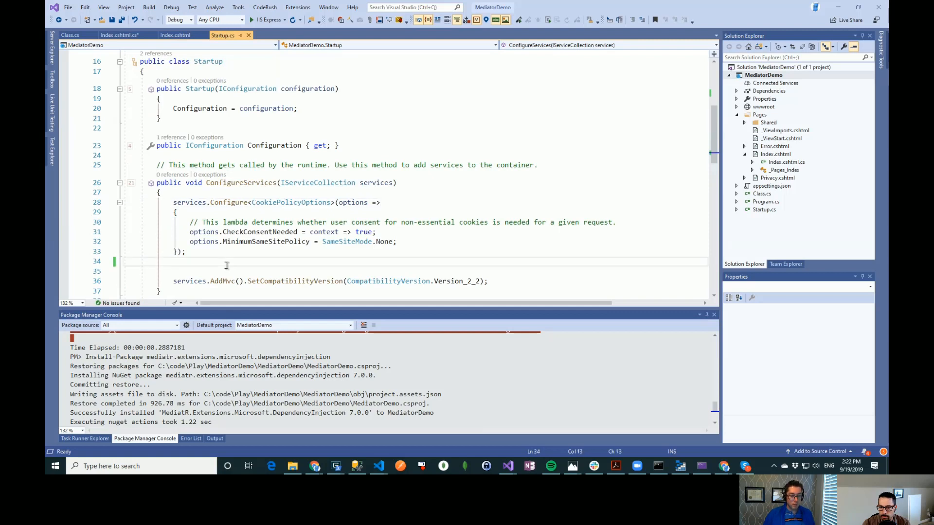
type("se")
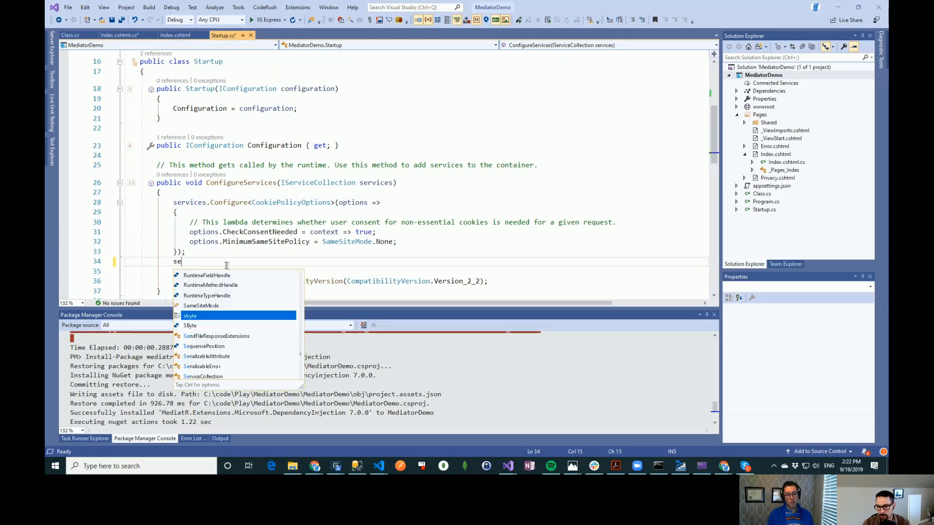
type("rvices.ad")
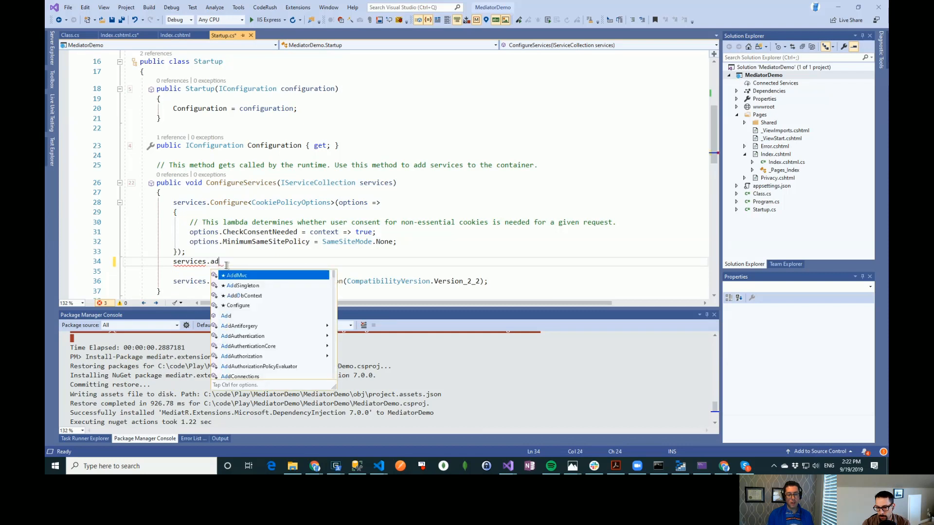
type("dme")
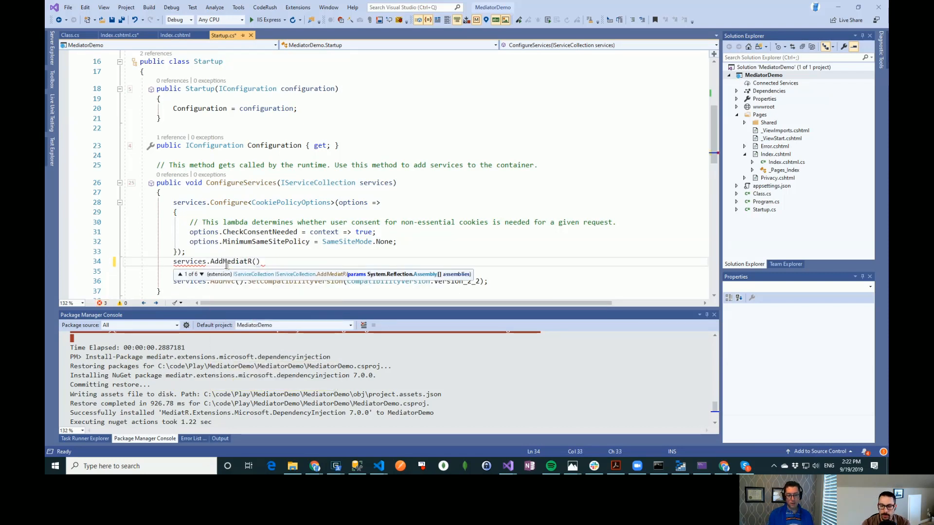
type("type()")
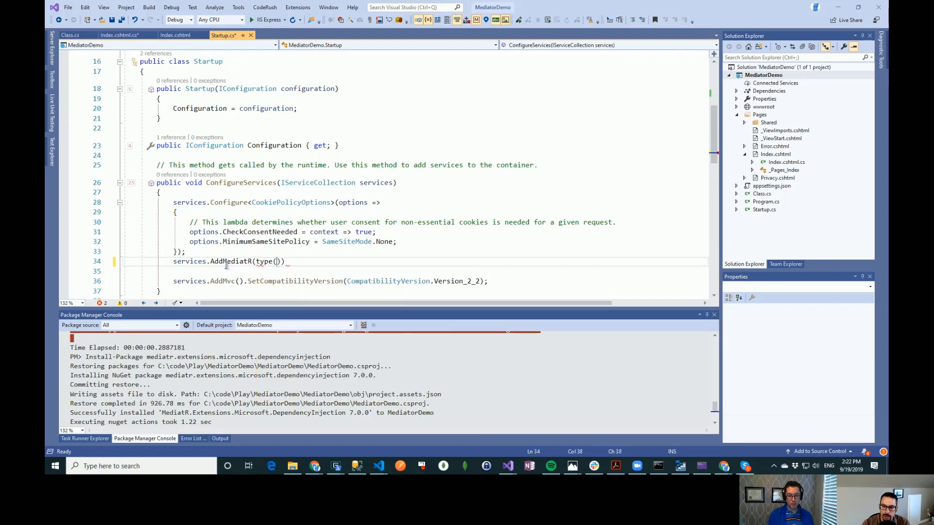
type("St")
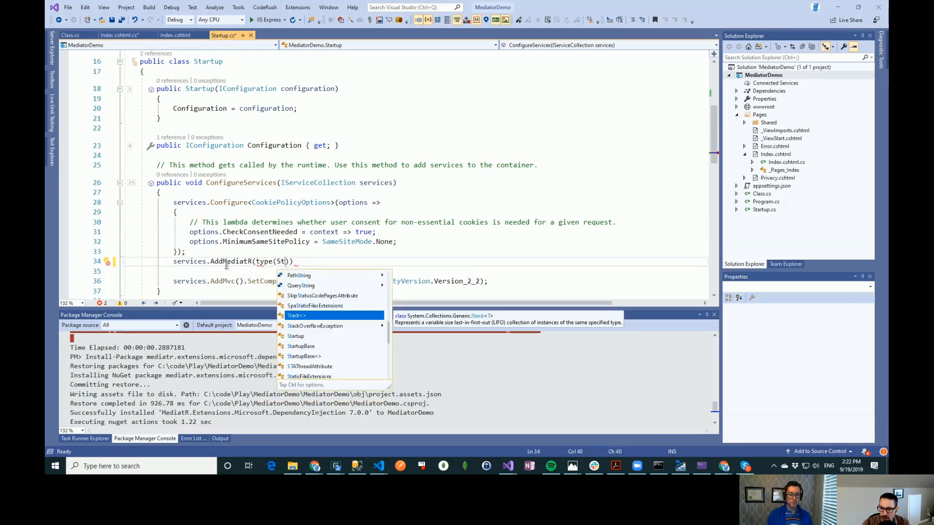
type("artup")
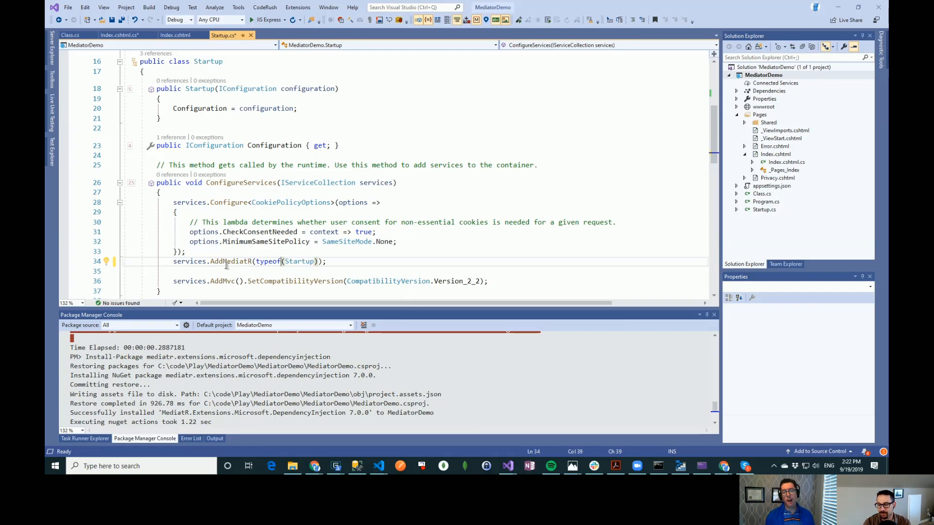
mouse_move(230, 260)
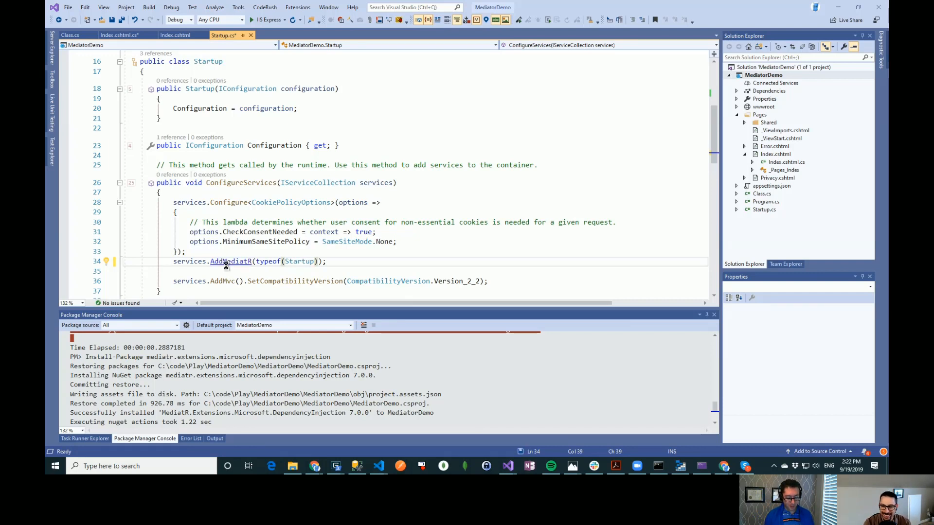
key("ctrl+s")
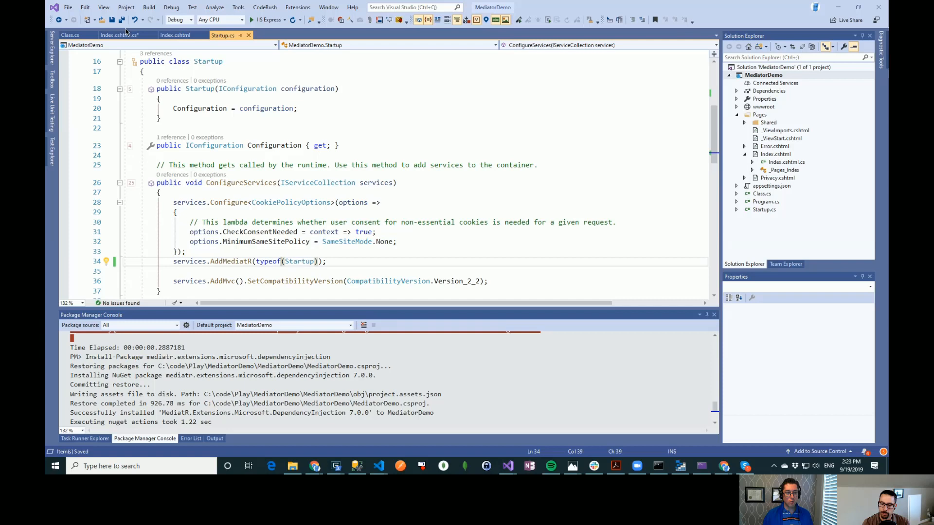
Step: Add an IMediator mediator parameter to the IndexModel constructor, then begin mediator.Send( in OnPostAsync
left_click(120, 35)
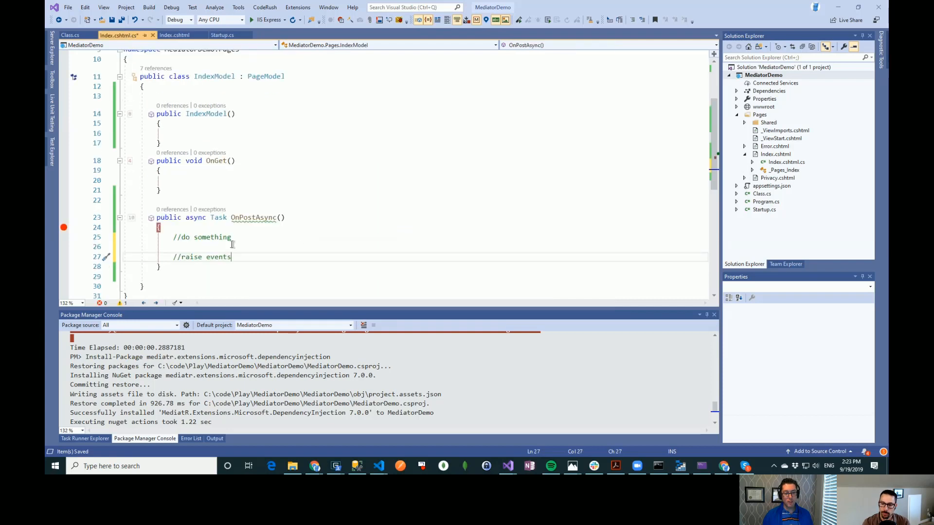
left_click(232, 114)
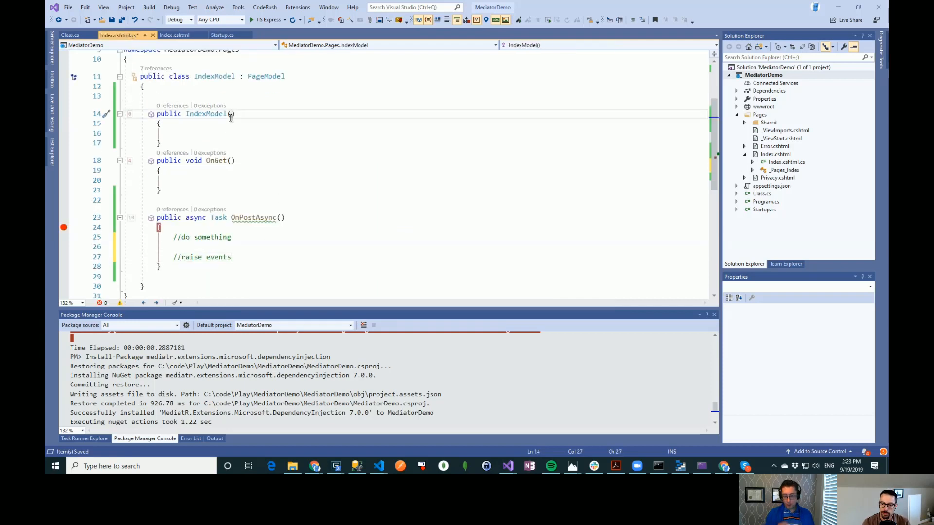
type("I")
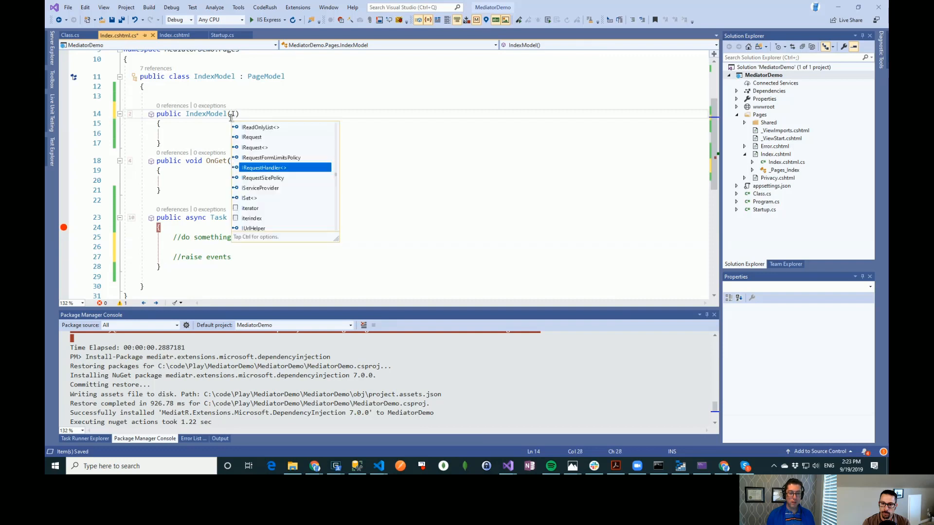
type("IMediator mediator")
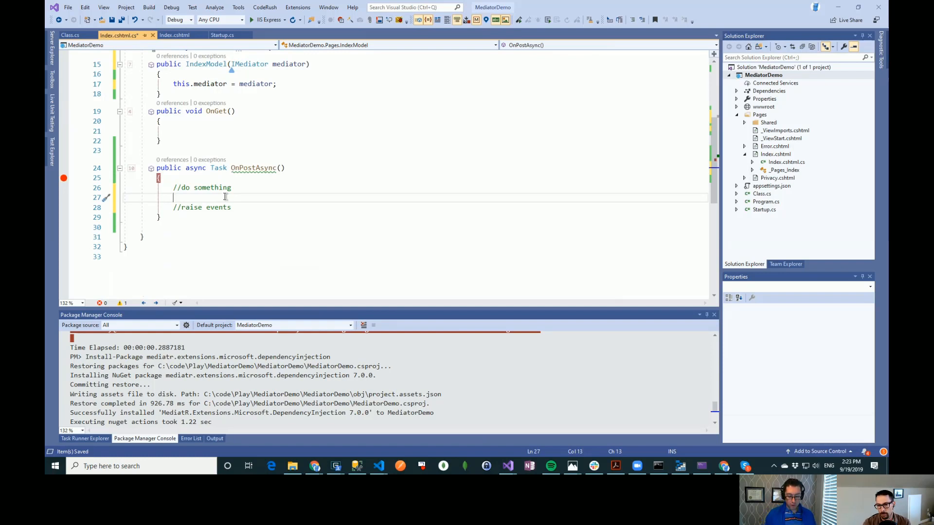
type("_me")
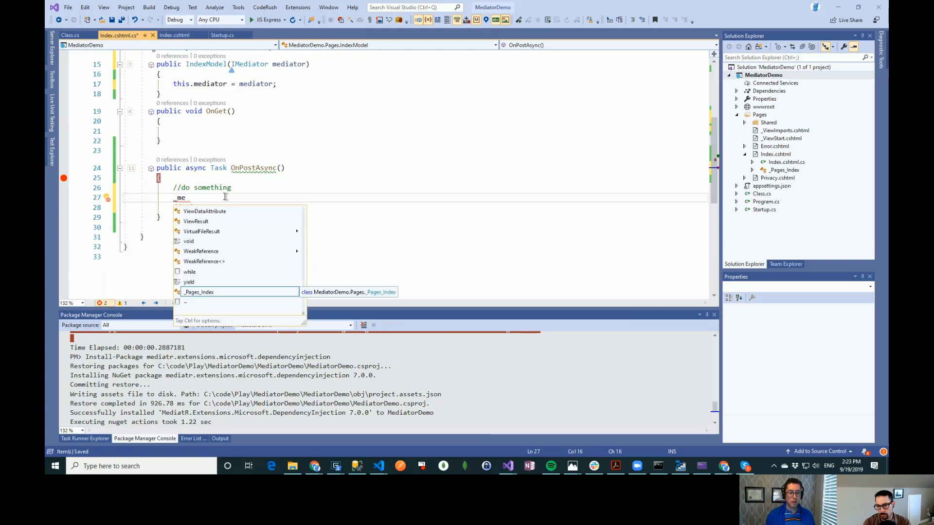
key("Backspace")
type("diator.Send")
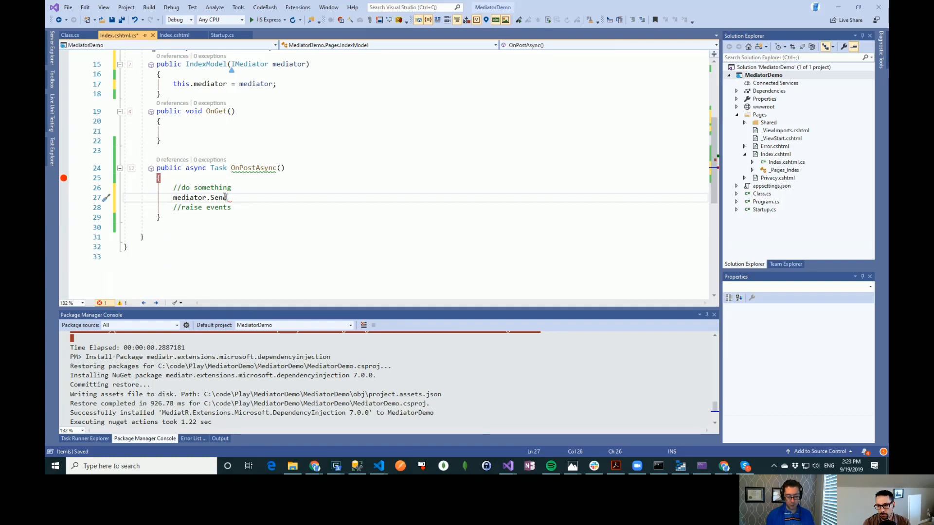
type("(")
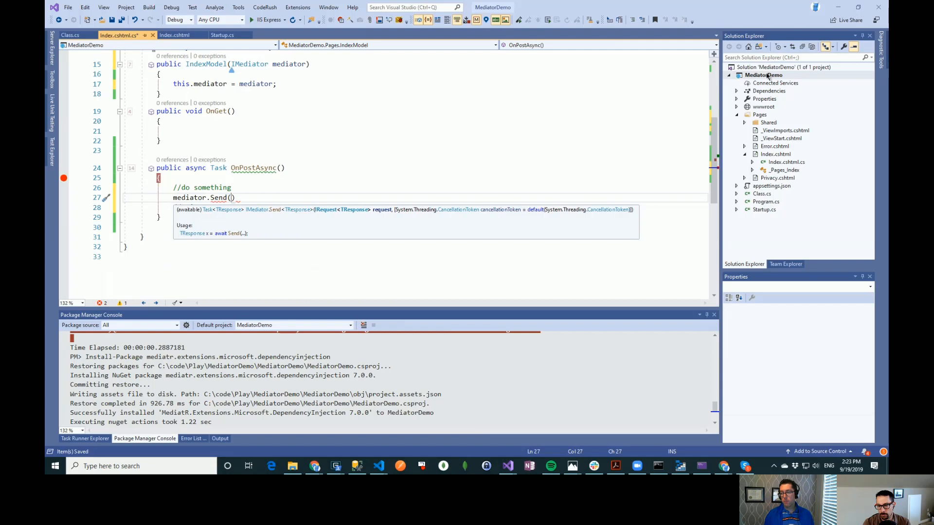
Step: Add a new folder named Handlers to the MediatorDemo project
right_click(762, 74)
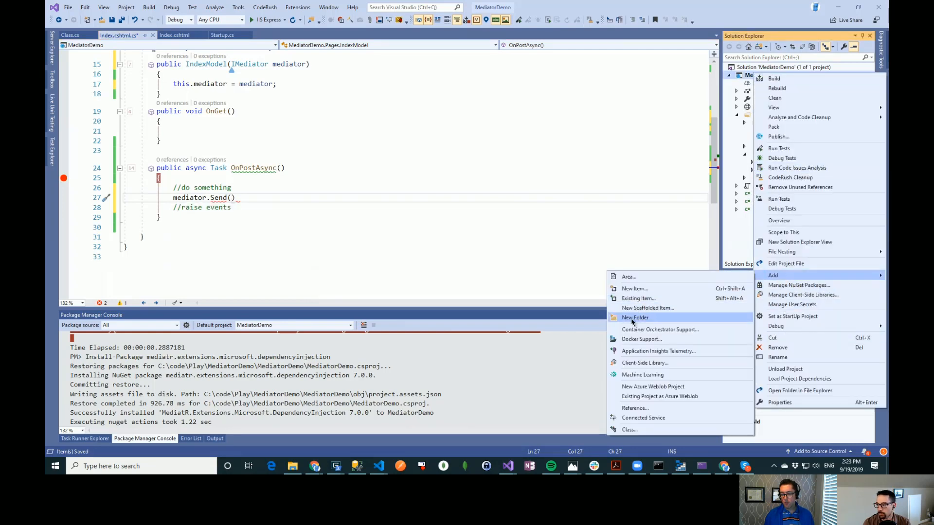
left_click(634, 317)
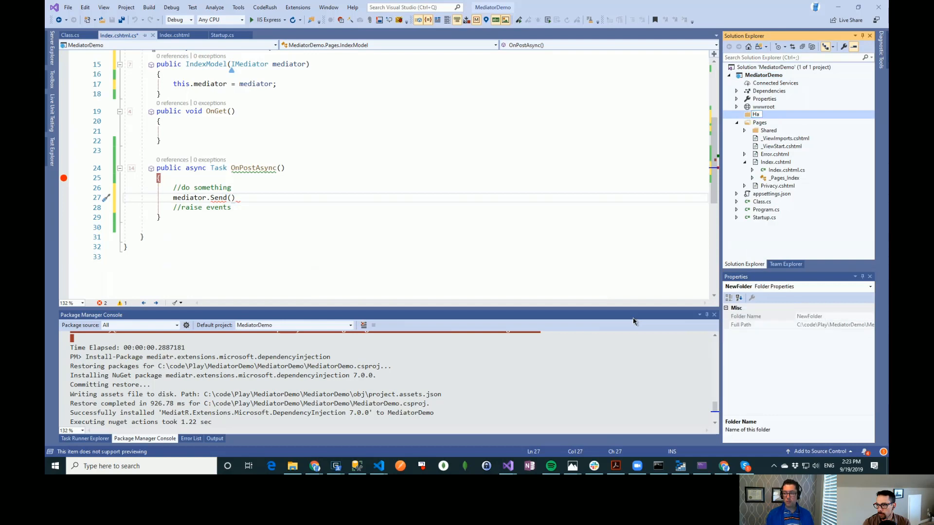
type("Handlers")
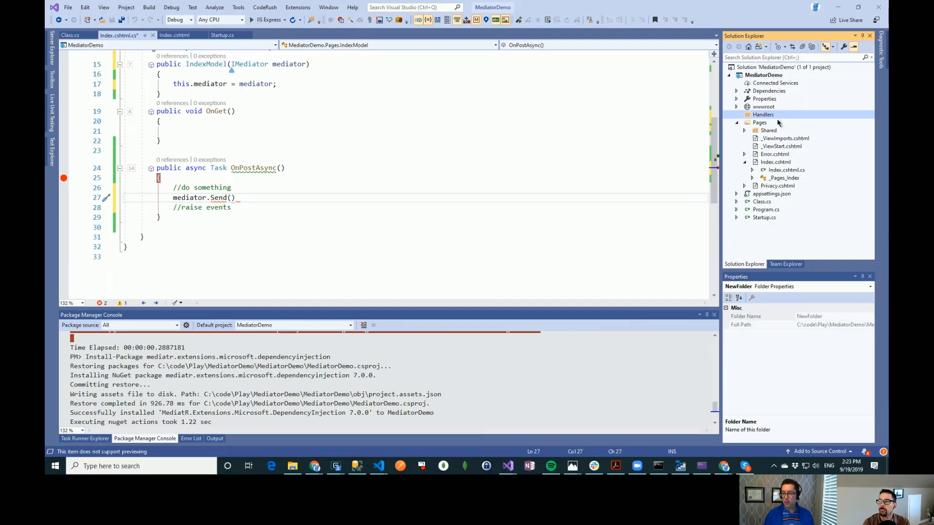
Step: Create an AddAddress subfolder inside Handlers and begin adding a class to it
right_click(763, 115)
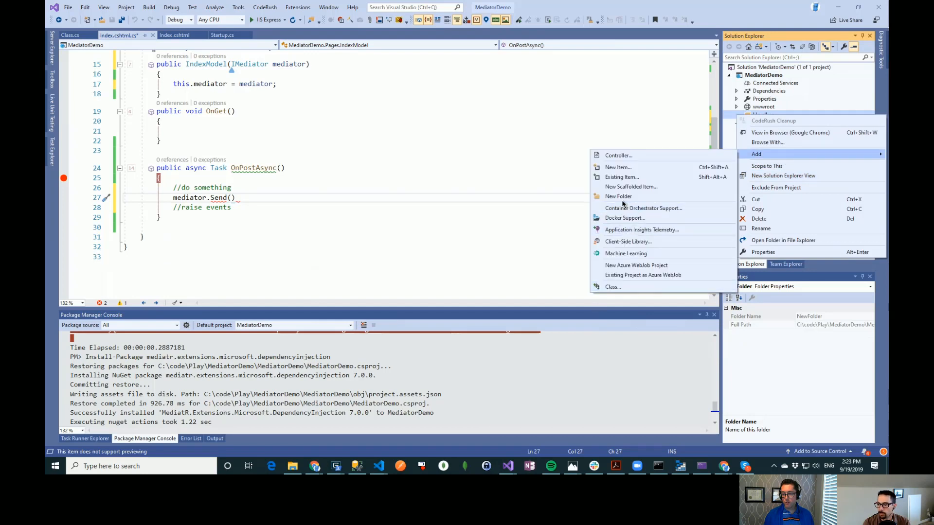
left_click(618, 196)
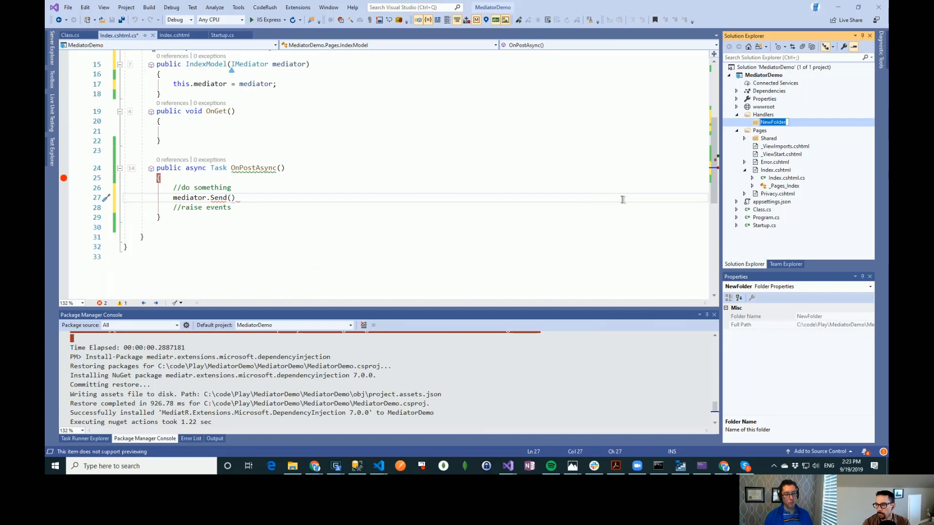
type("AddAddress")
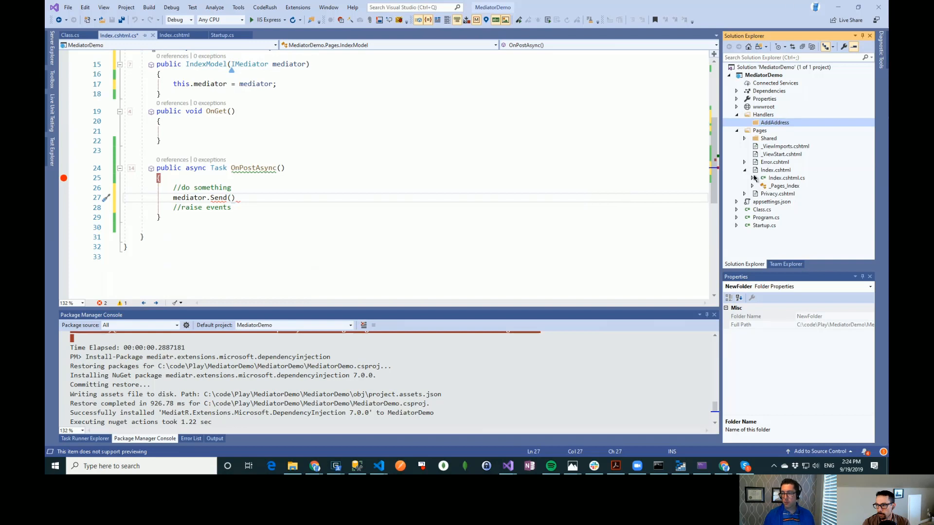
right_click(774, 122)
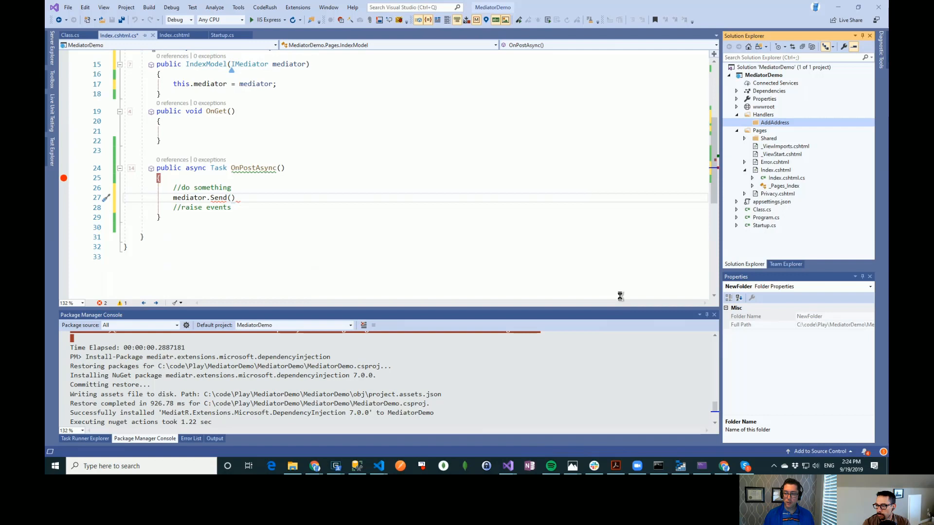
mouse_move(621, 299)
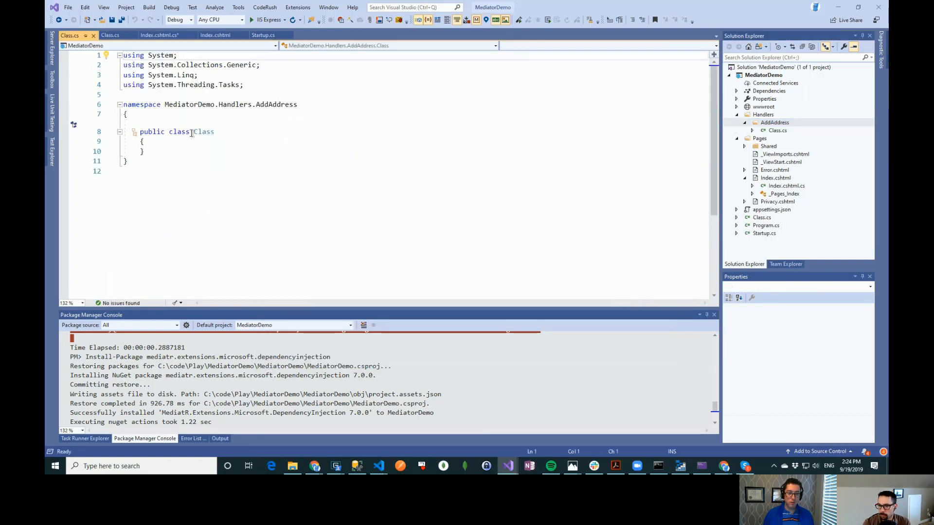
Step: Rename the default class to AddAddressCommand and make it implement IRequest
double_click(204, 132)
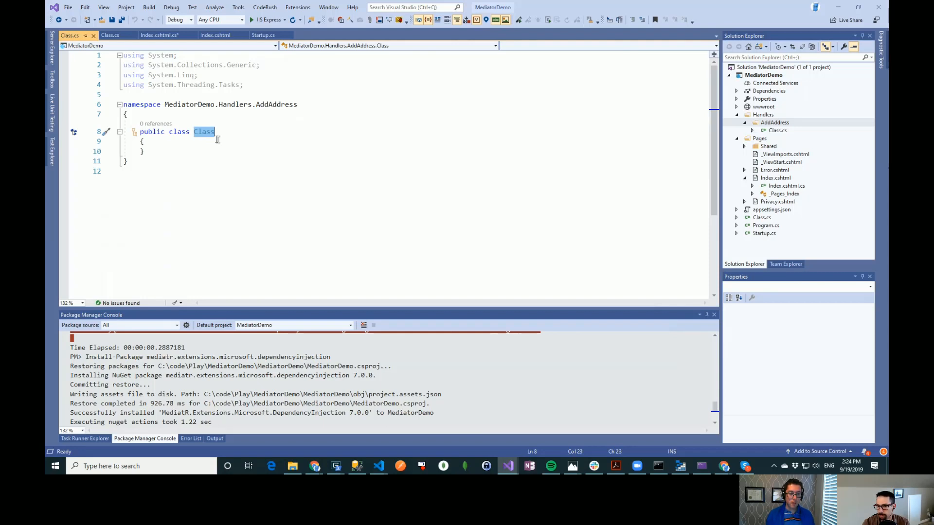
type("AddA")
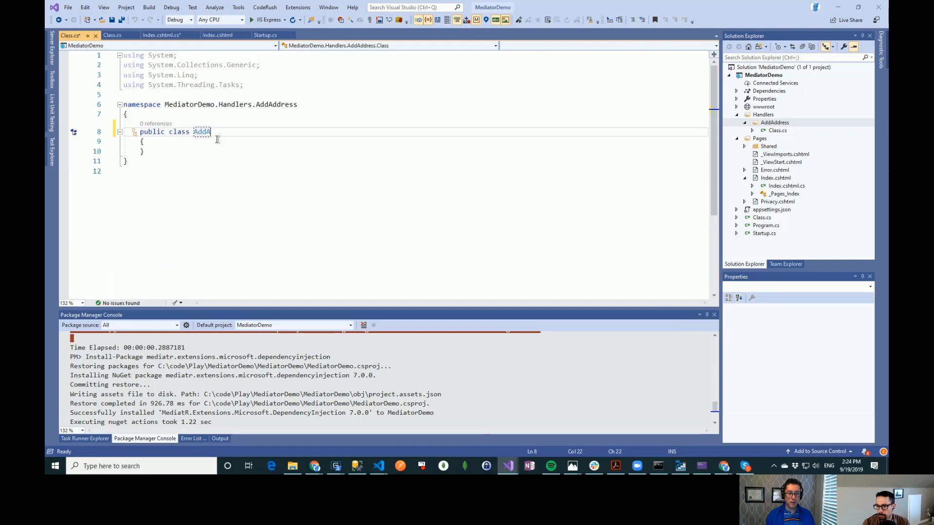
type("ddress")
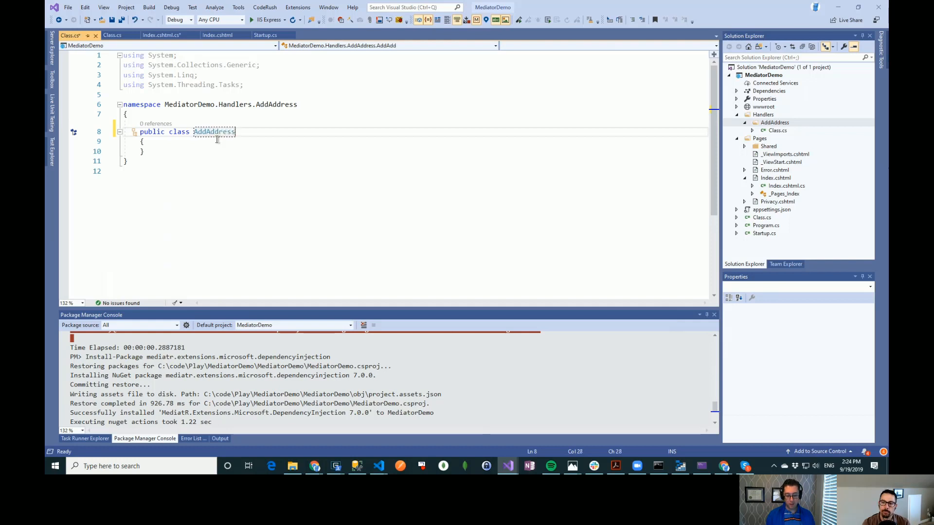
type("Command")
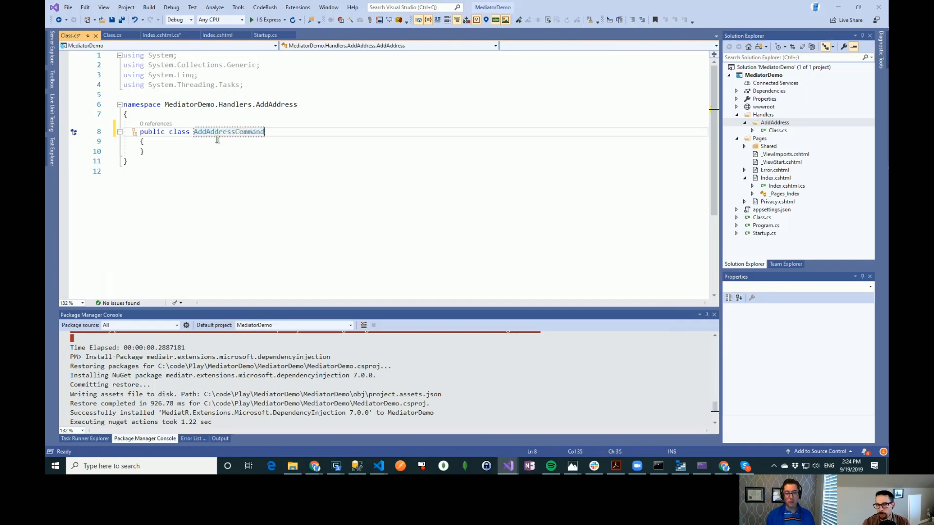
type(": I")
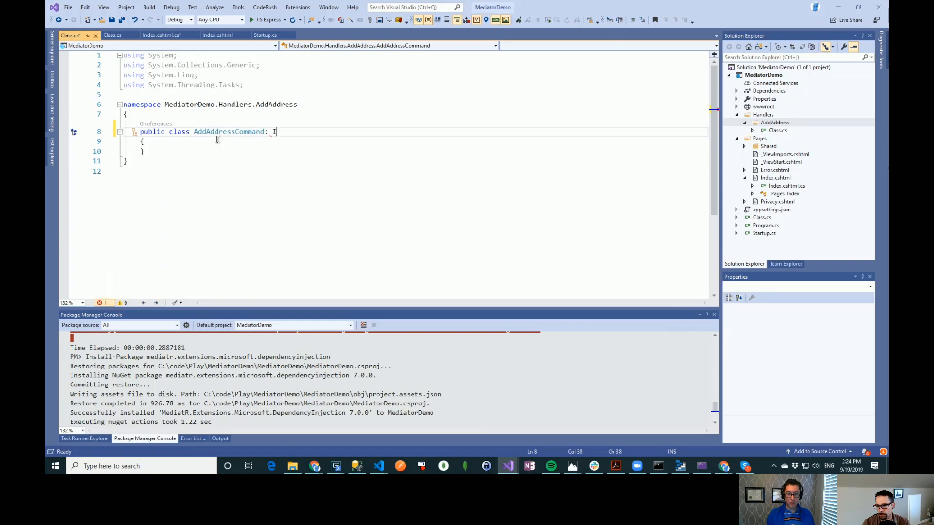
type("R")
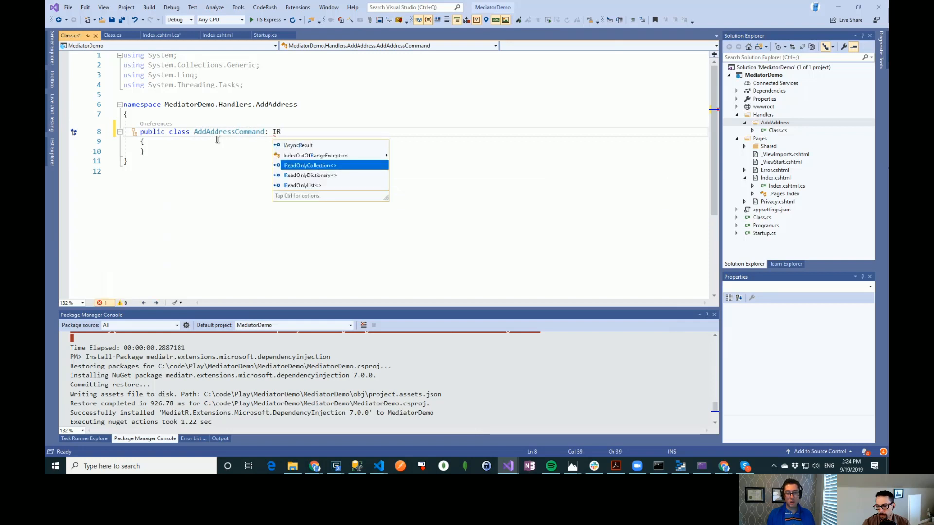
type("equest")
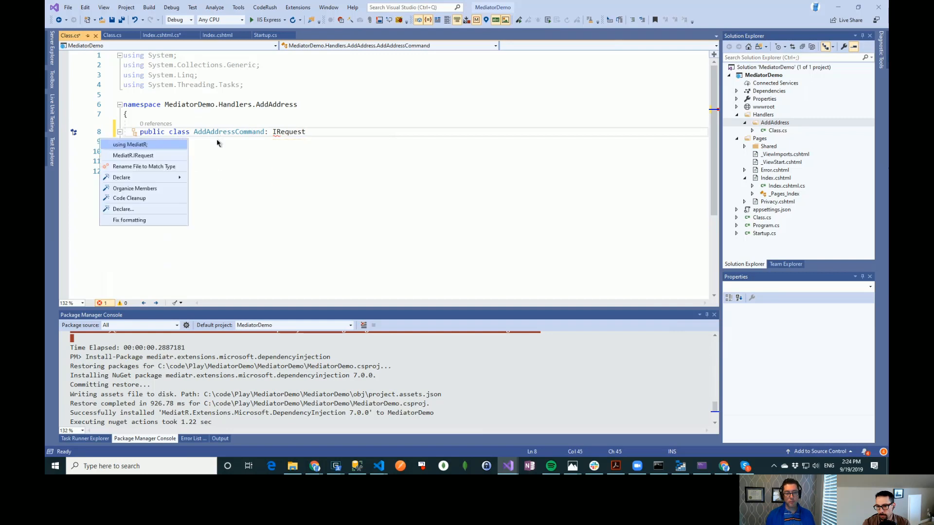
Step: Import MediatR, use AddAddressResponse as the IRequest type, and declare an empty AddAddressResponse class
left_click(130, 144)
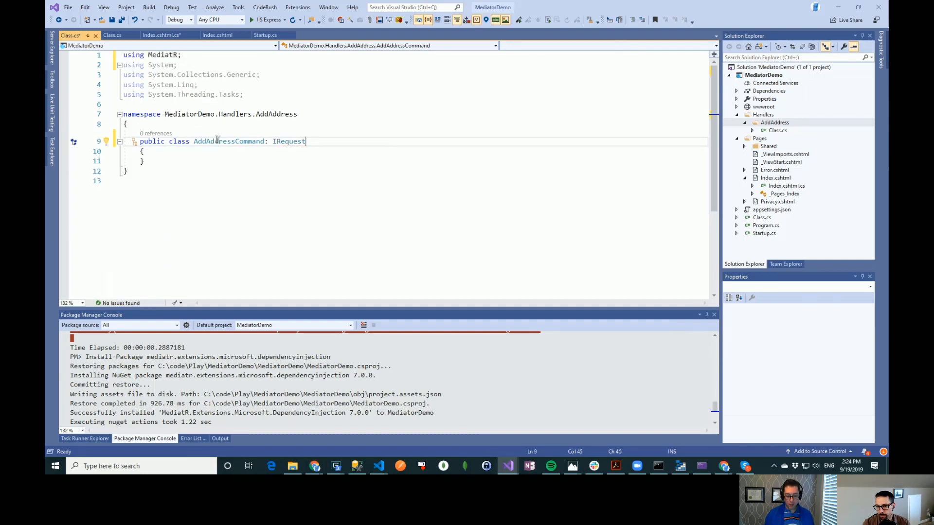
type("<>")
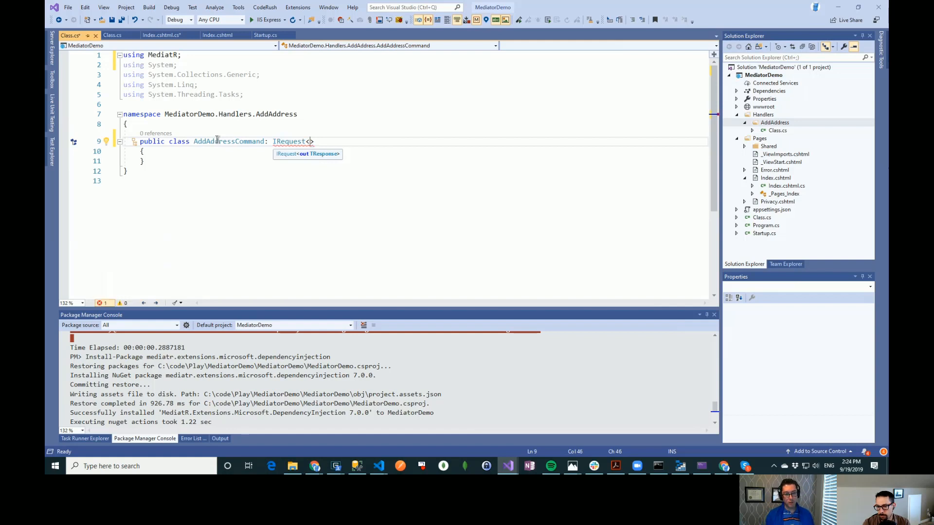
type("AddAddressResponse")
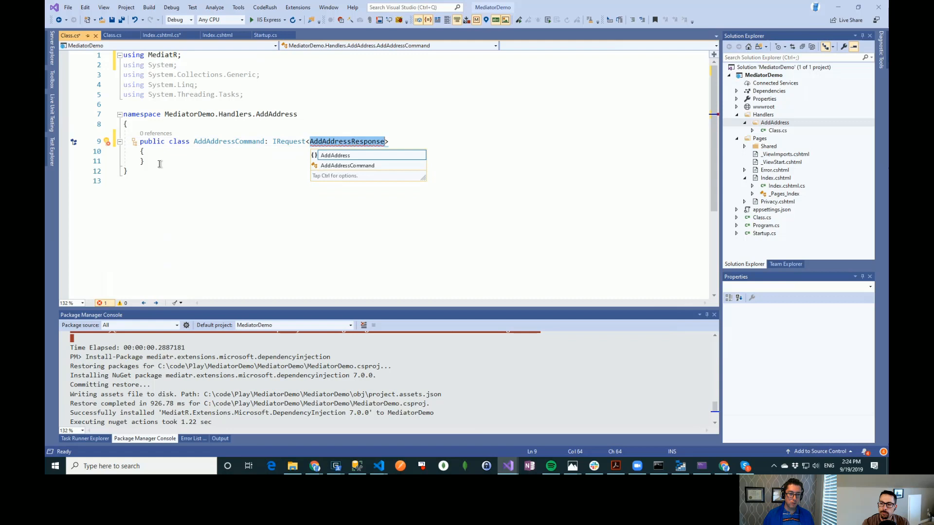
type("class")
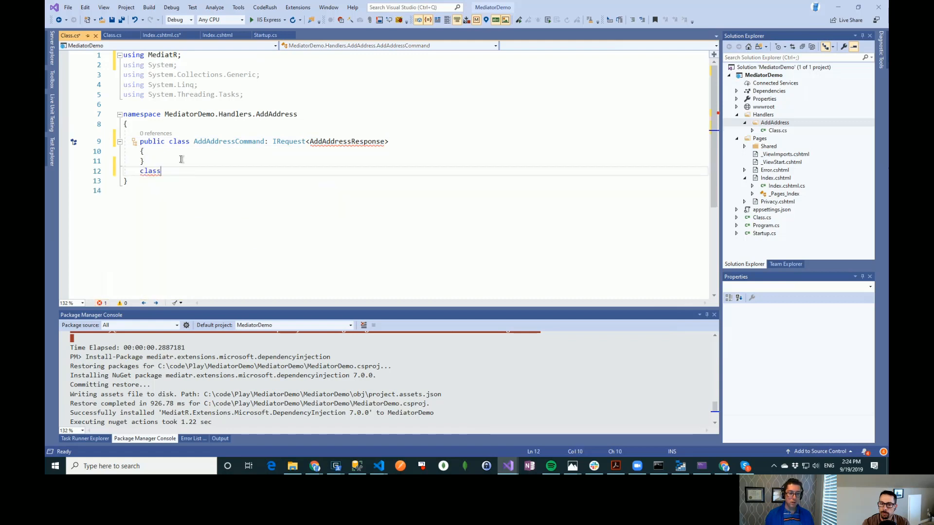
type("AddAddressResponse")
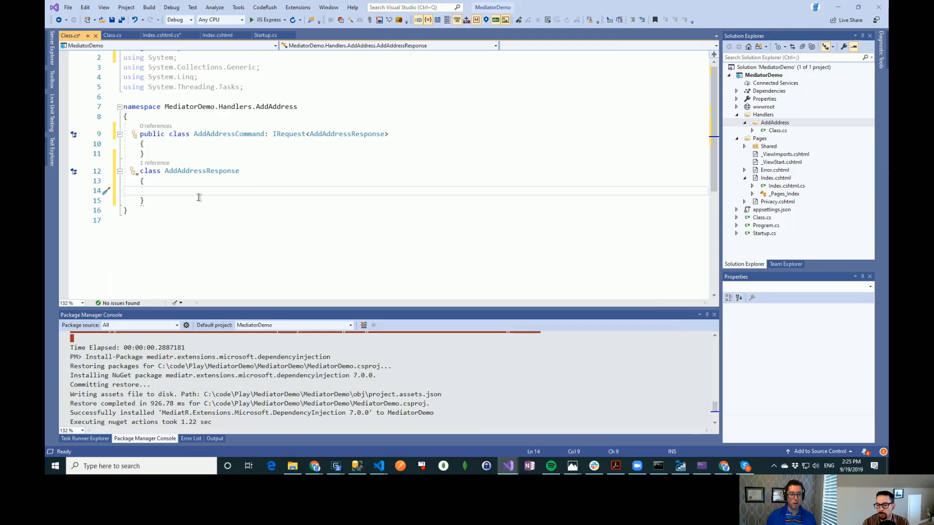
Step: Add UserId, City, PostalCode and StreetAddress auto-properties to AddAddressCommand
left_click(183, 143)
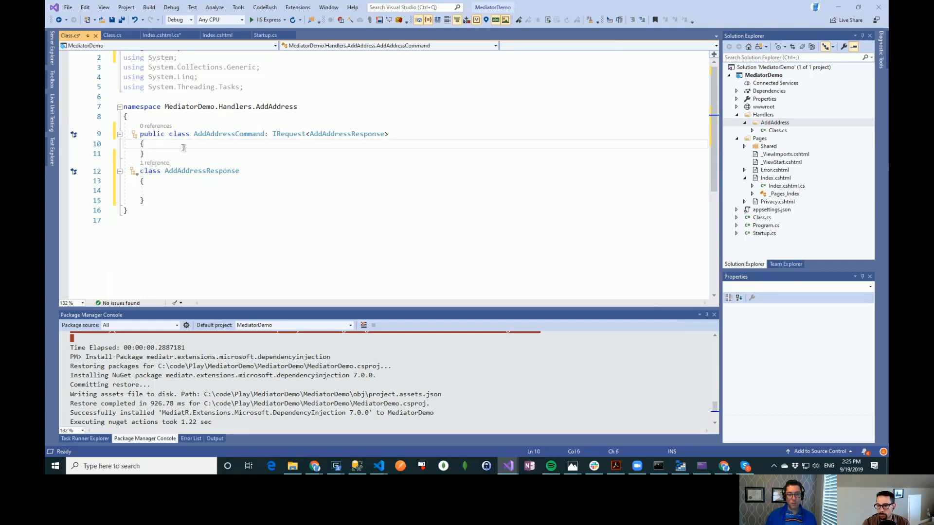
key("Enter")
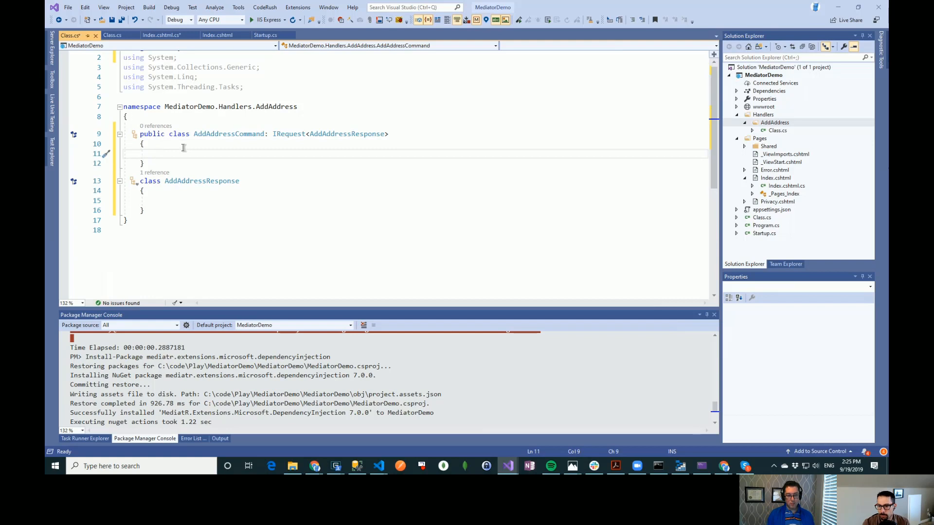
type("public string City { get; set; }")
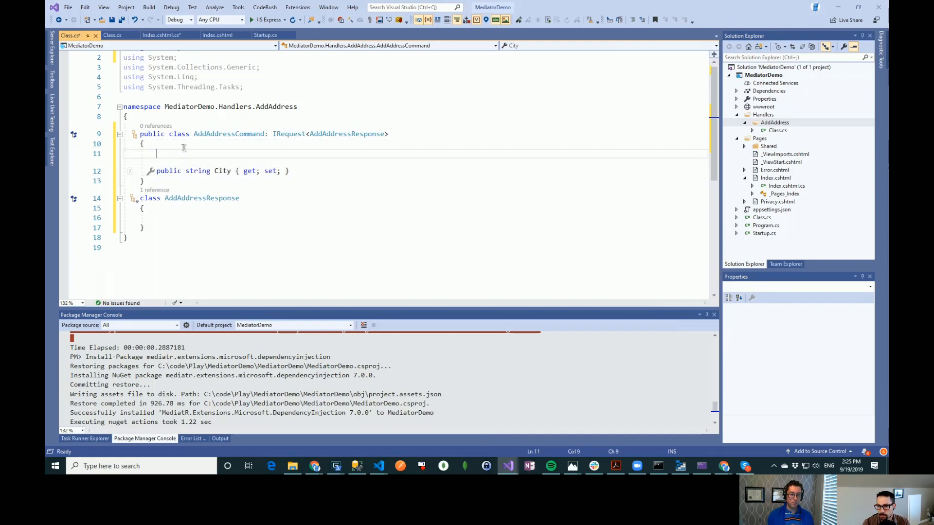
type("public abstract class MyClass")
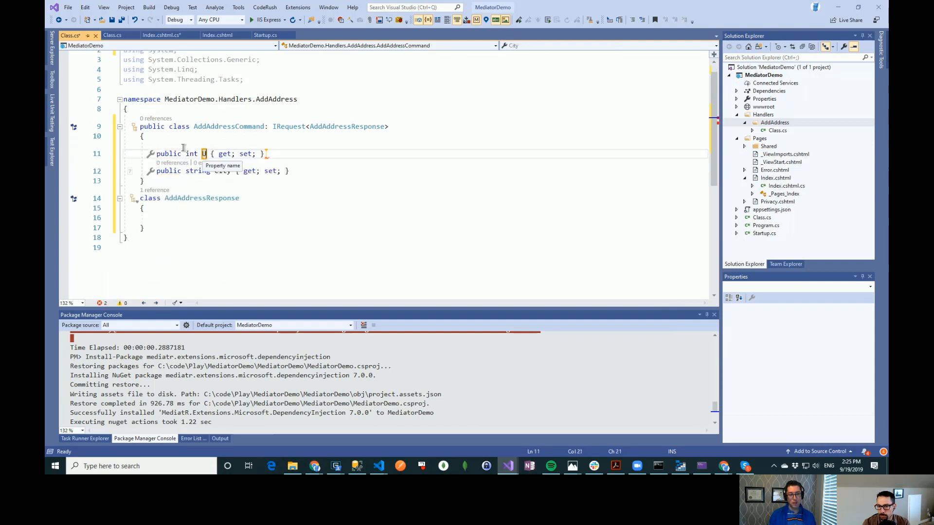
type("serId")
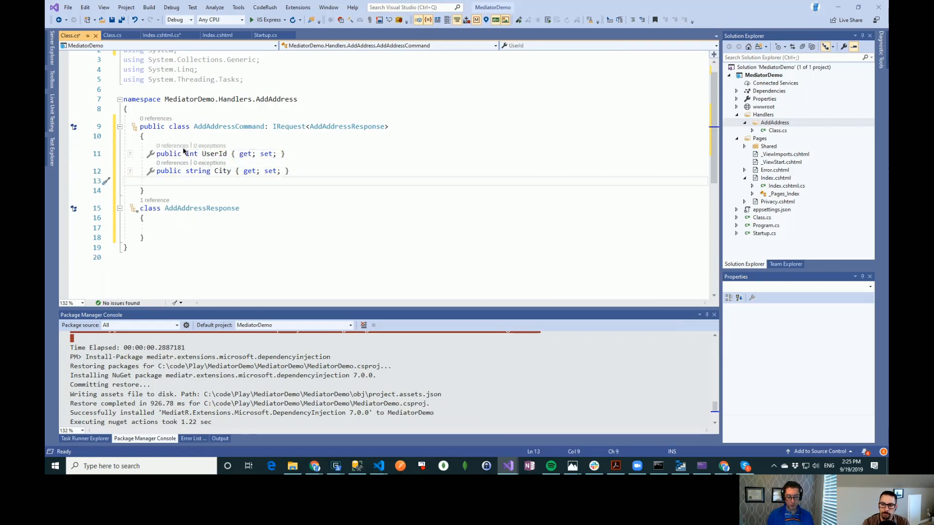
type("public string Postal { get; set; }")
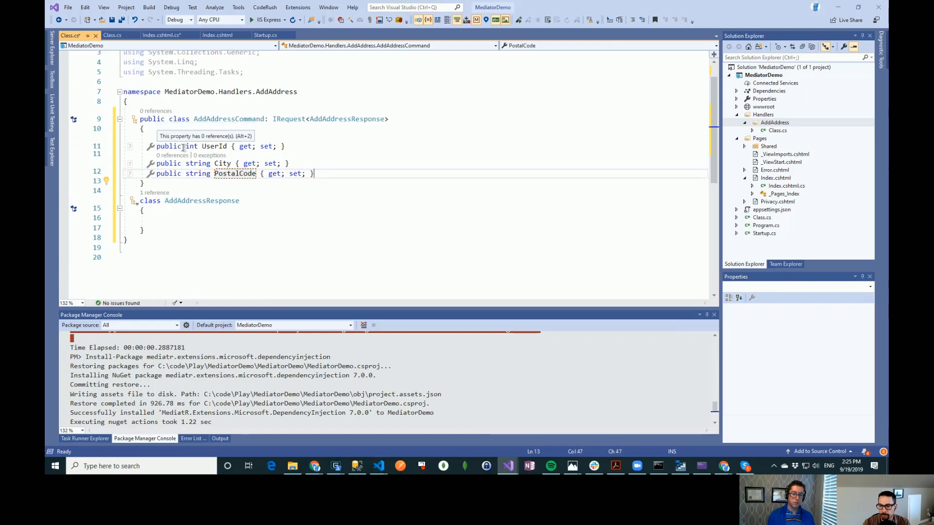
type("as")
type("public string Str { get; set; ")
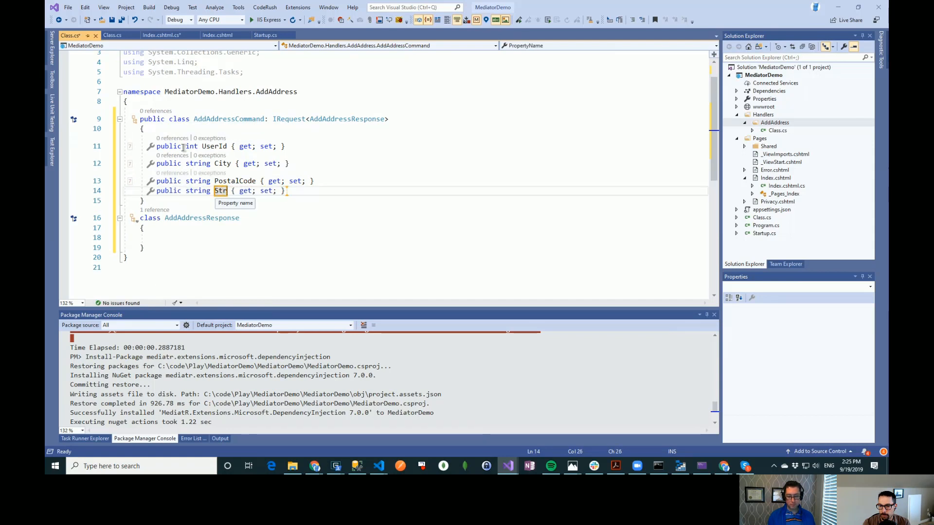
type("eetAddress")
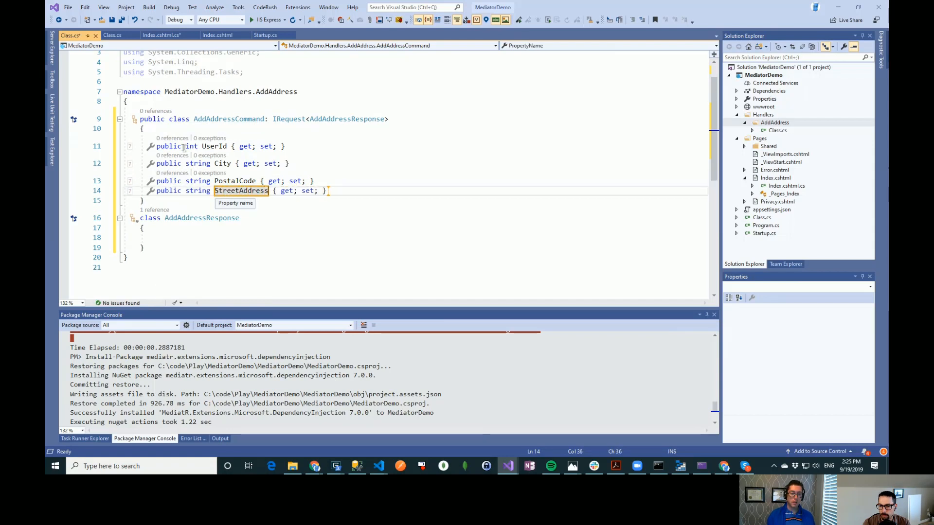
scroll("up", 3)
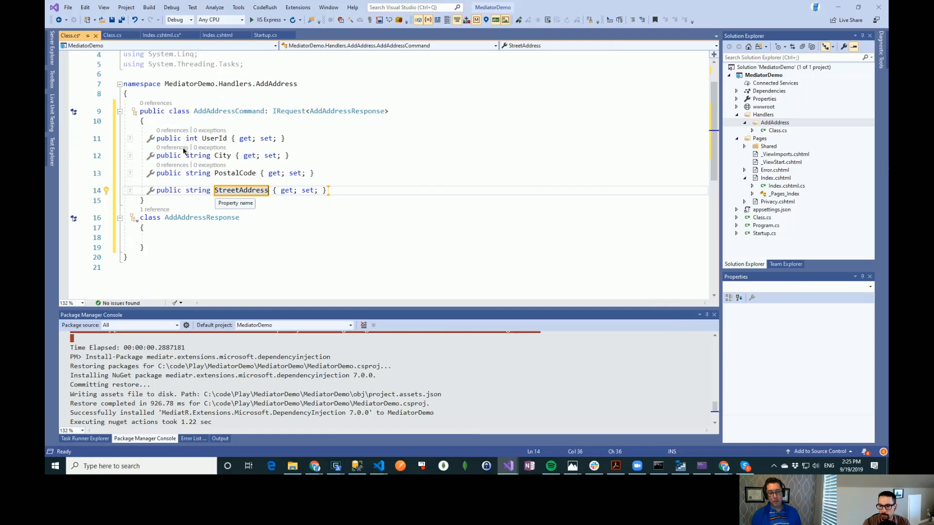
left_click(143, 247)
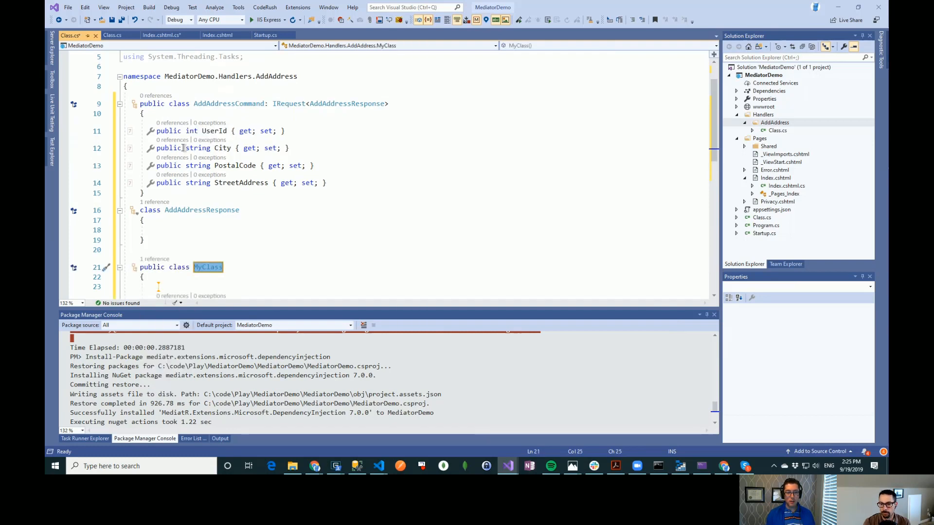
Step: Declare AddAddressHandler : IRequestHandler<AddAddressCommand, AddAddressResponse> with a constructor and Handle stub
type("AddAddressHandler")
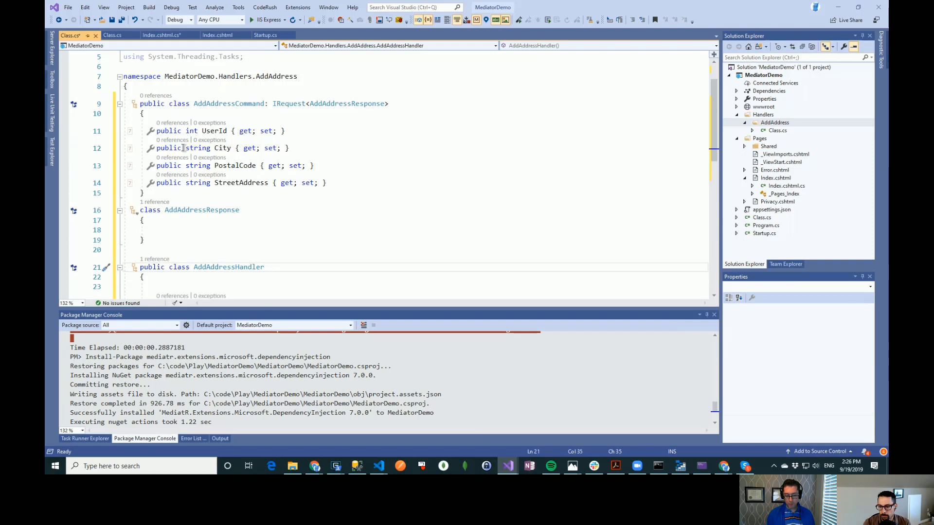
type(":IRquest")
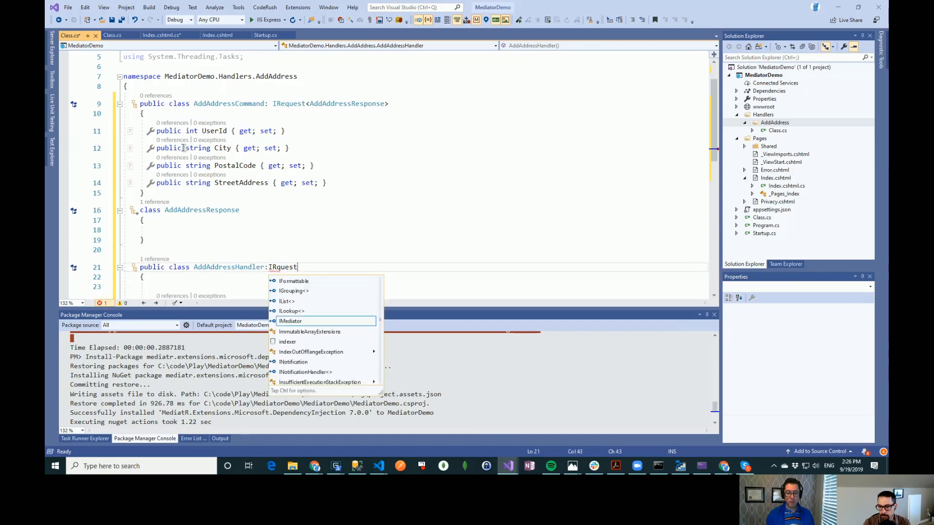
key("Backspace")
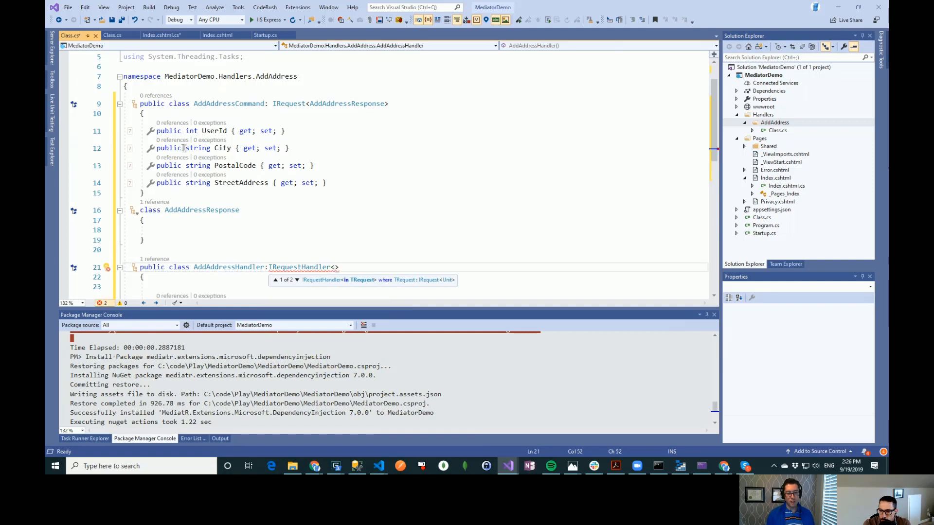
type("Add")
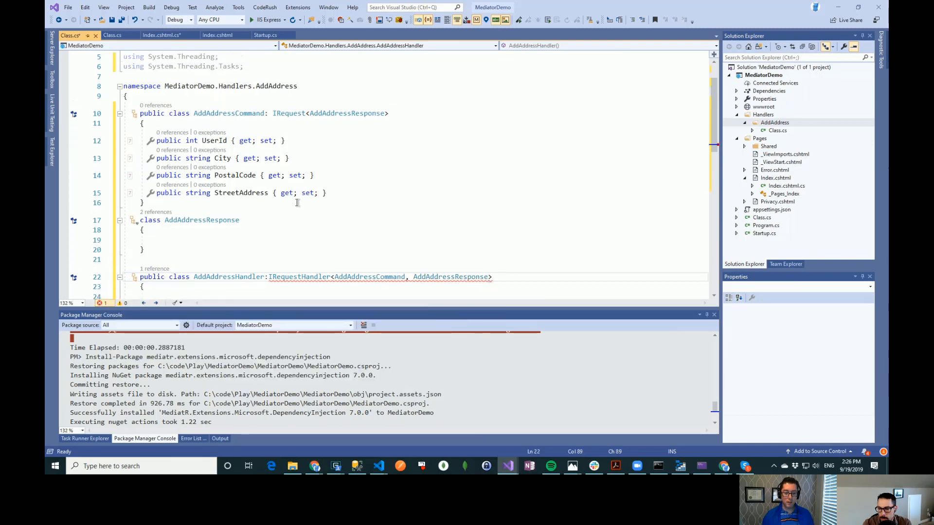
scroll("down", 3)
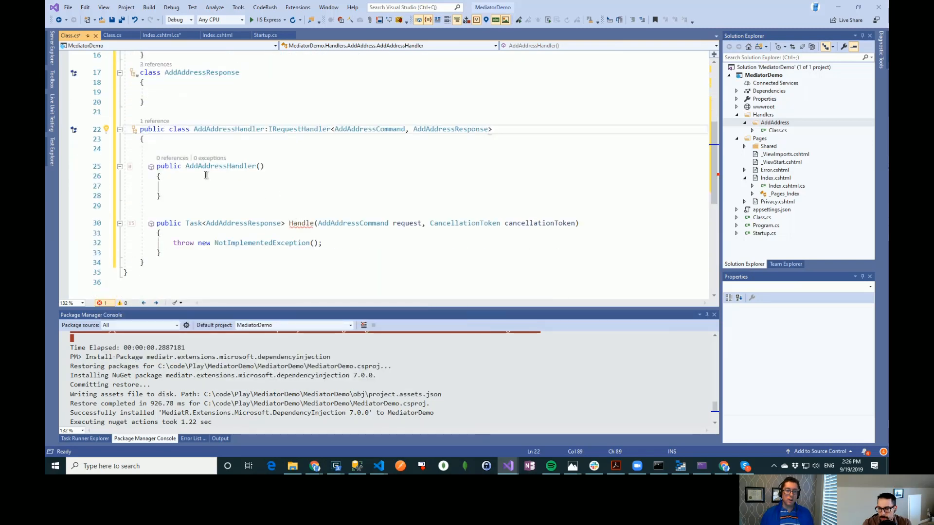
left_click(261, 165)
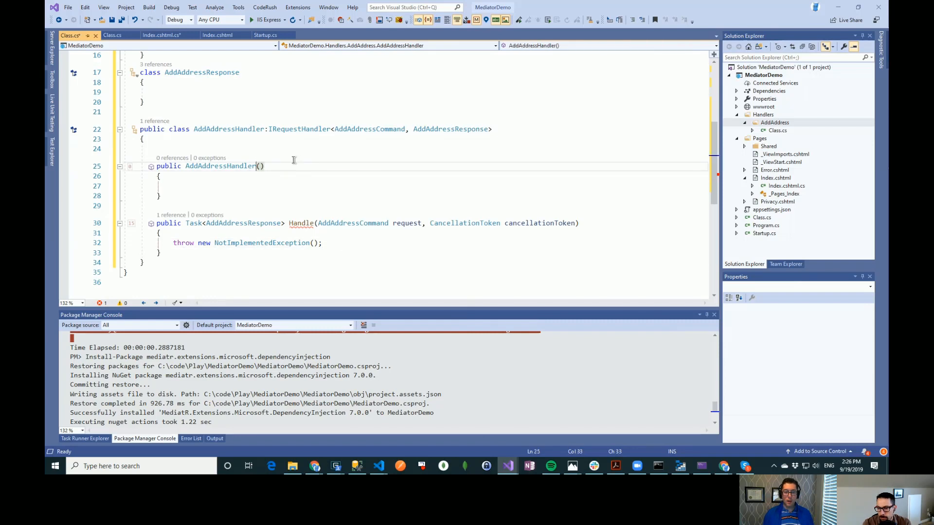
Step: Add an IMediator mediator constructor parameter assigned to a readonly mediator field
type("I")
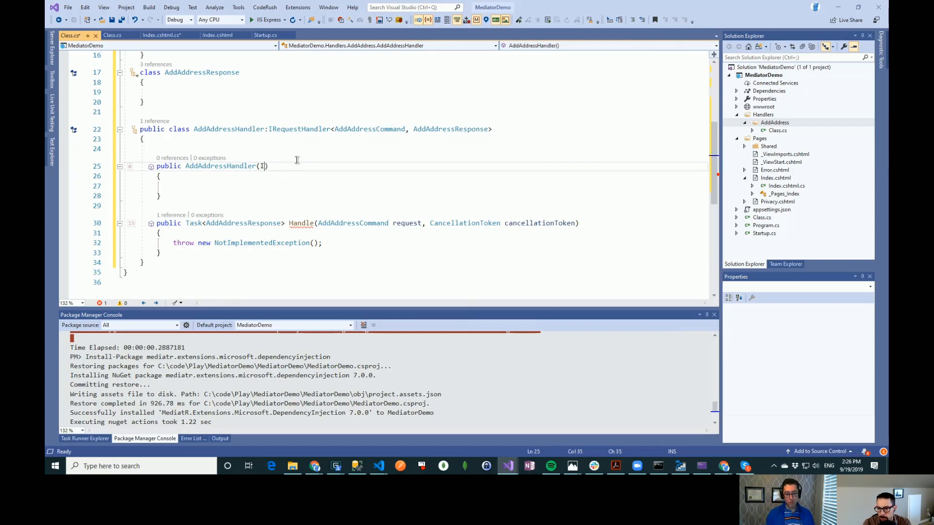
type("Mediator")
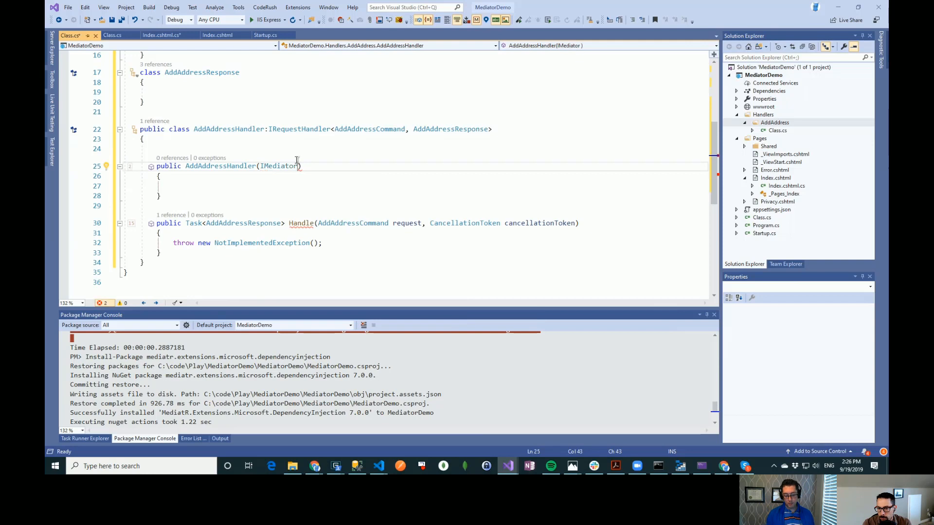
type("mediator")
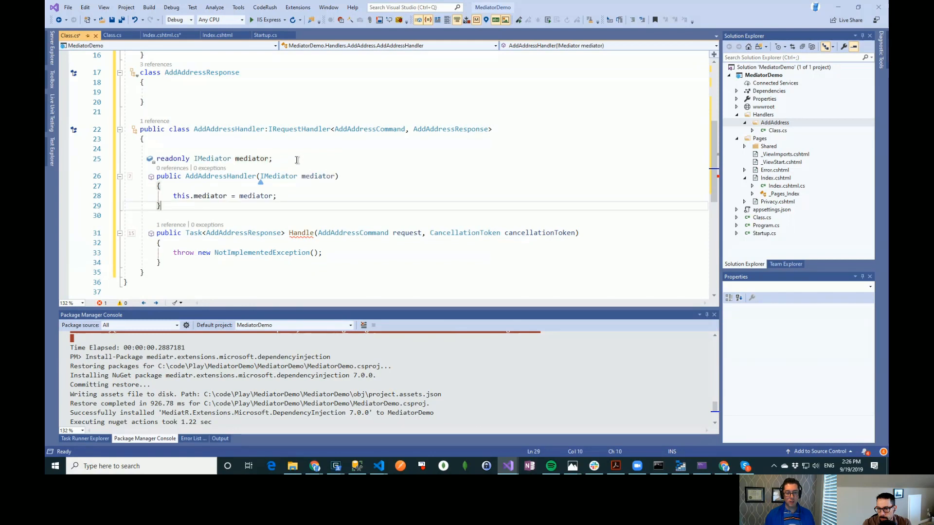
Step: Replace the throw line with '//save to the database' and start typing mediator.Publish(
type("//save")
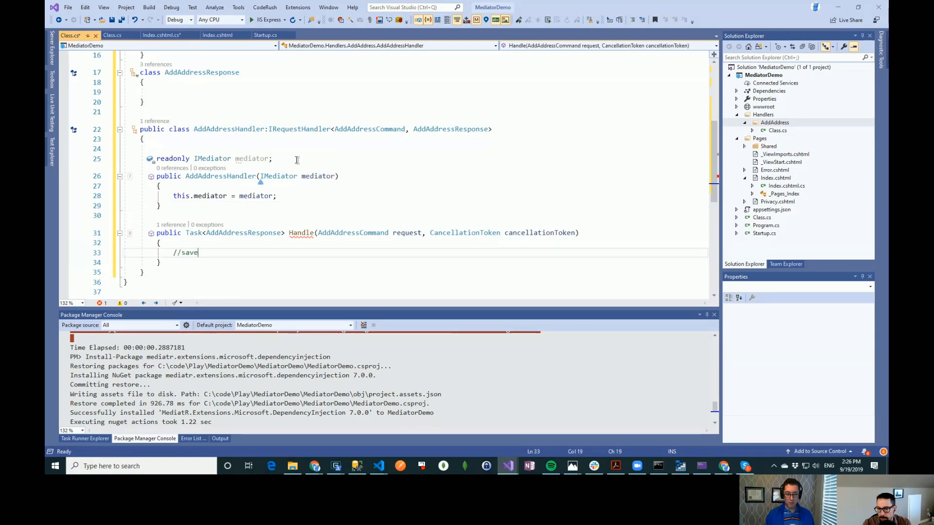
type("to the database")
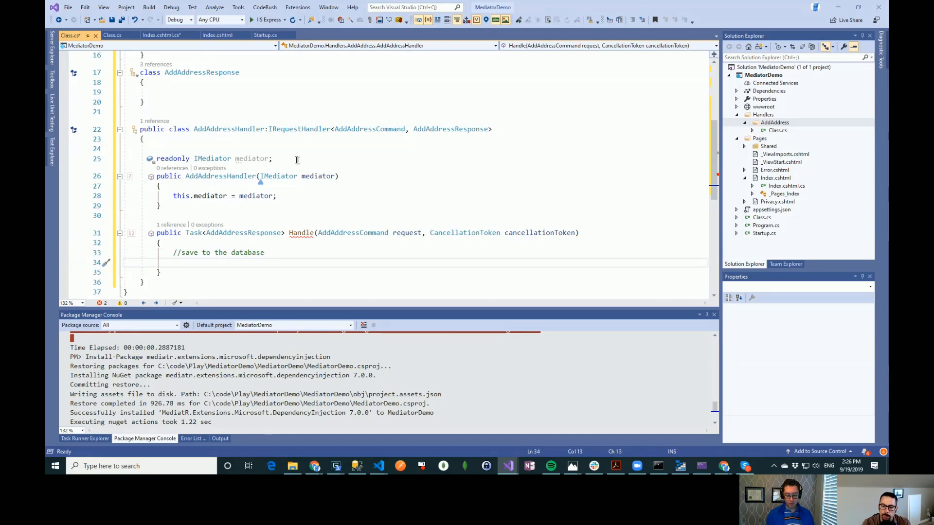
type("mediator.")
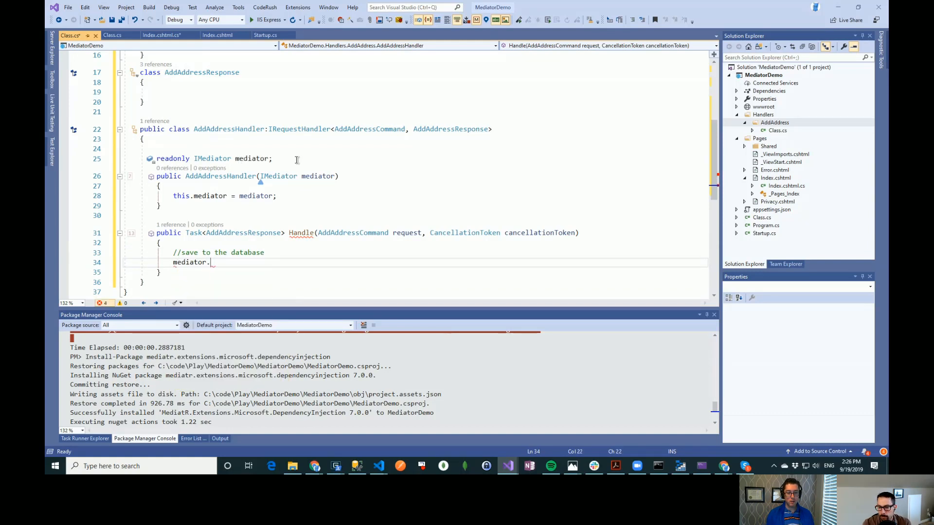
type("pu")
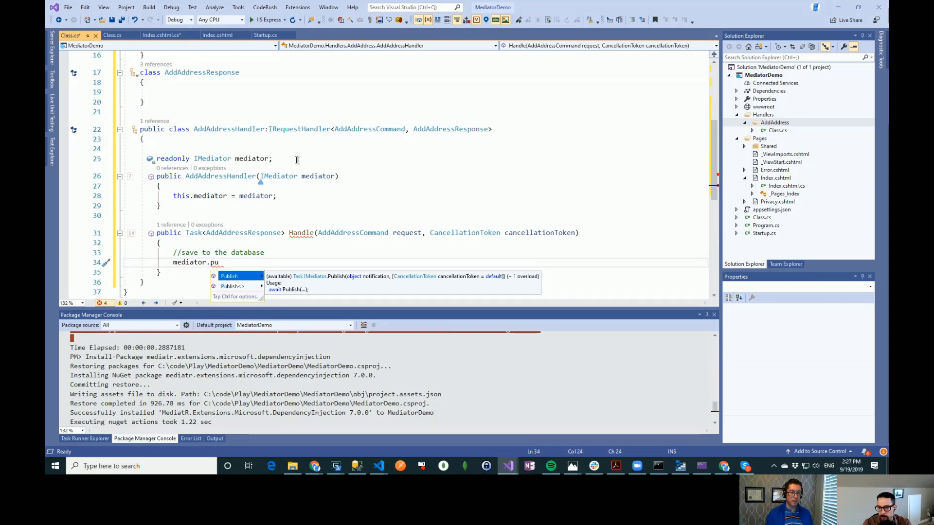
mouse_move(278, 222)
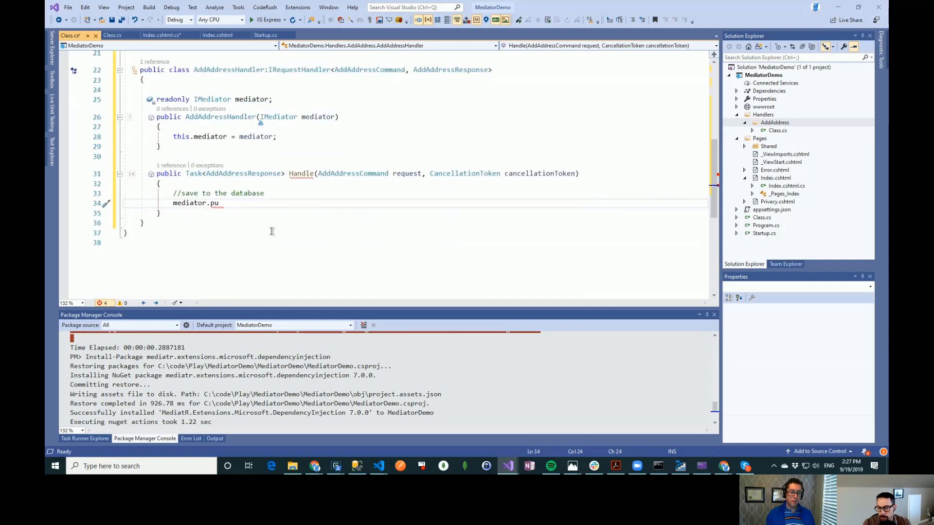
type("blish")
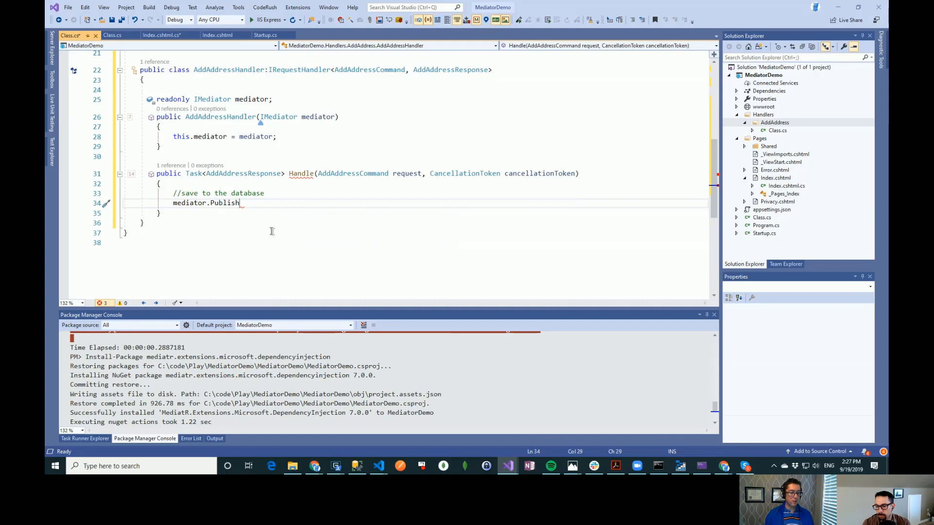
type("(")
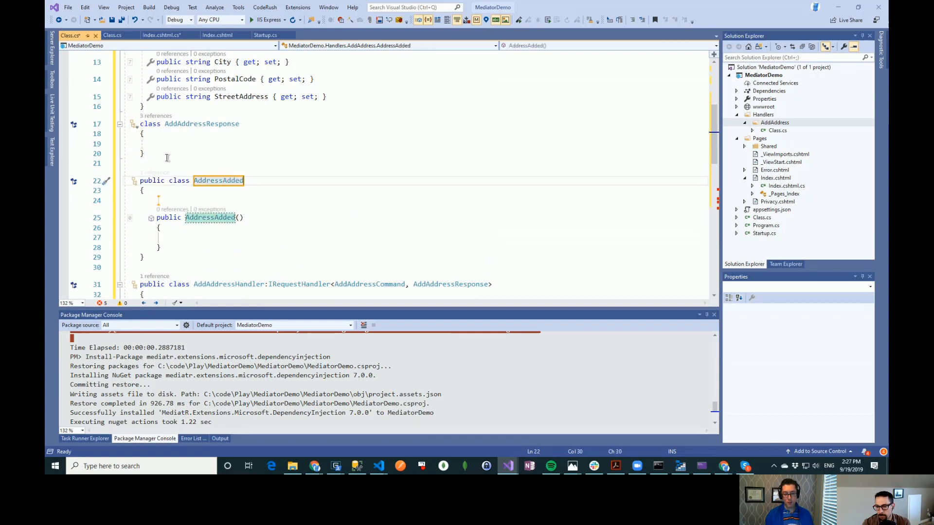
Step: Name the empty class AddressAddedNotification and make it implement INotification
type("Notification")
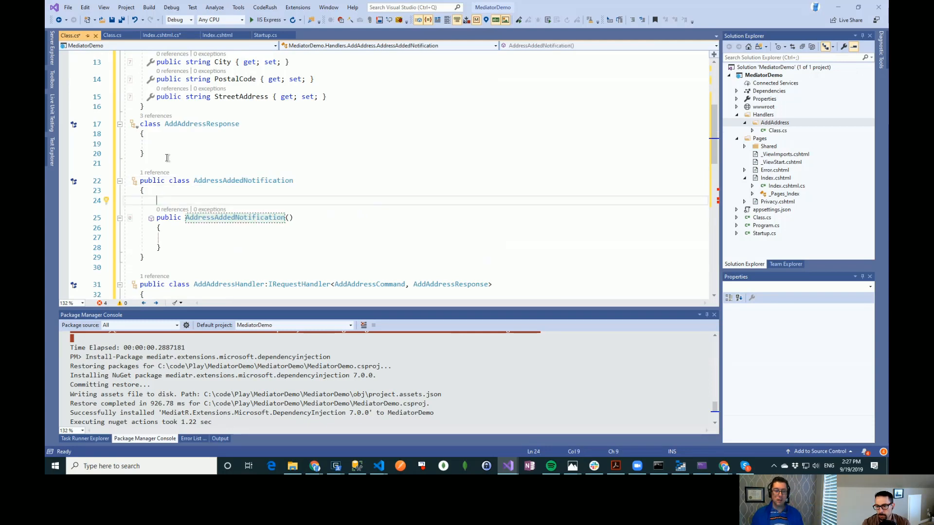
scroll("up", 3)
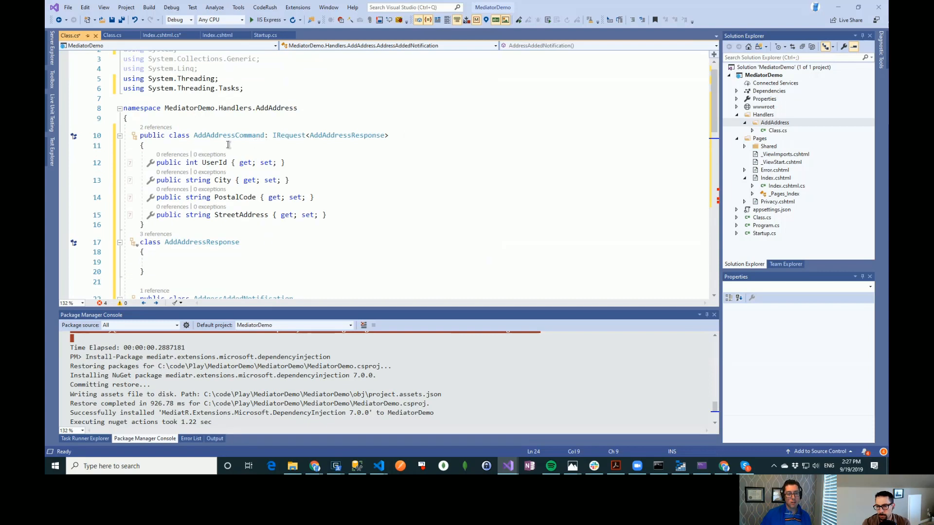
double_click(244, 135)
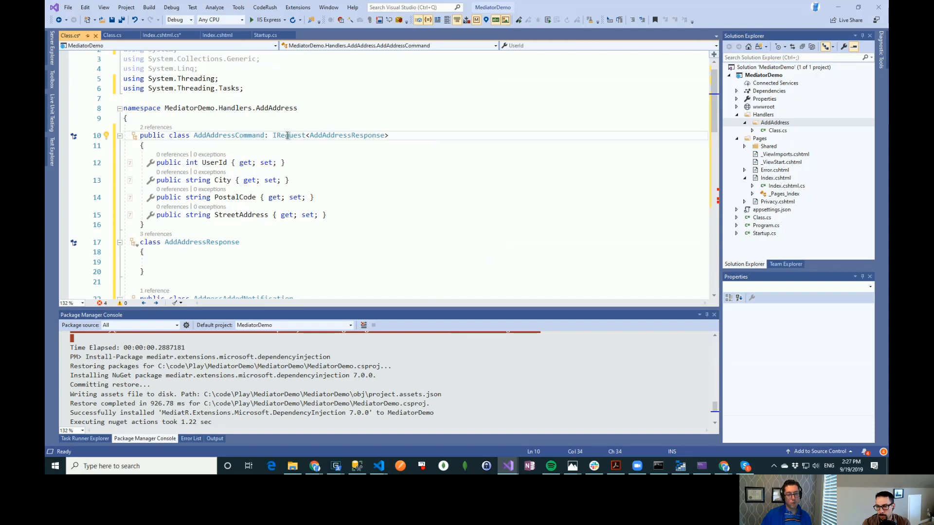
scroll("down", 3)
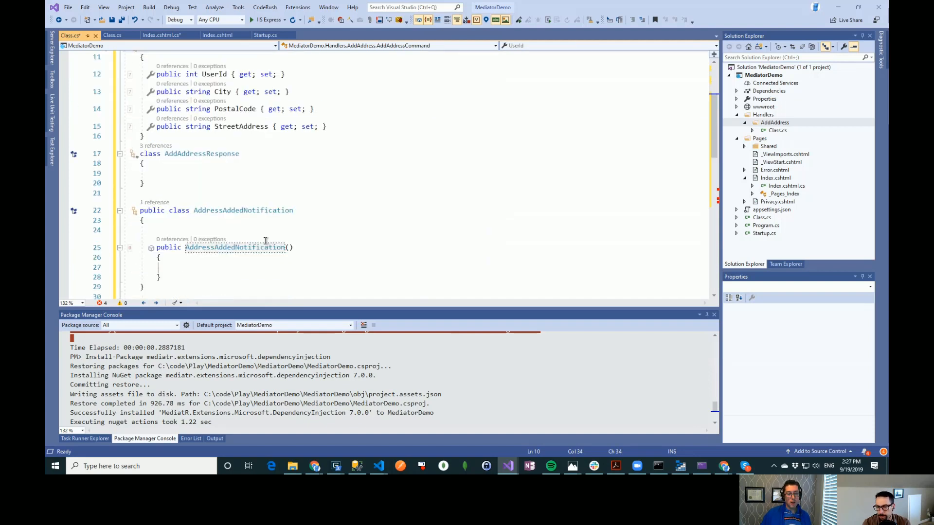
mouse_move(244, 210)
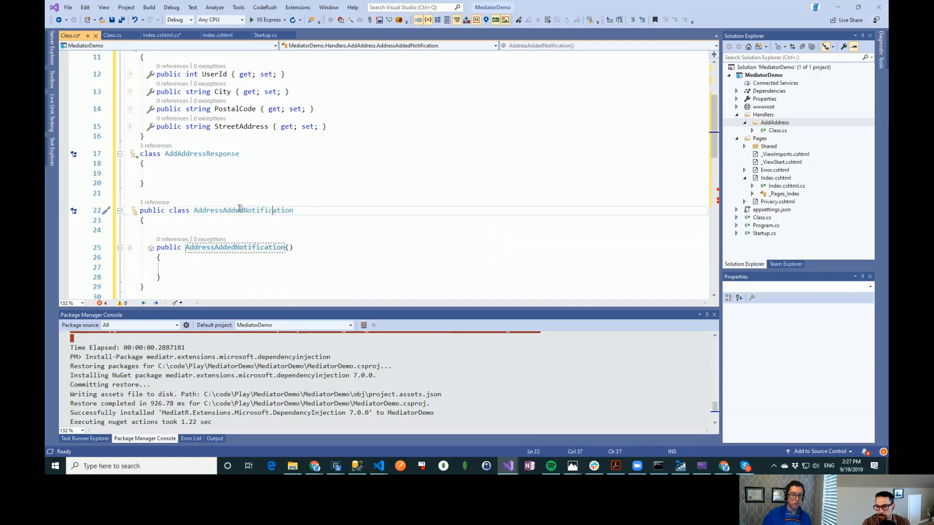
scroll("down", 3)
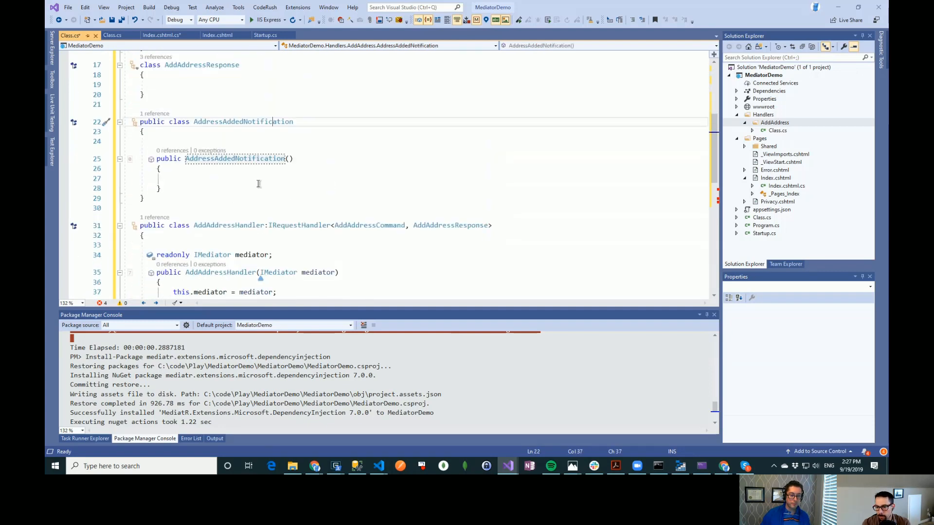
scroll("down", 3)
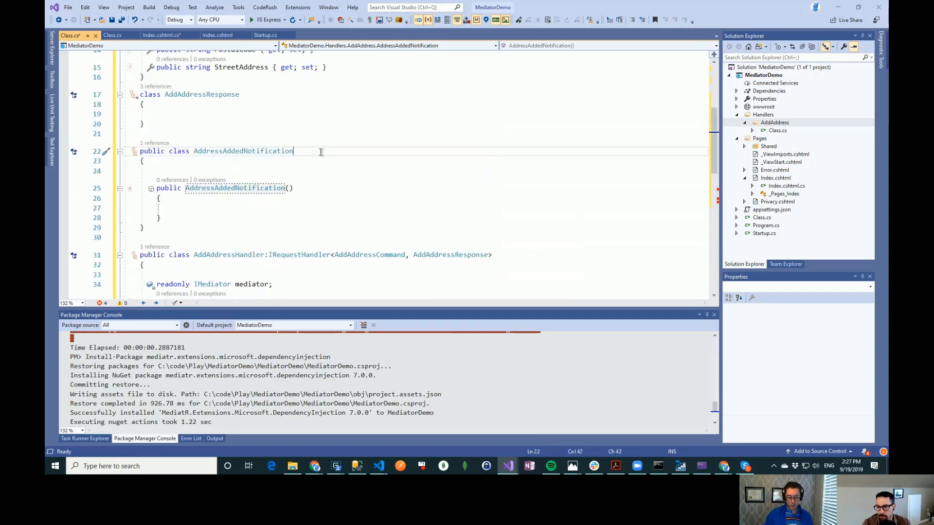
type(":INotification")
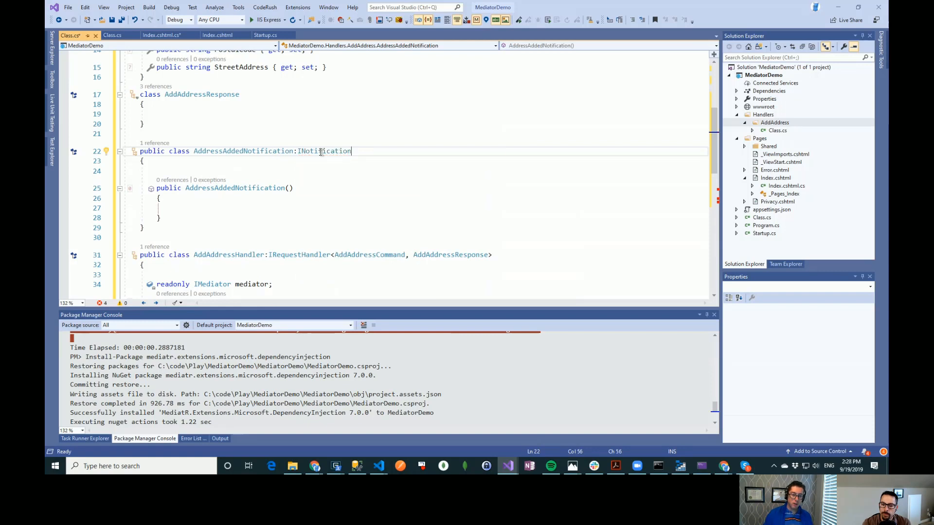
type(">")
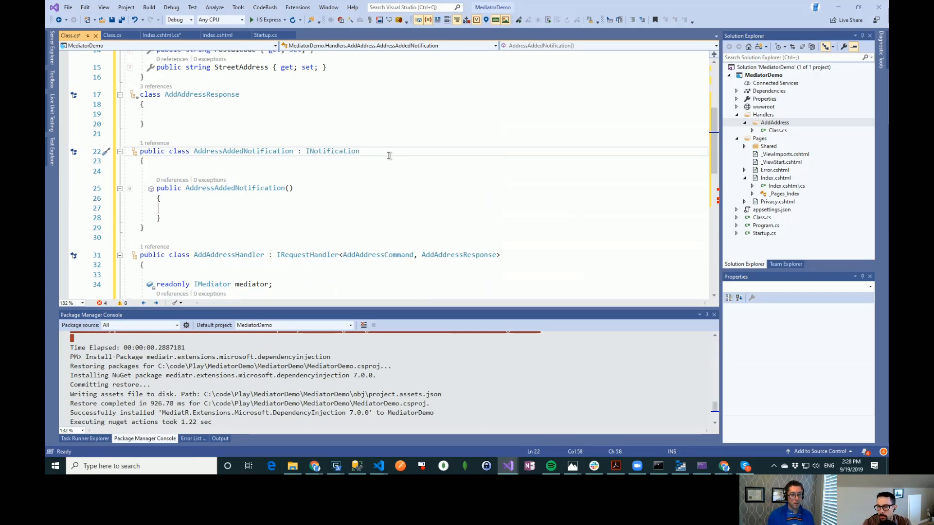
scroll("down", 3)
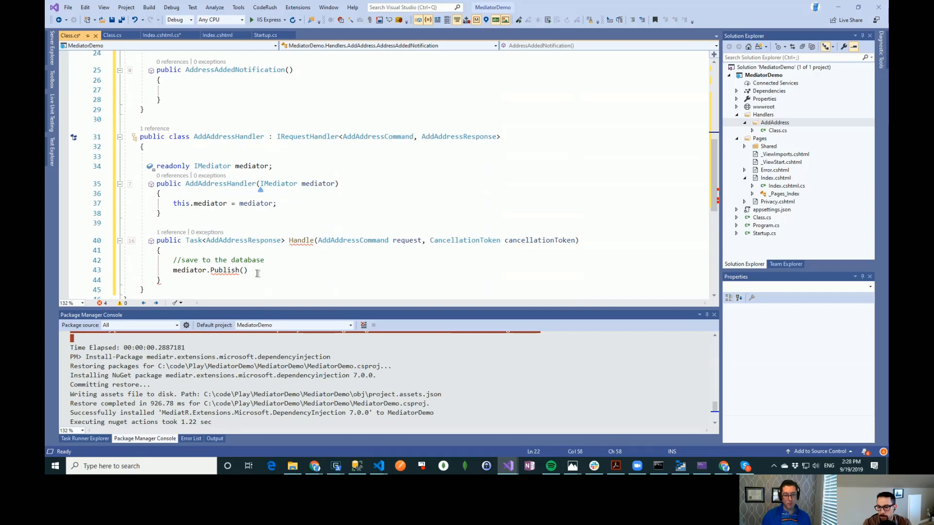
Step: Await mediator.Publish(new AddressAddedNotification()) inside Handle
left_click(244, 270)
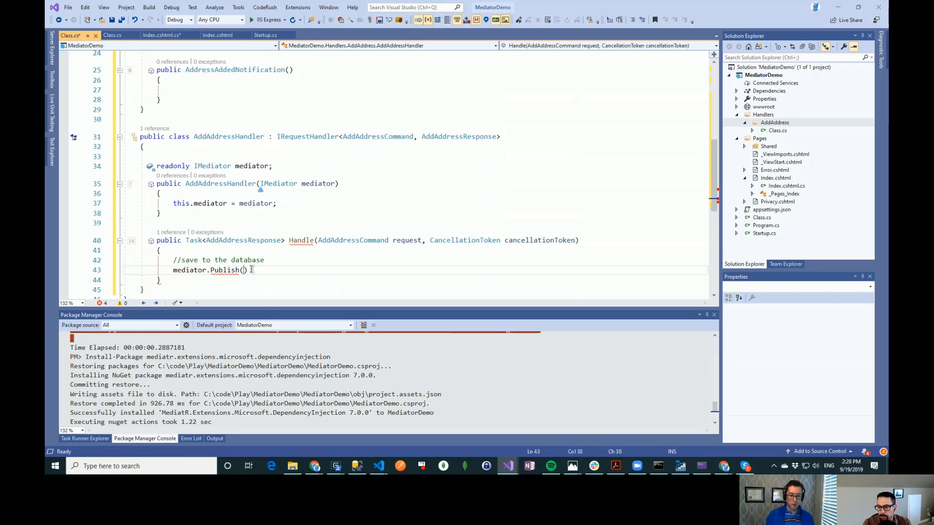
type("new AddressAddedNotification")
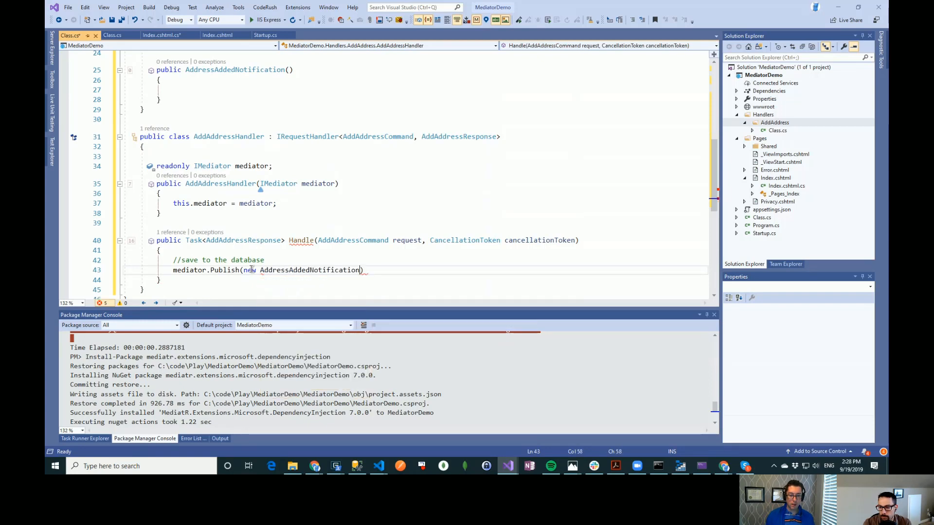
type("(")
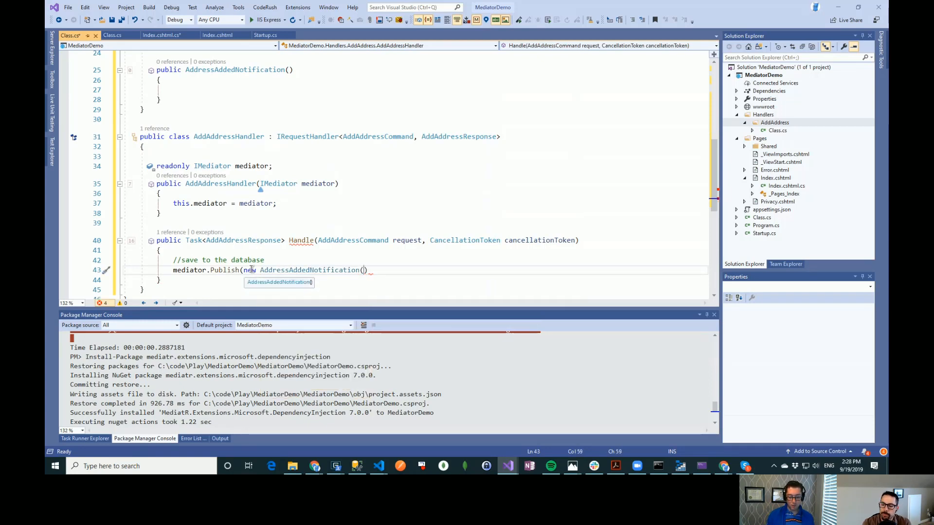
type(");")
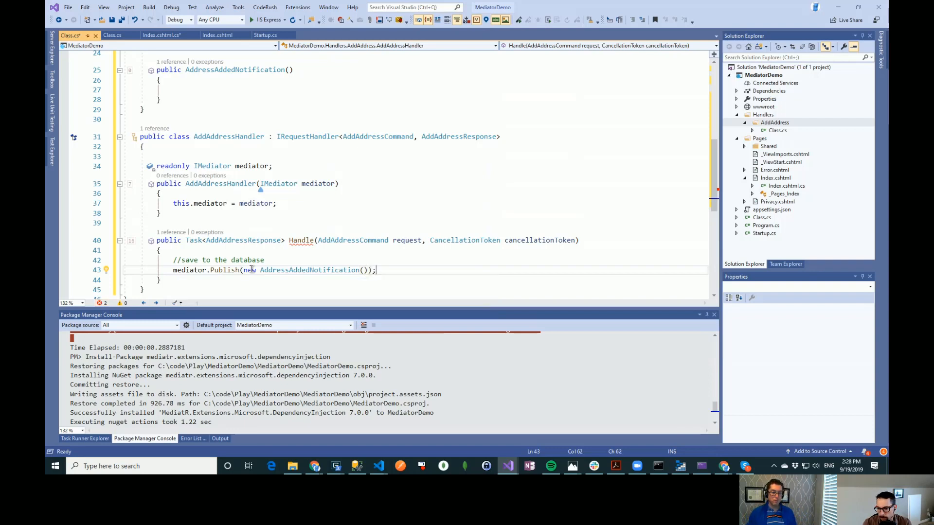
type("await")
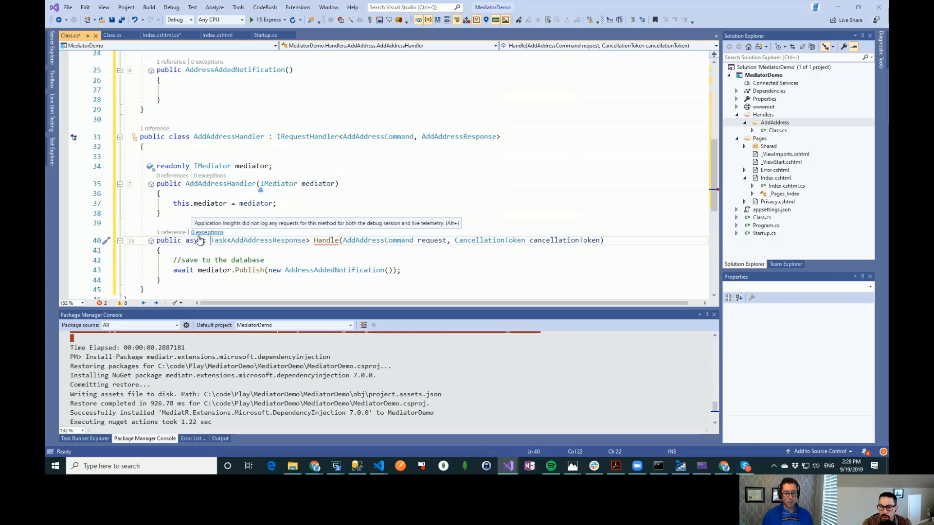
Step: Return new AddAddressResponse() on a new line after the publish call
left_click(178, 280)
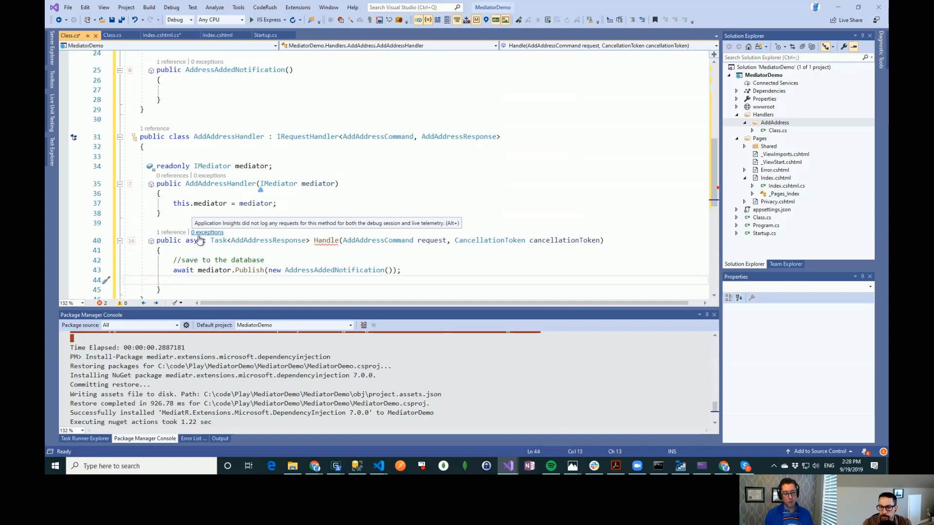
type("return")
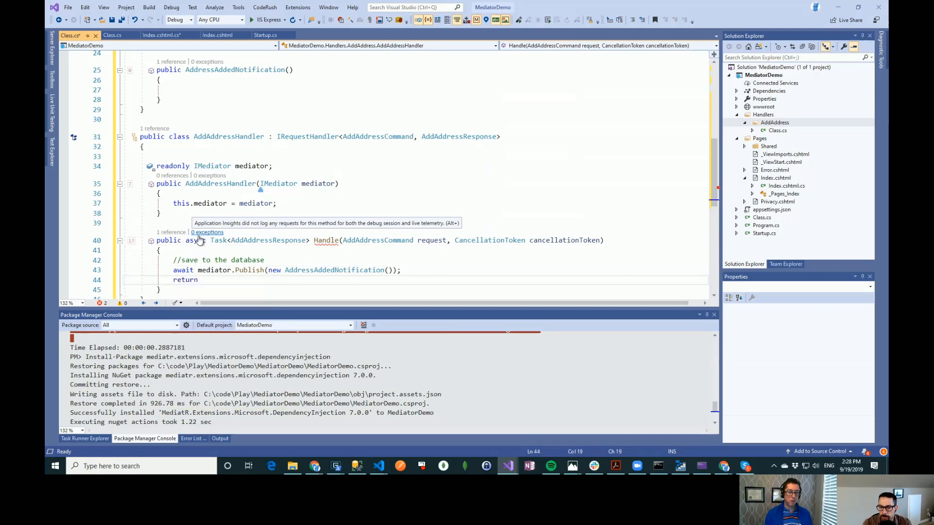
type("new")
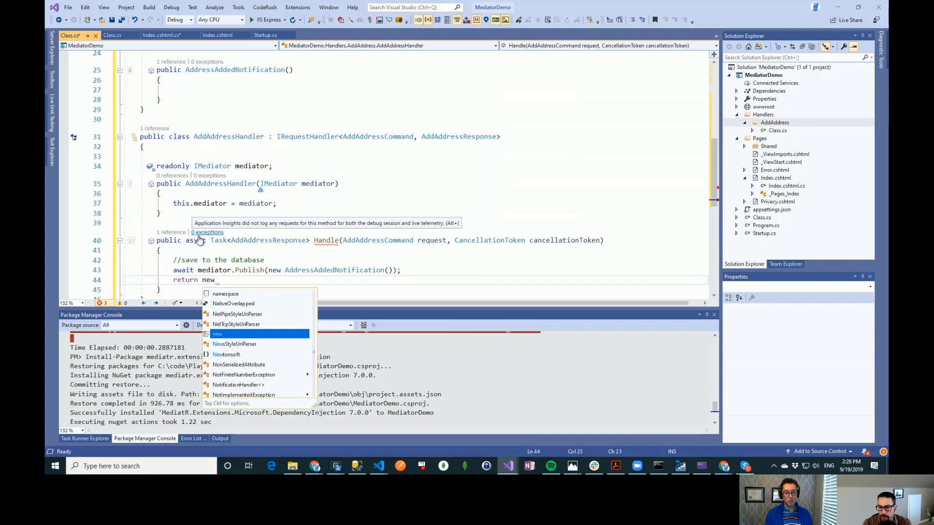
type("AddAddressResponse();")
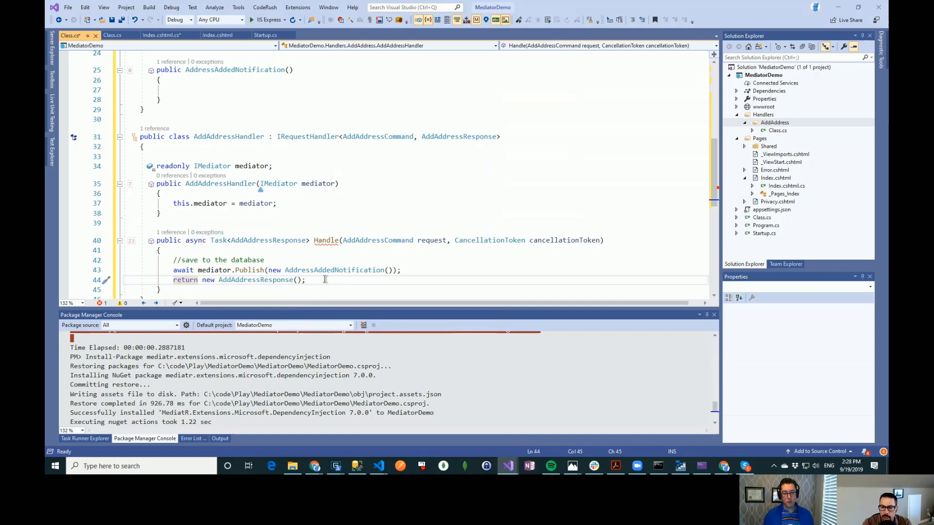
mouse_move(325, 239)
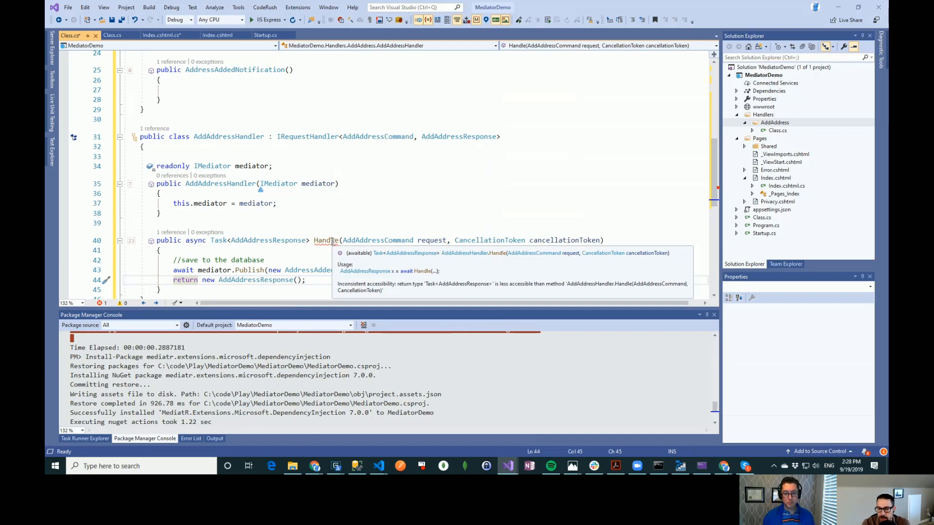
Step: Make the AddAddressResponse class public via the quick action
scroll("up", 3)
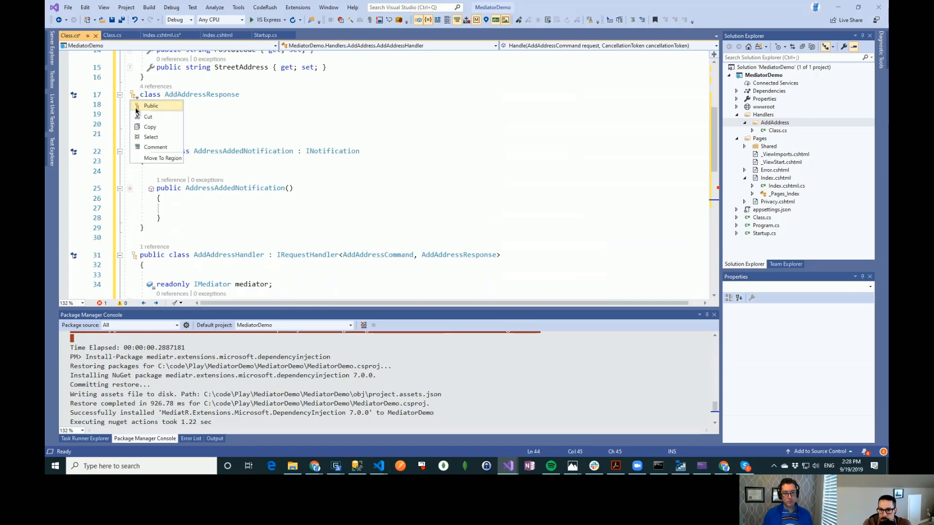
left_click(151, 106)
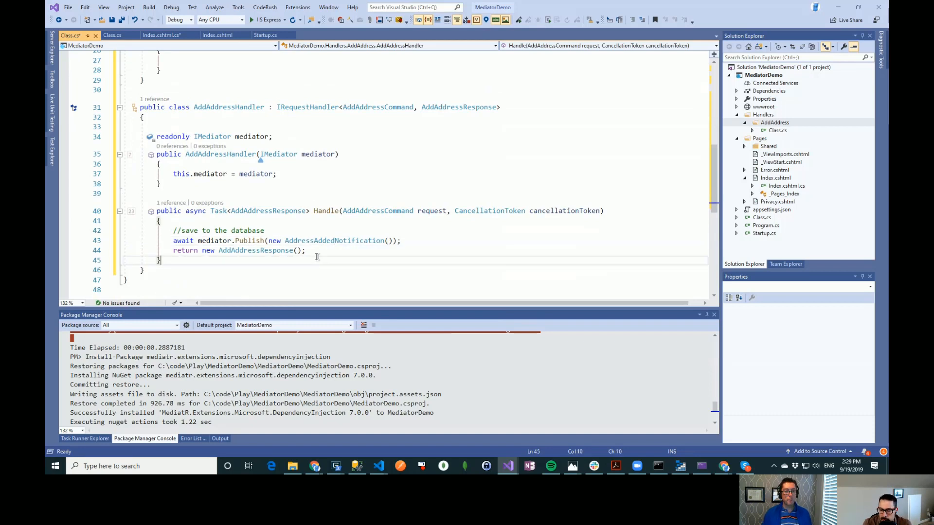
left_click(305, 249)
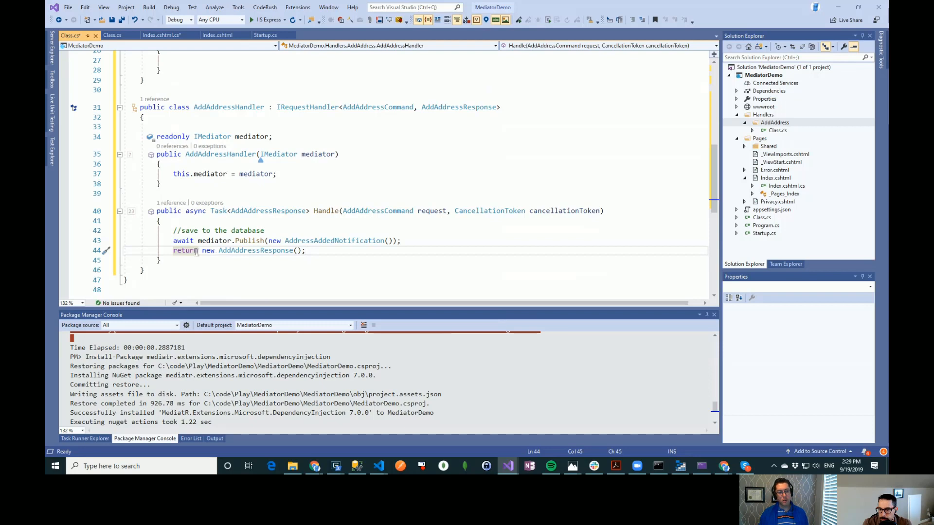
left_click(185, 240)
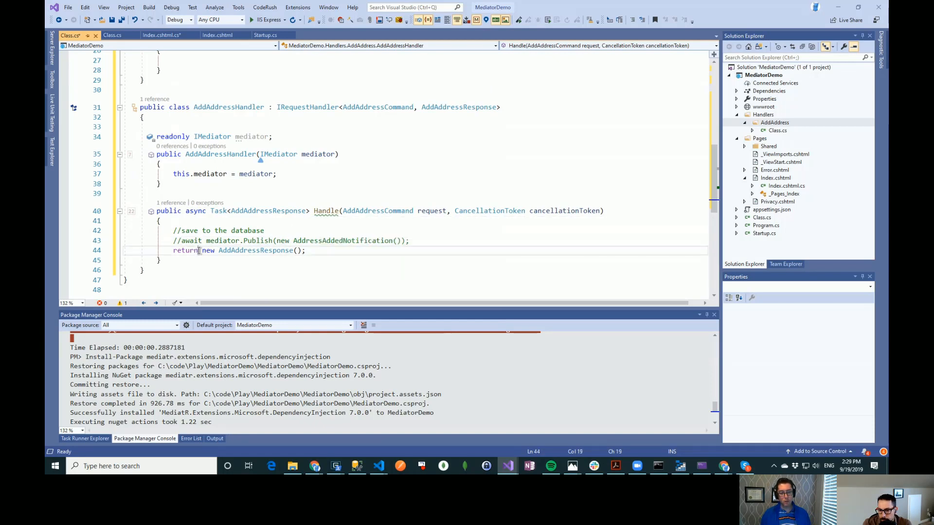
Step: Try returning Task.FromResult(new AddAddressResponse()), then add await before the return value
type("Task.")
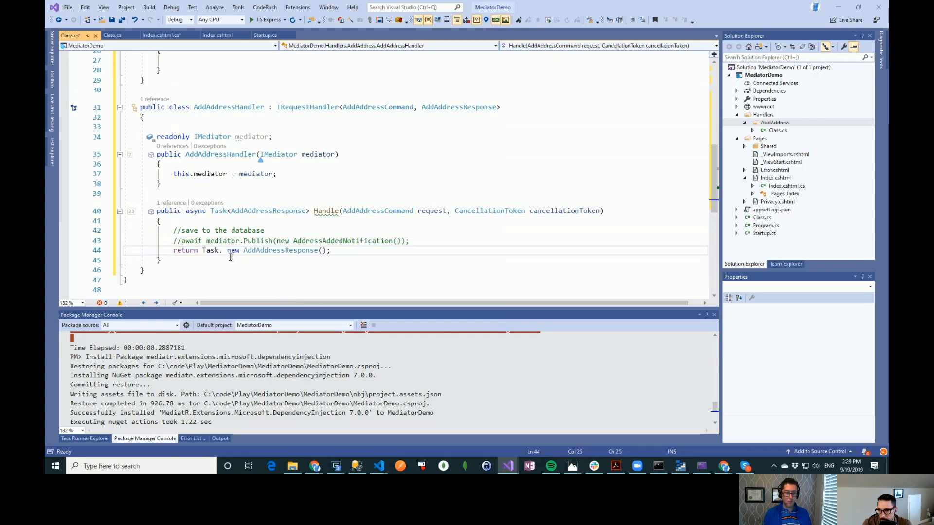
type("FromResult(")
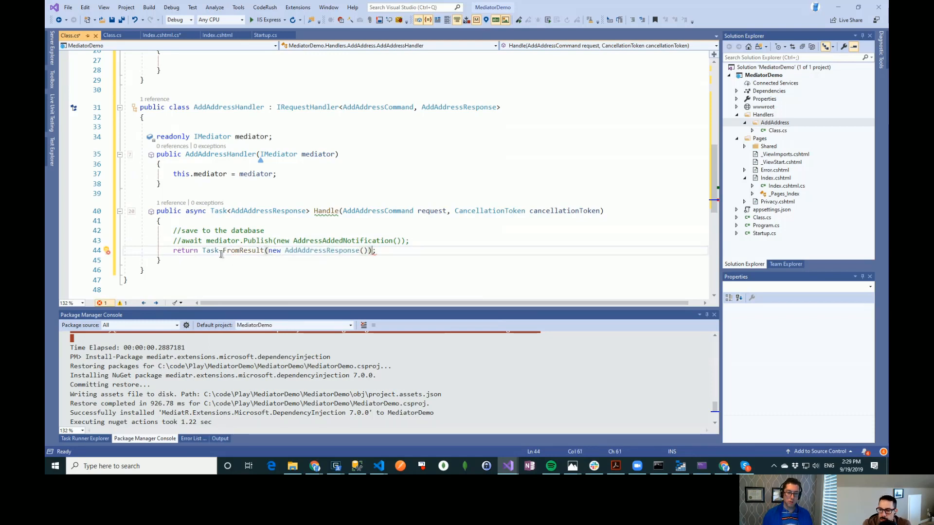
left_click(207, 250)
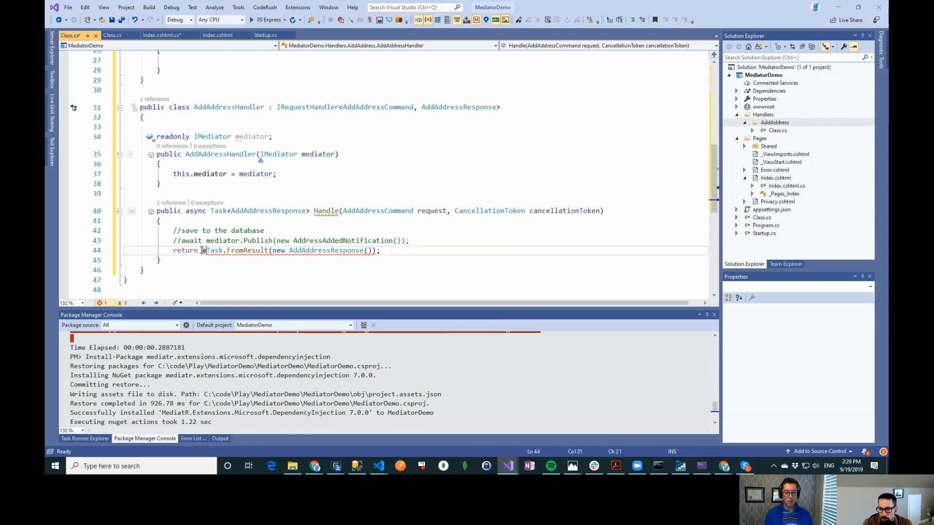
type("await")
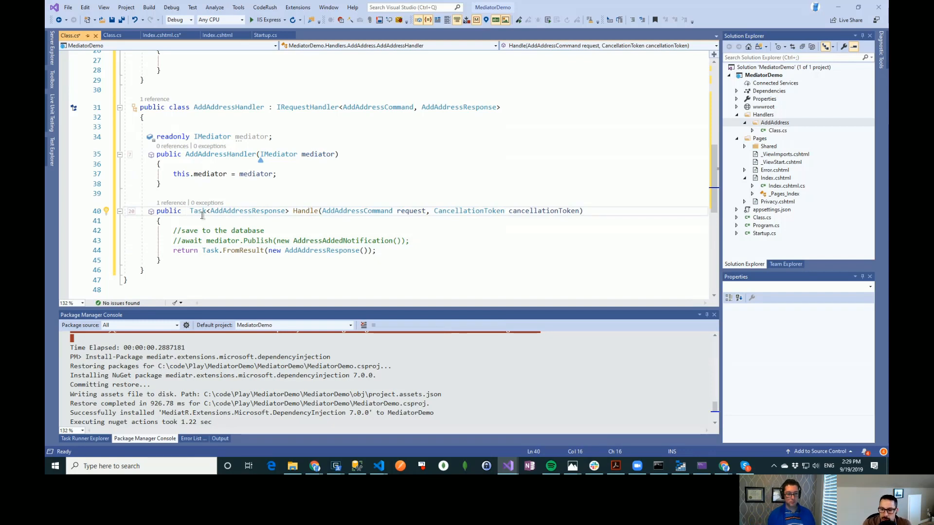
mouse_move(198, 211)
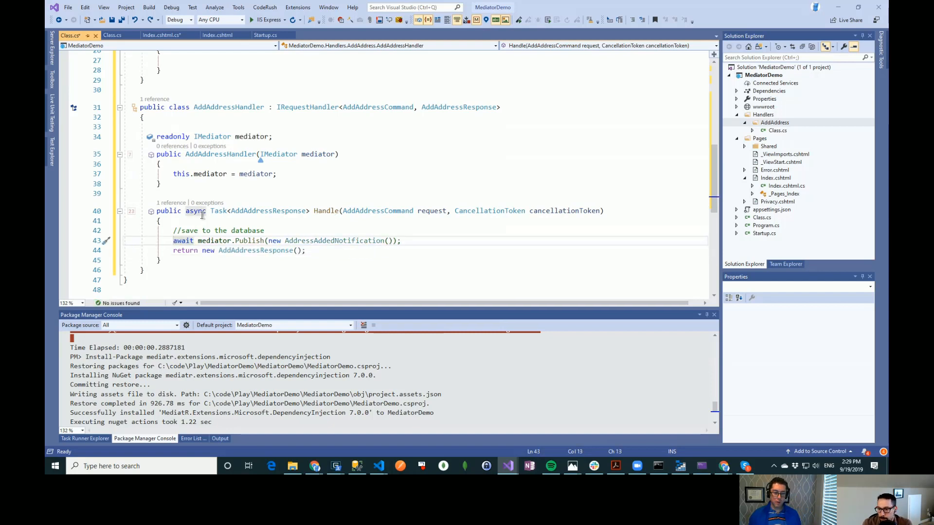
Step: Save the file and set a breakpoint on the await mediator.Publish line
key("ctrl+s")
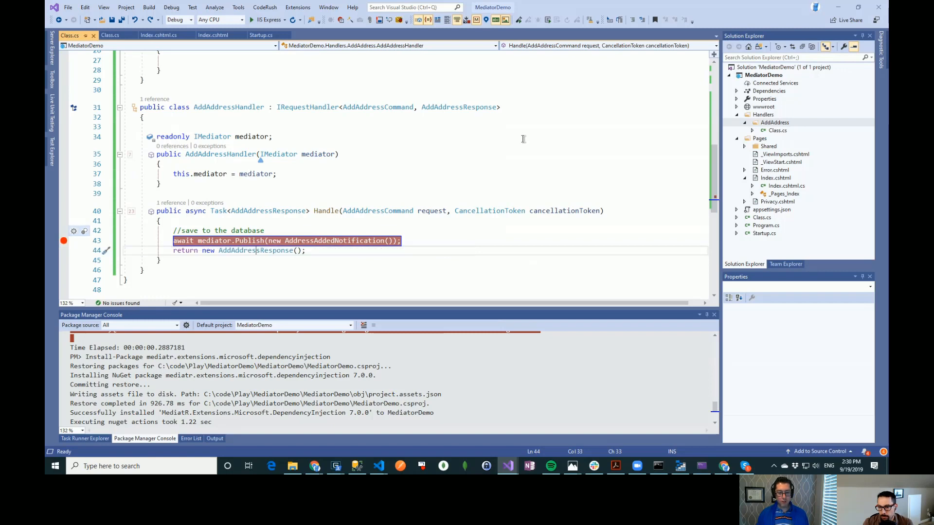
scroll("up", 3)
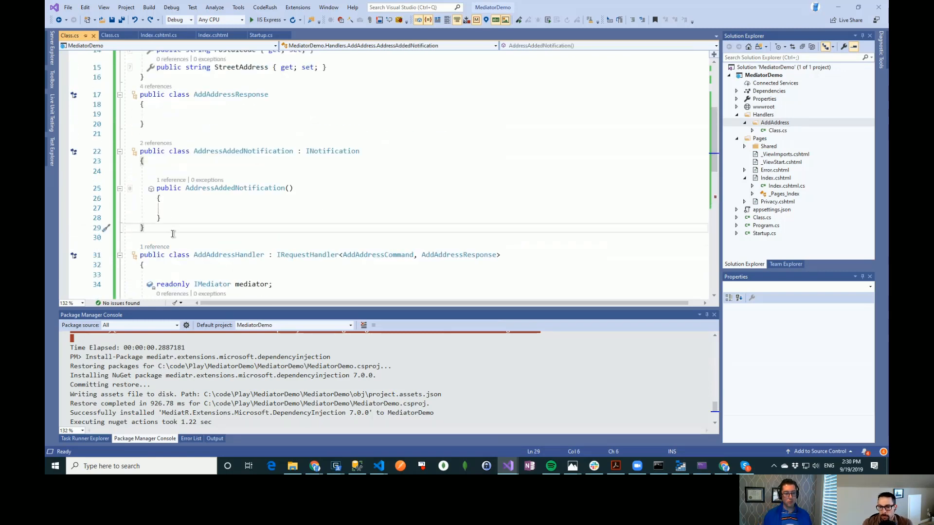
Step: Add public NotificationHandler classes implementing INotificationHandler<AddressAddedNotification> with generated Handle methods
type("public cl")
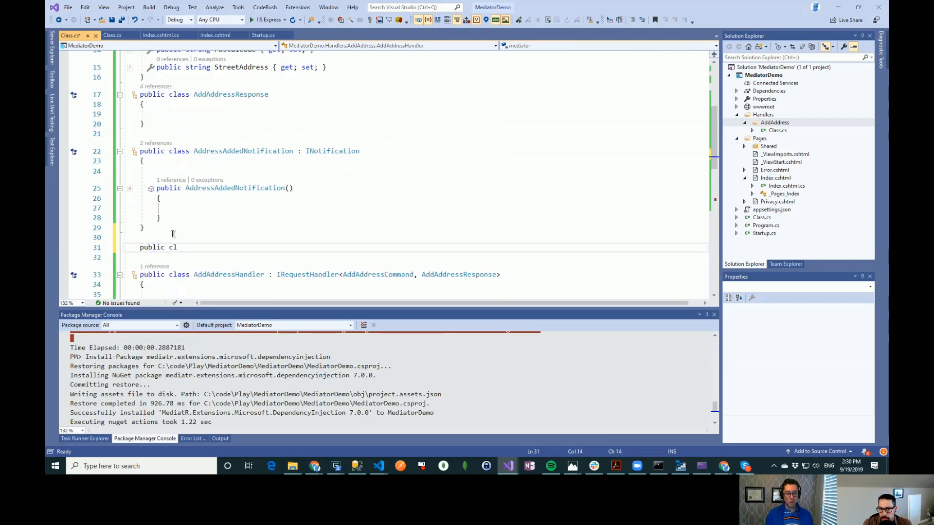
type("ass")
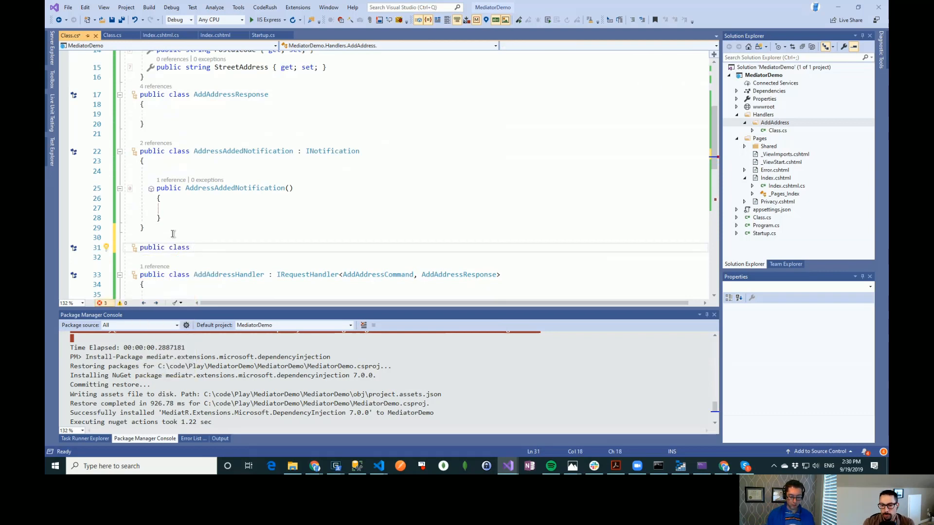
type("NotificationHandler1:")
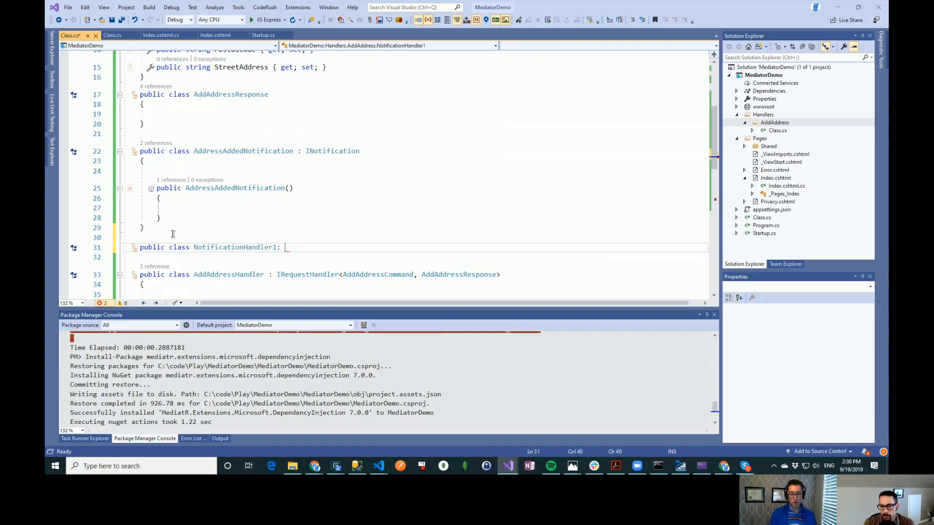
type("IH")
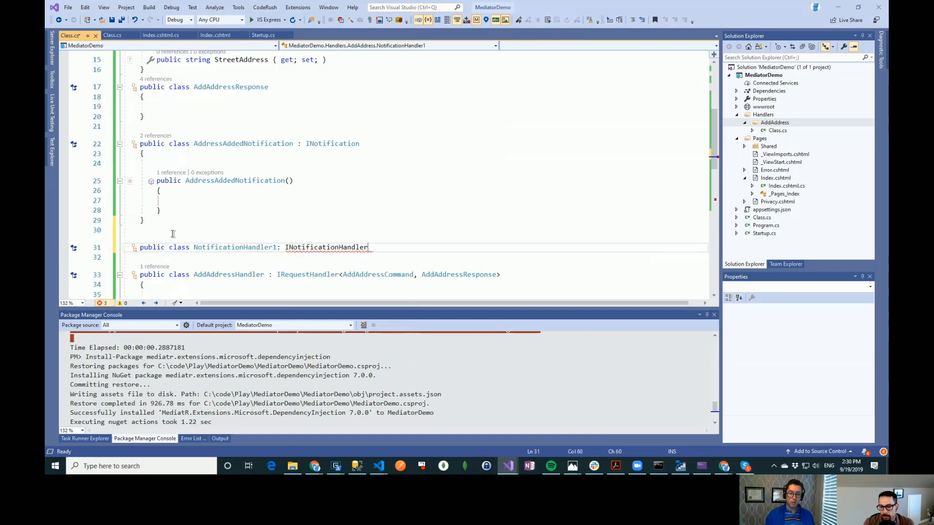
type("<>")
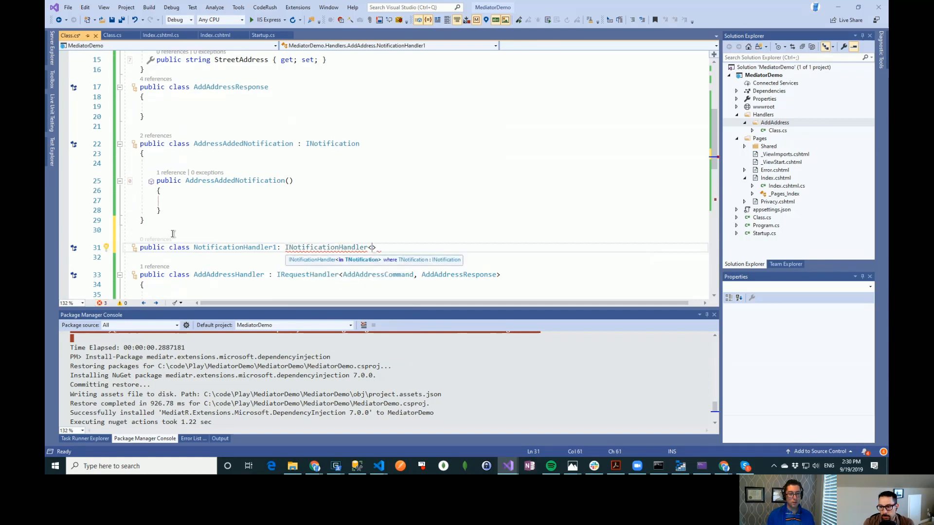
type("addad")
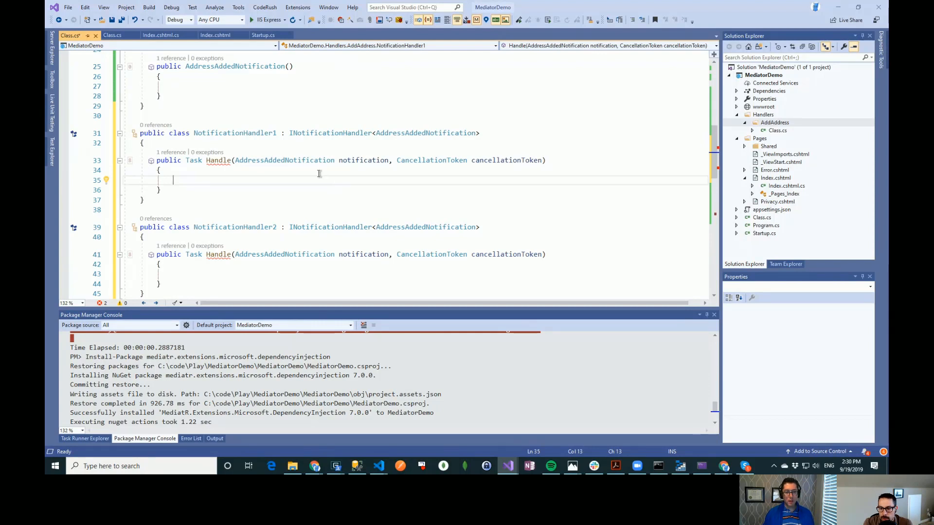
mouse_move(217, 160)
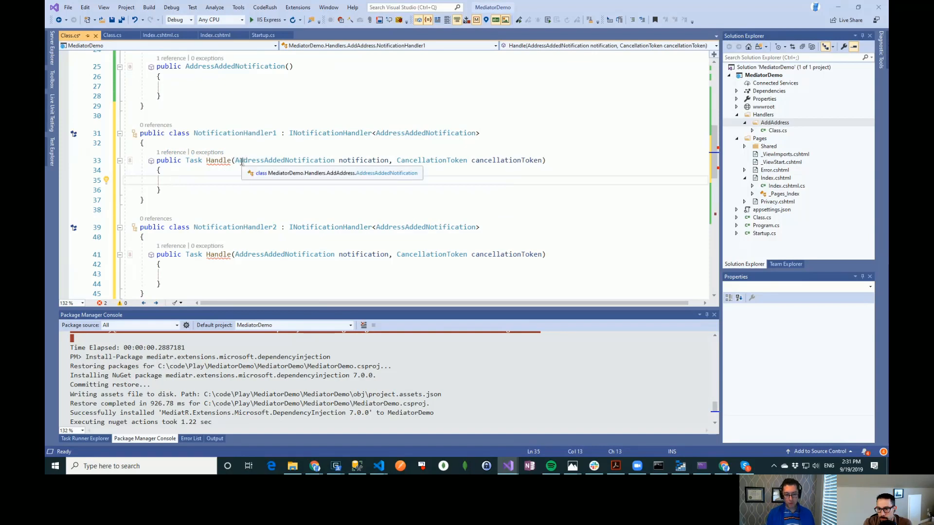
Step: Return Task.CompletedTask from Handle in NotificationHandler1 and NotificationHandler2
type("retur")
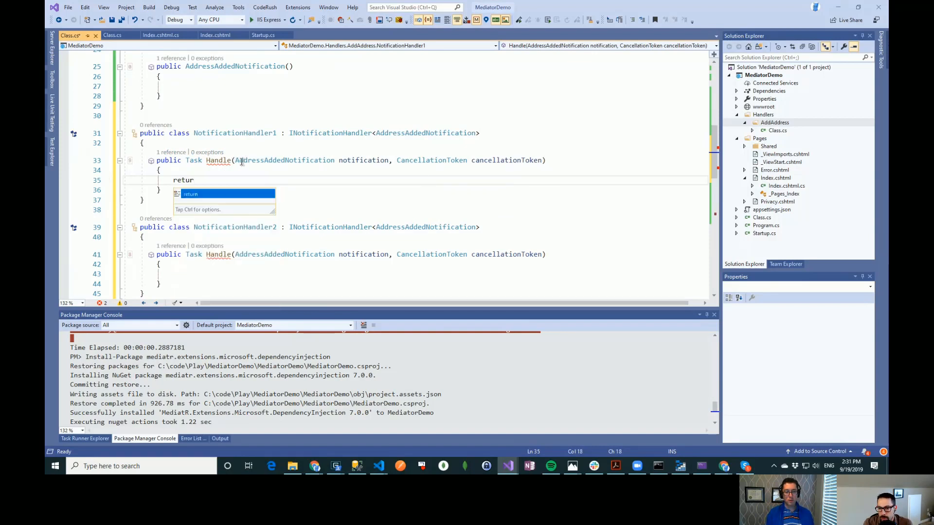
type("Task")
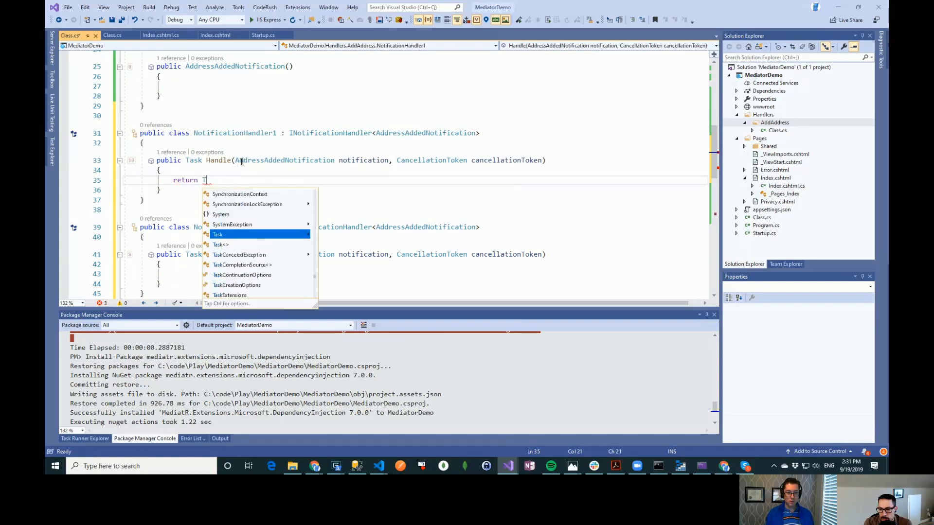
type("t")
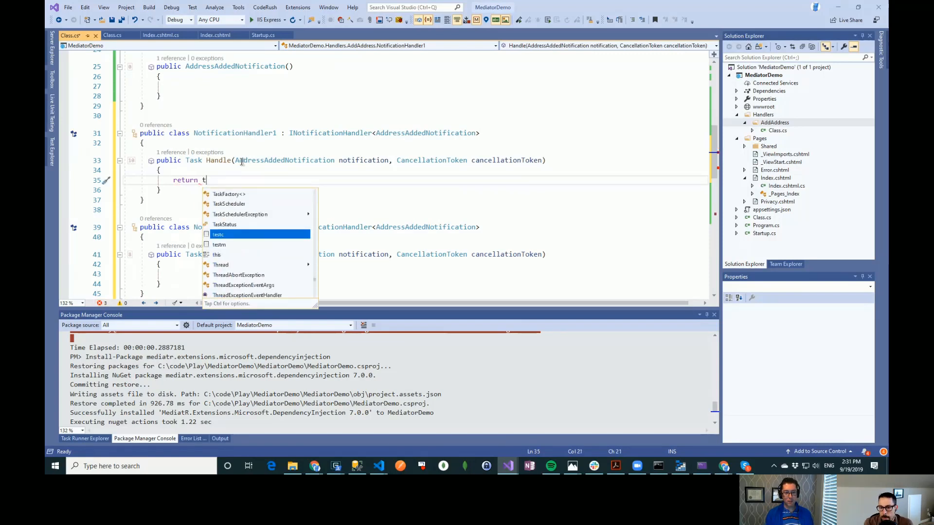
type("ask.completedTask;")
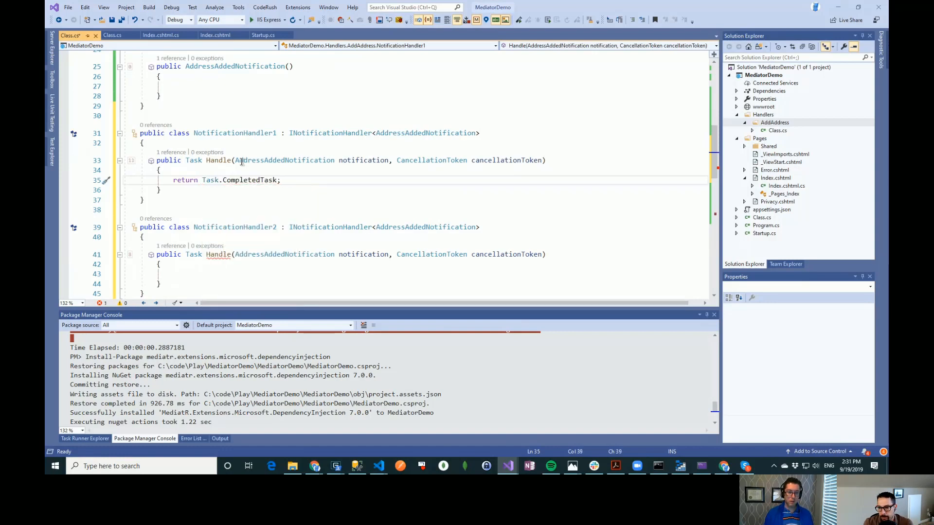
left_click(203, 274)
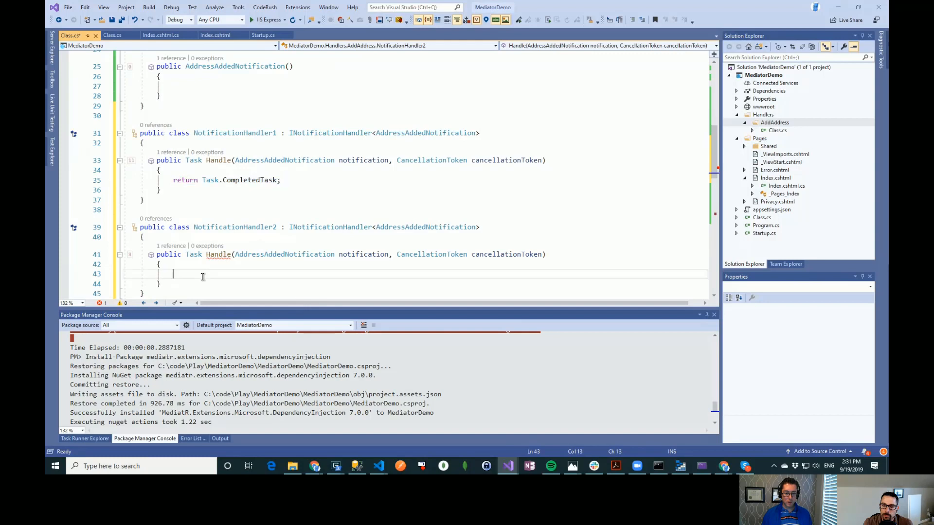
type("return Task.CompletedTask;")
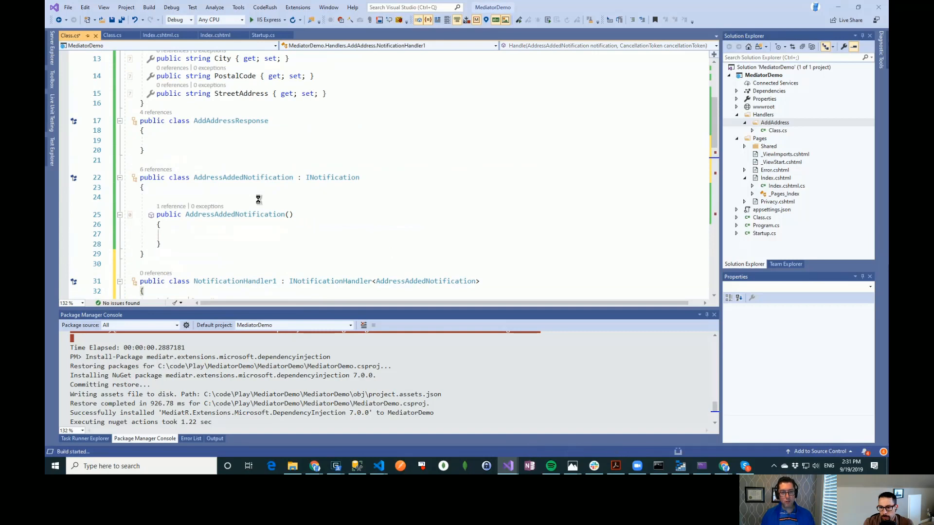
Step: Start debugging, decline running the last successful build, and jump to the CS1002 error
left_click(219, 438)
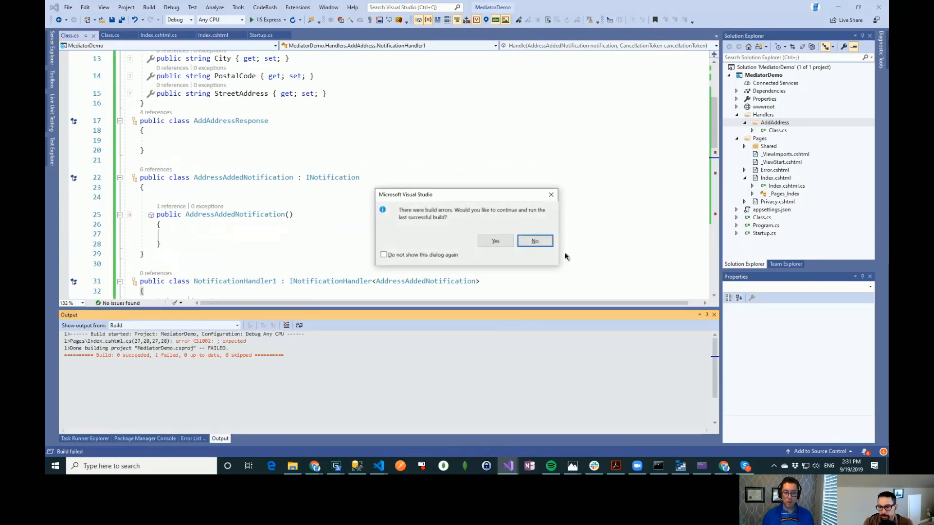
left_click(534, 241)
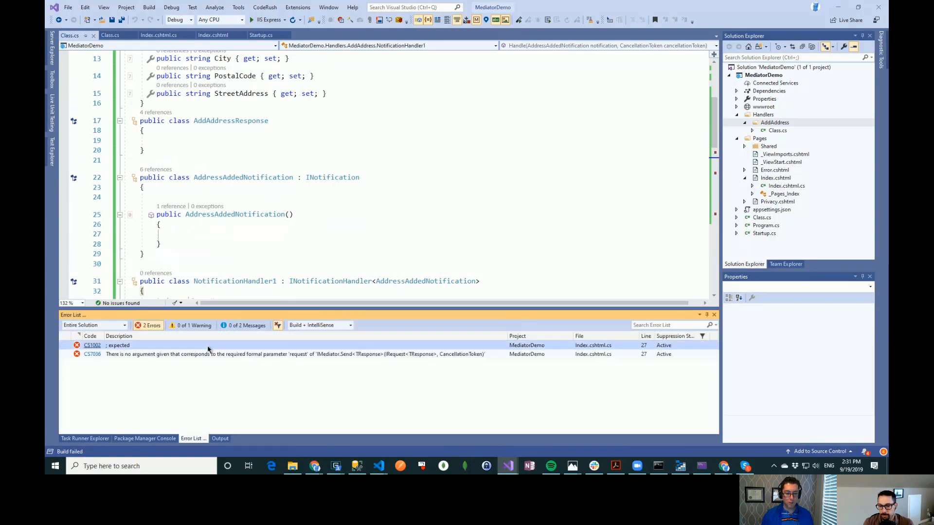
left_click(159, 35)
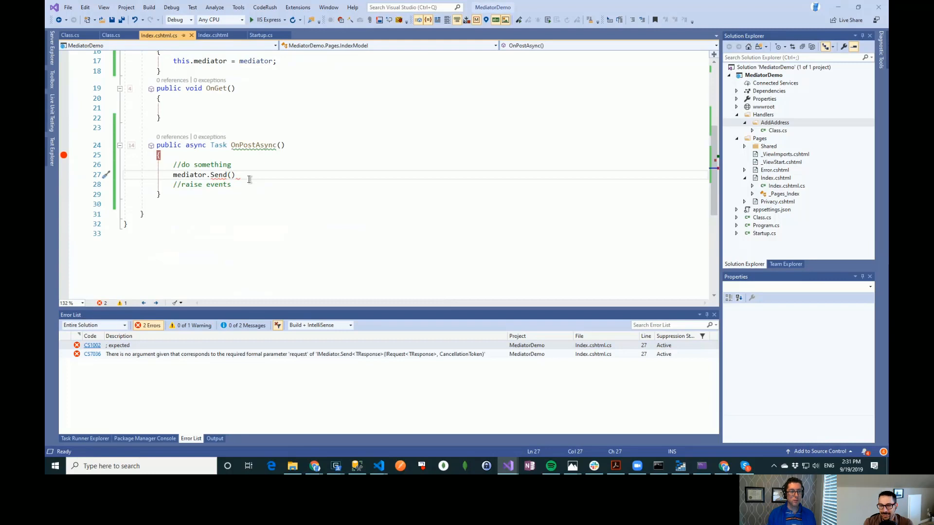
Step: Complete the line as await mediator.Send(new AddAddressCommand()); and run the site in IIS Express
type("new Add")
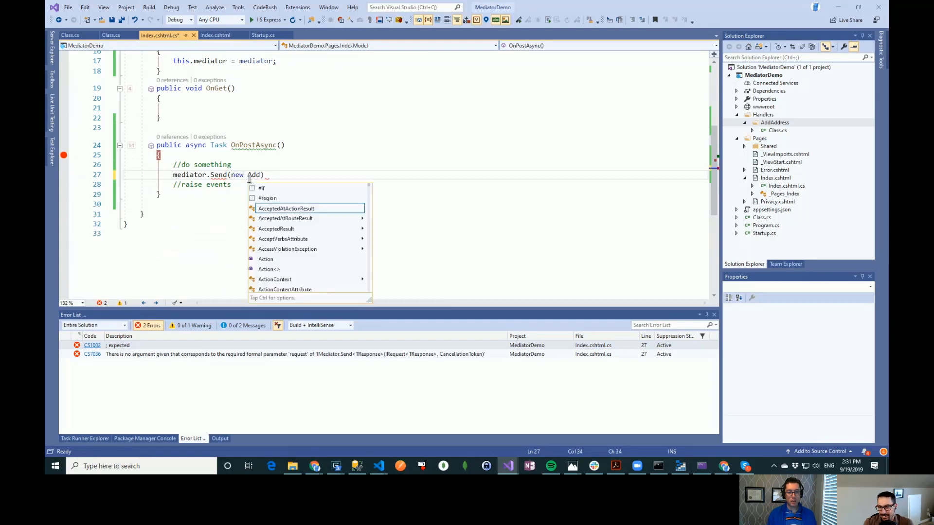
type("AddressCommand(")
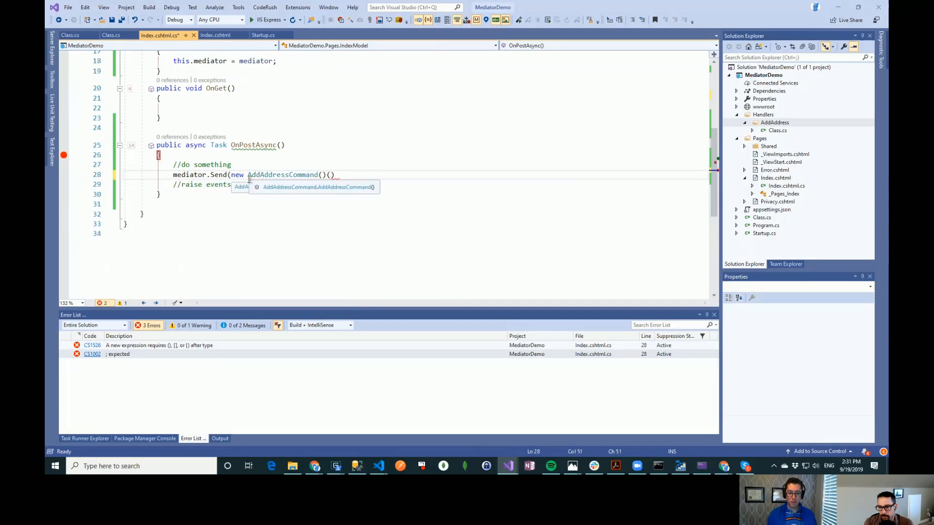
type(";")
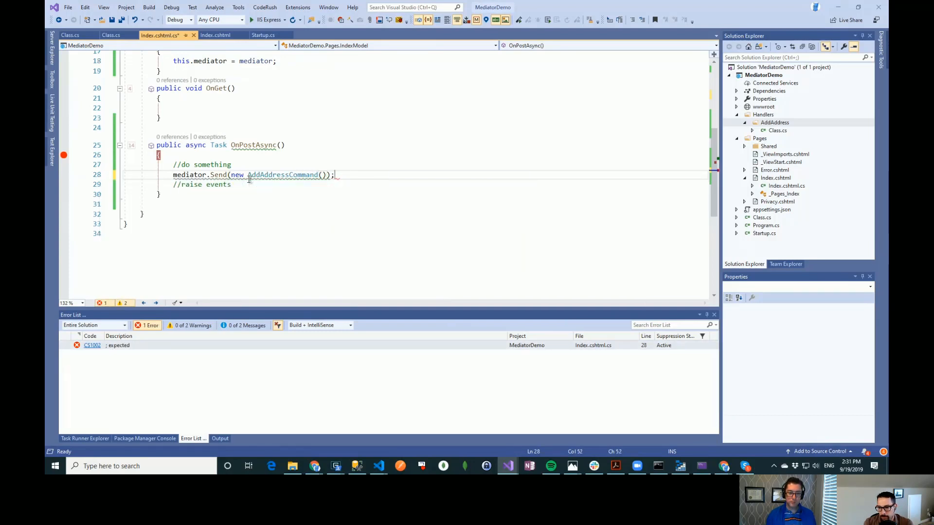
type("await")
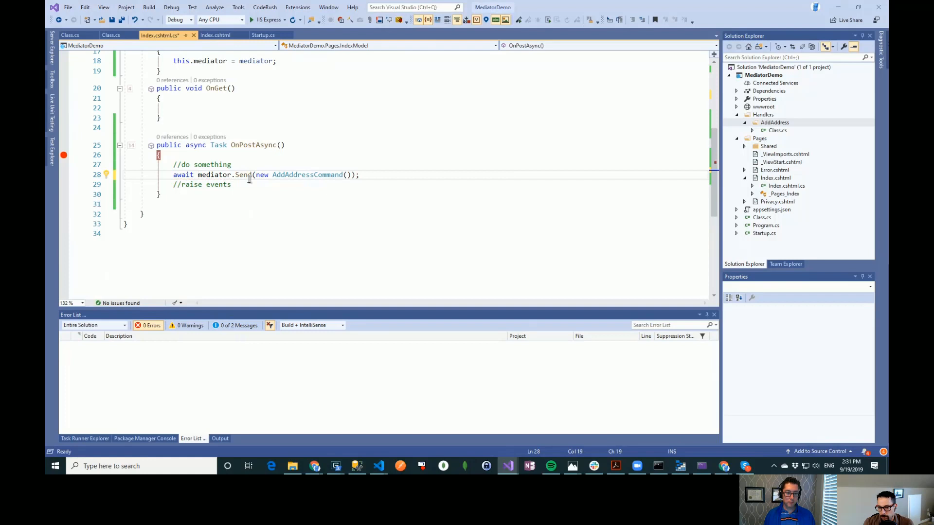
left_click(231, 184)
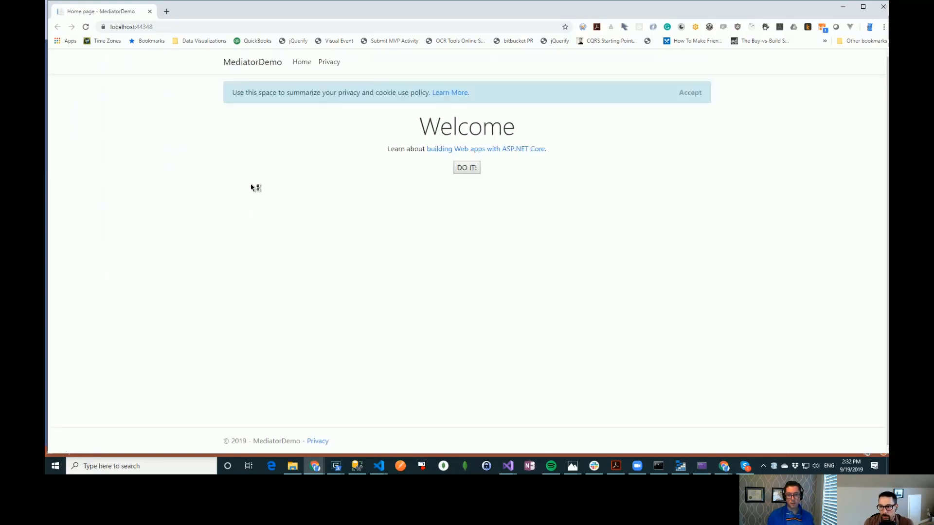
mouse_move(466, 168)
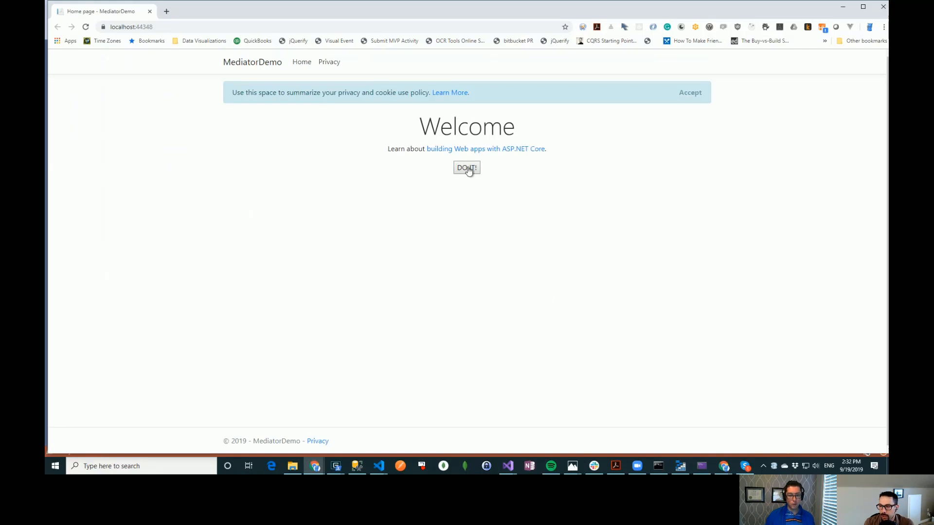
Step: Submit the DO IT! form on the MediatorDemo home page to hit the OnPostAsync breakpoint
left_click(467, 167)
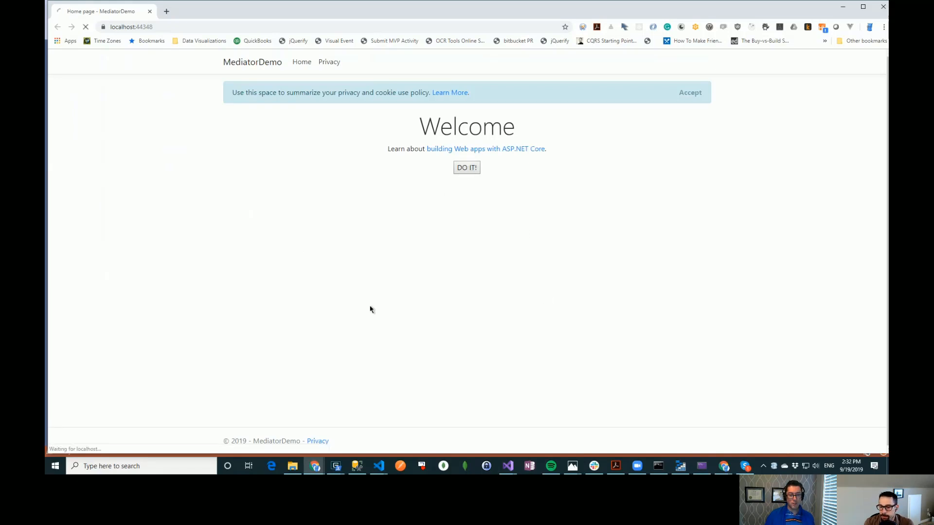
left_click(507, 466)
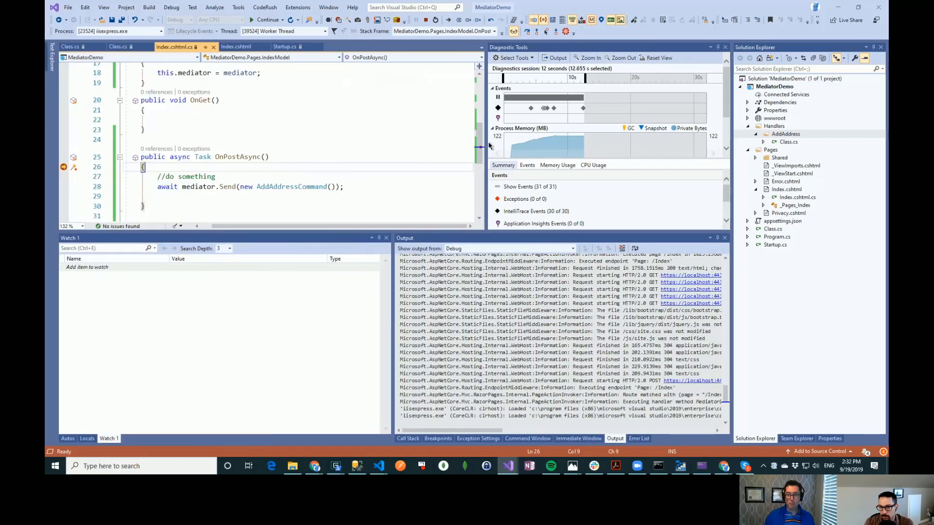
Step: Continue to AddAddressHandler.Handle and step past the AddressAddedNotification Publish line
left_click(725, 48)
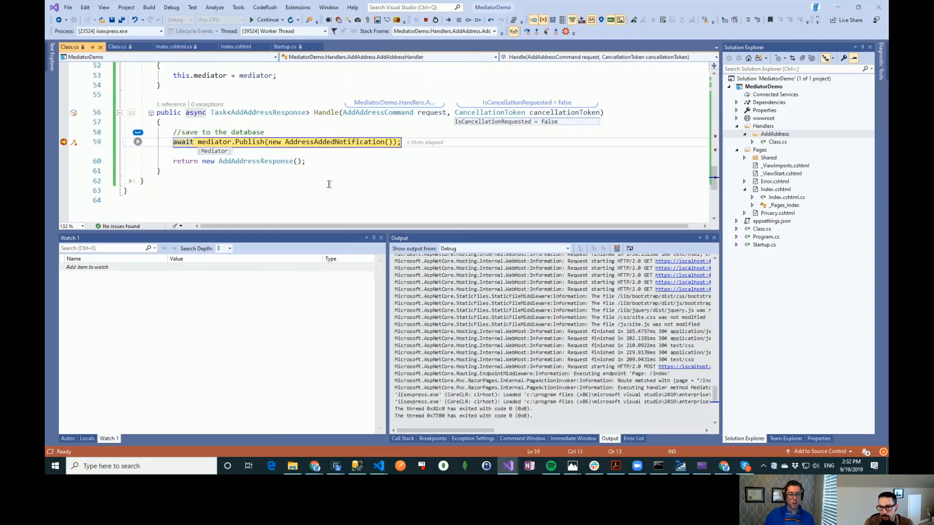
scroll("up", 3)
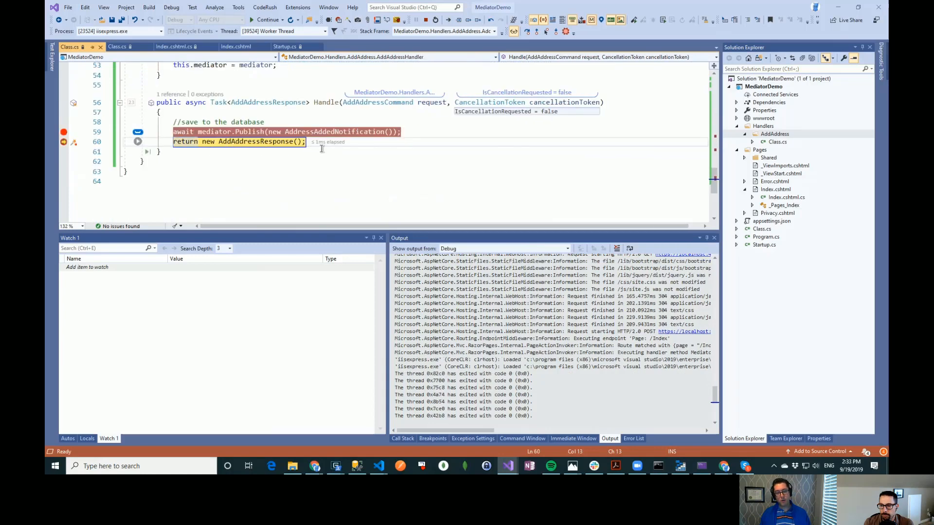
scroll("up", 3)
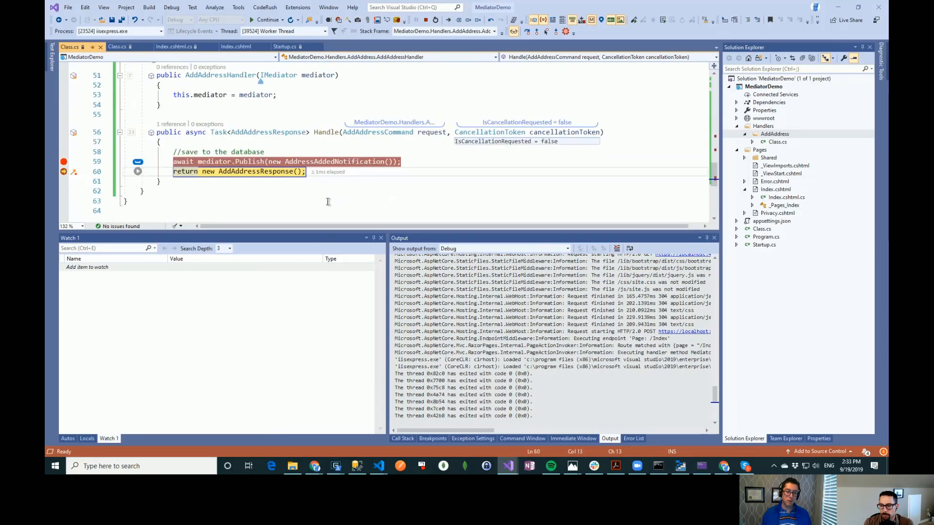
scroll("up", 3)
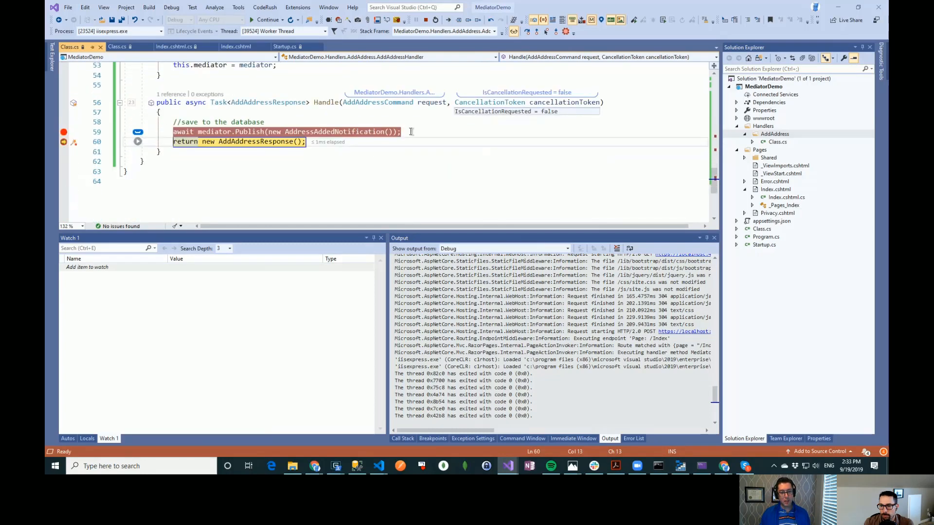
left_click(316, 131)
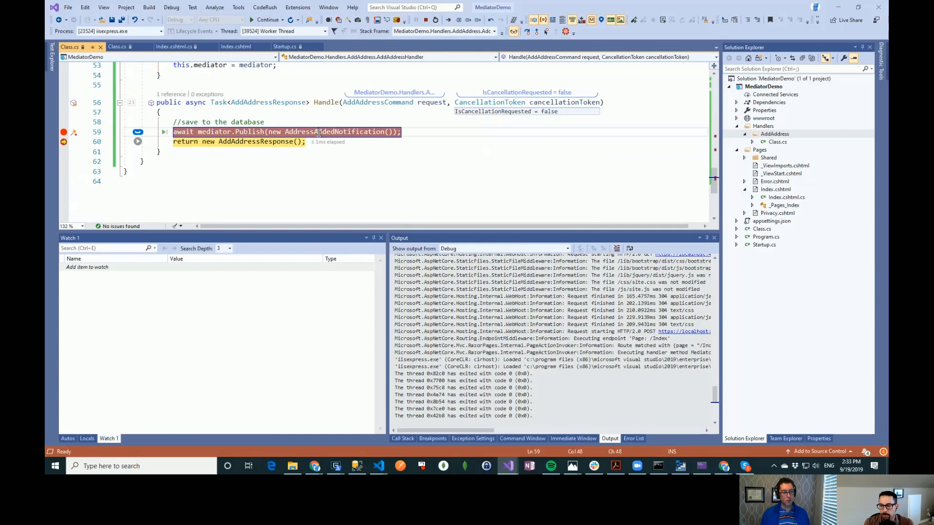